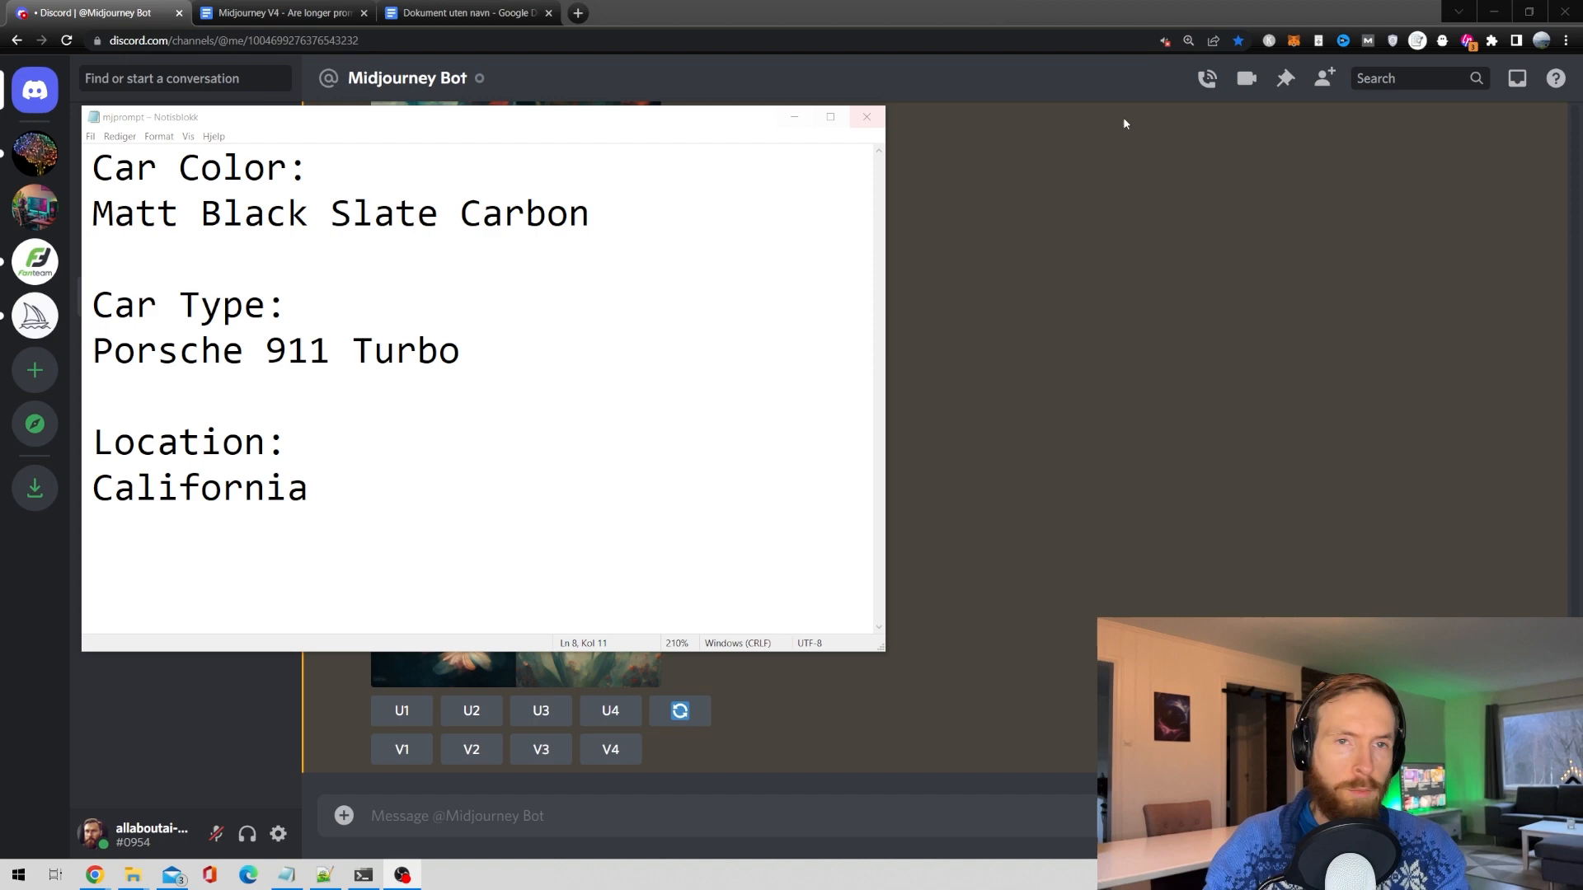
Move the Notepad car notes to the right, beside the PowerShell window running prompt.py.
{"action": "left_click_drag", "start_coordinate": [114, 213], "coordinate": [590, 212]}
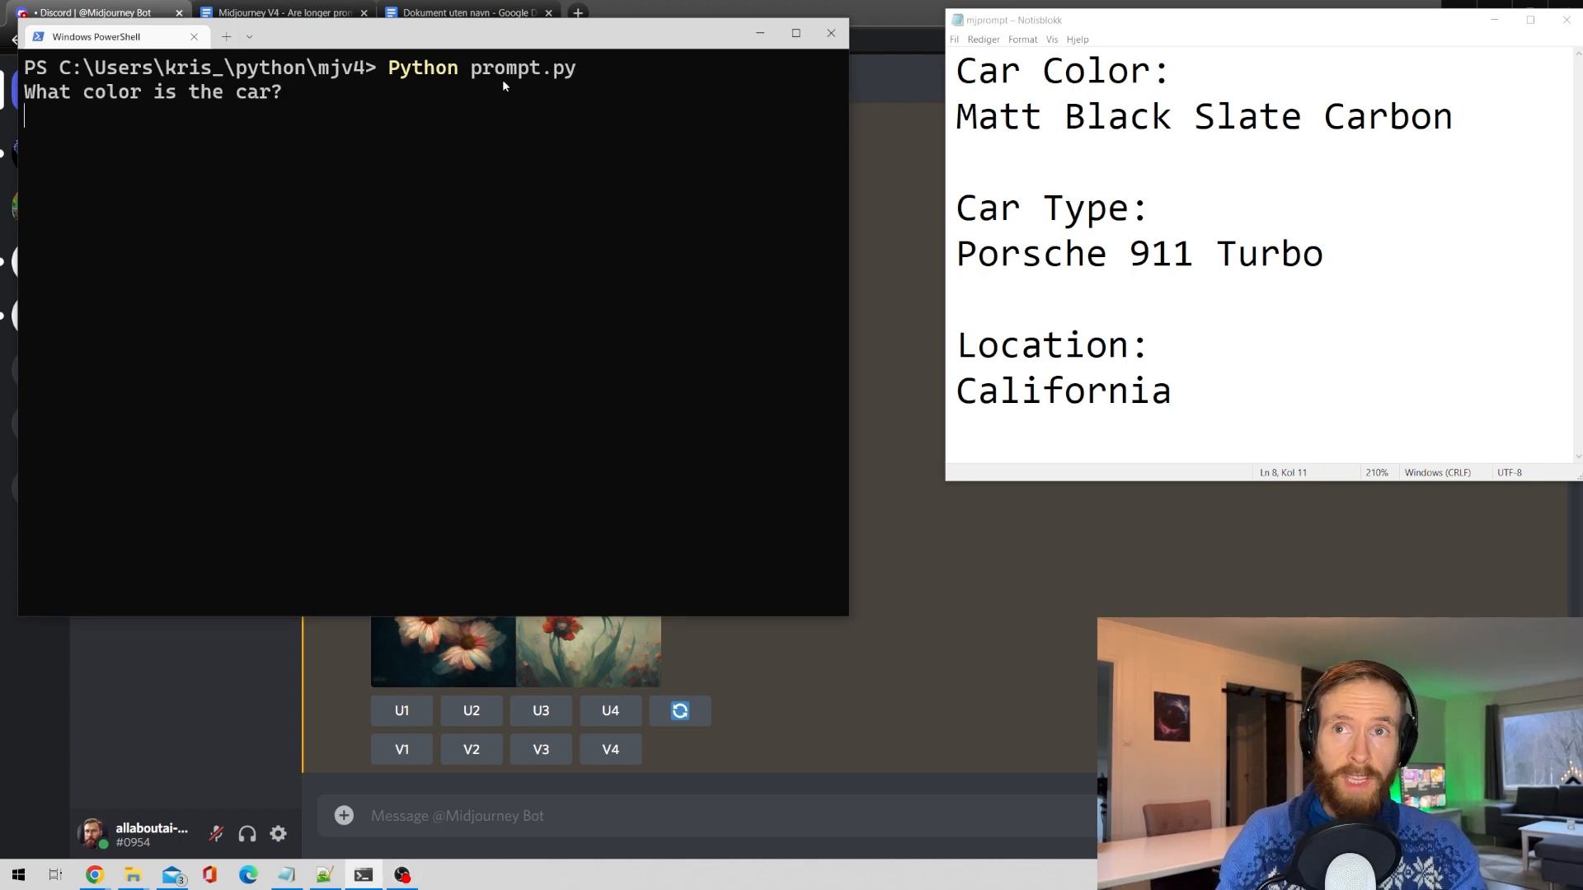
Answer prompt.py with Matt black, Porsche and California.
{"action": "type", "text": "Matt black slate carbon"}
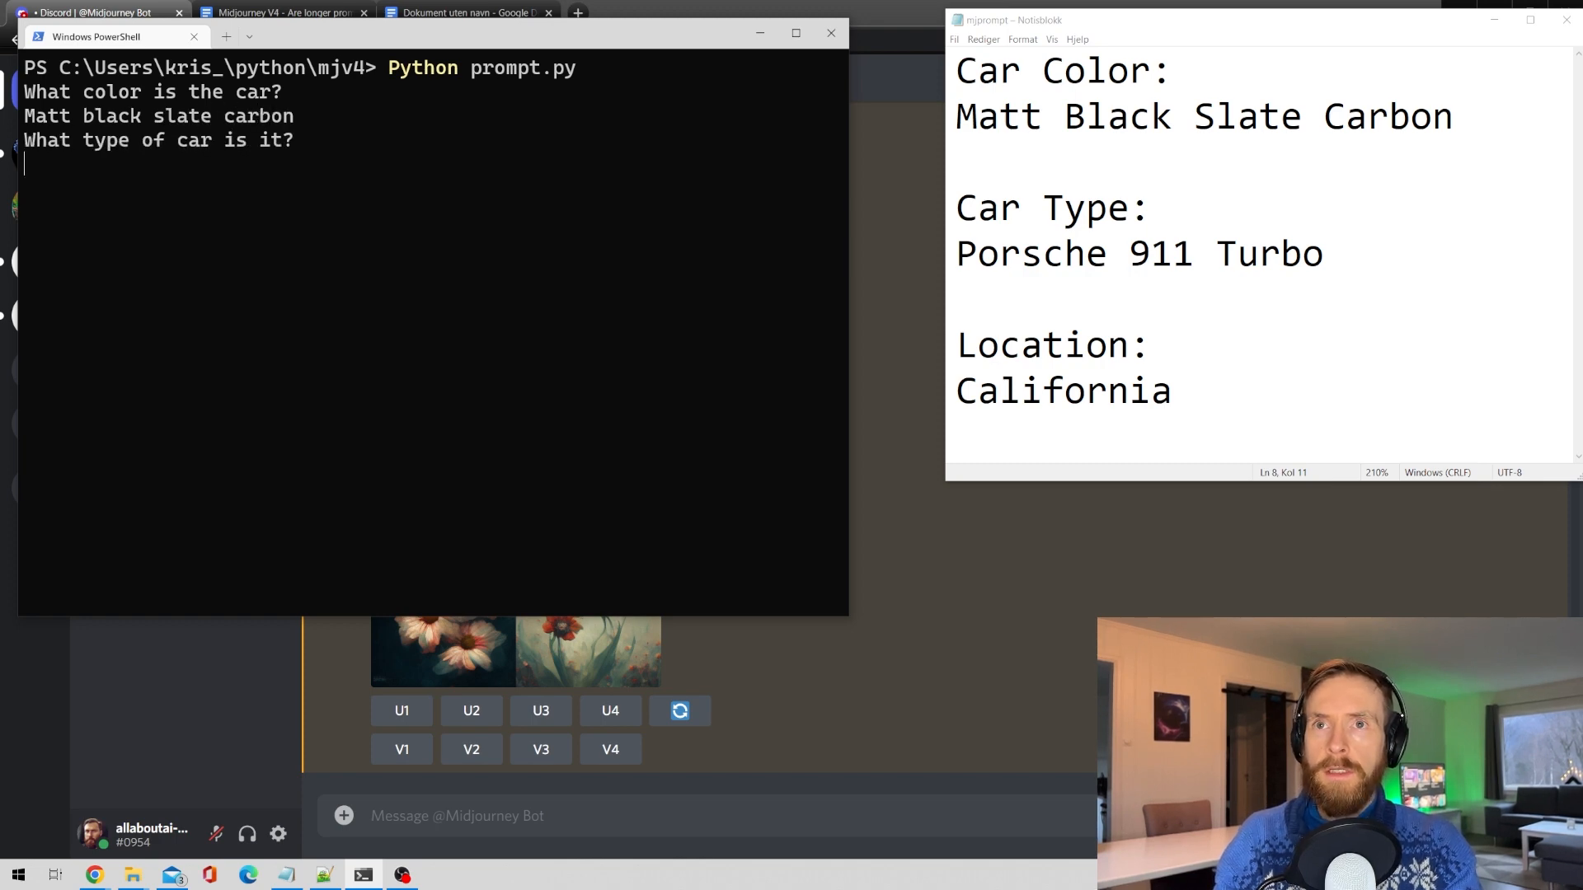
{"action": "type", "text": "Porsche 911 Turbo"}
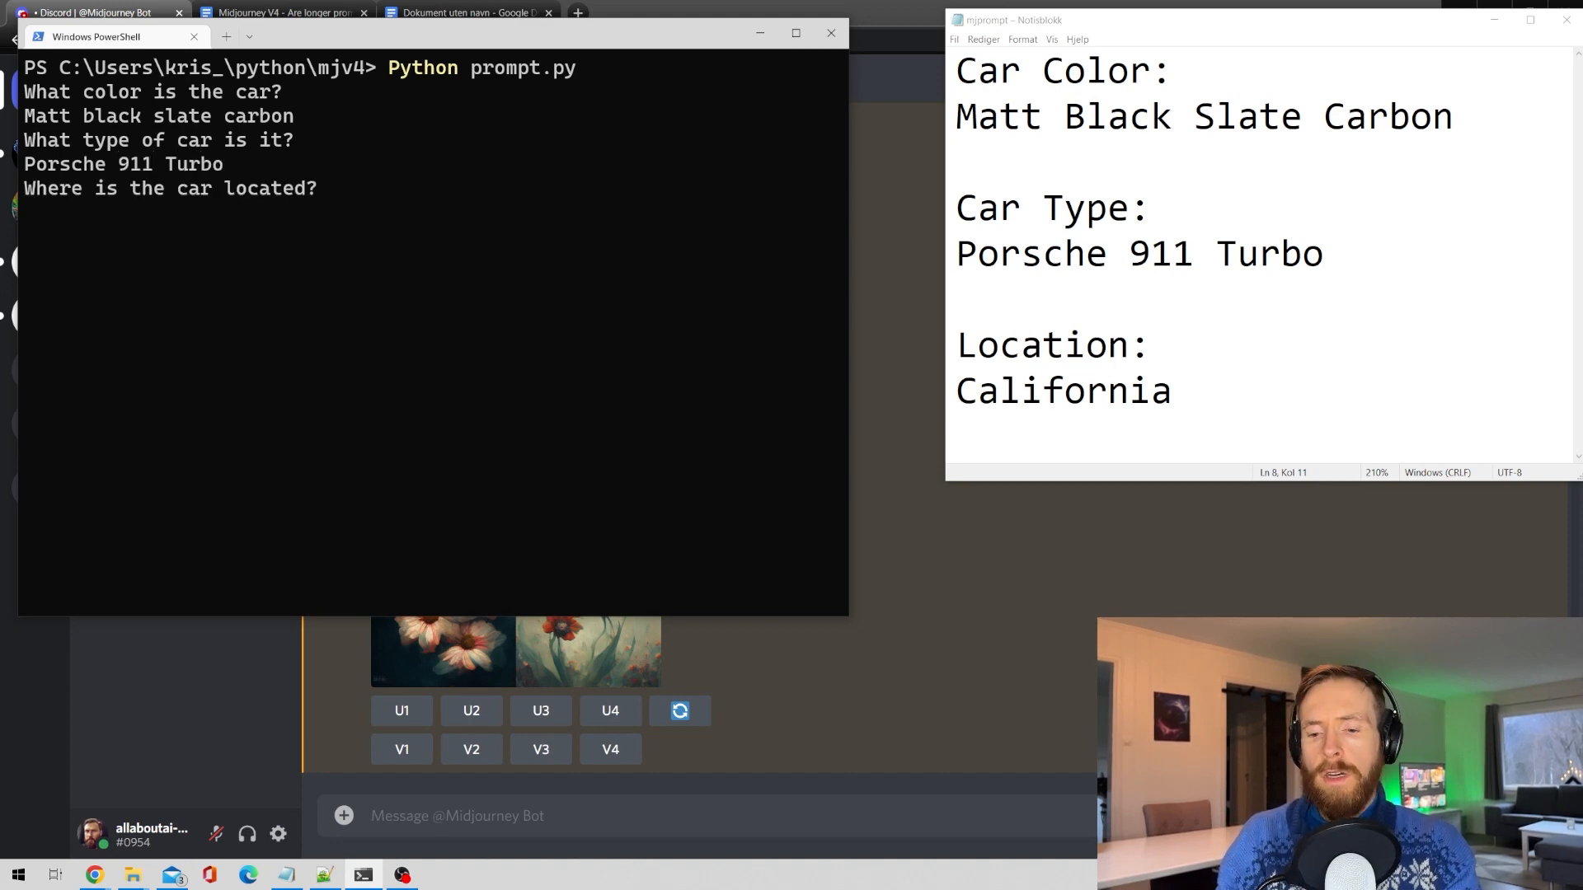
{"action": "type", "text": "Califor"}
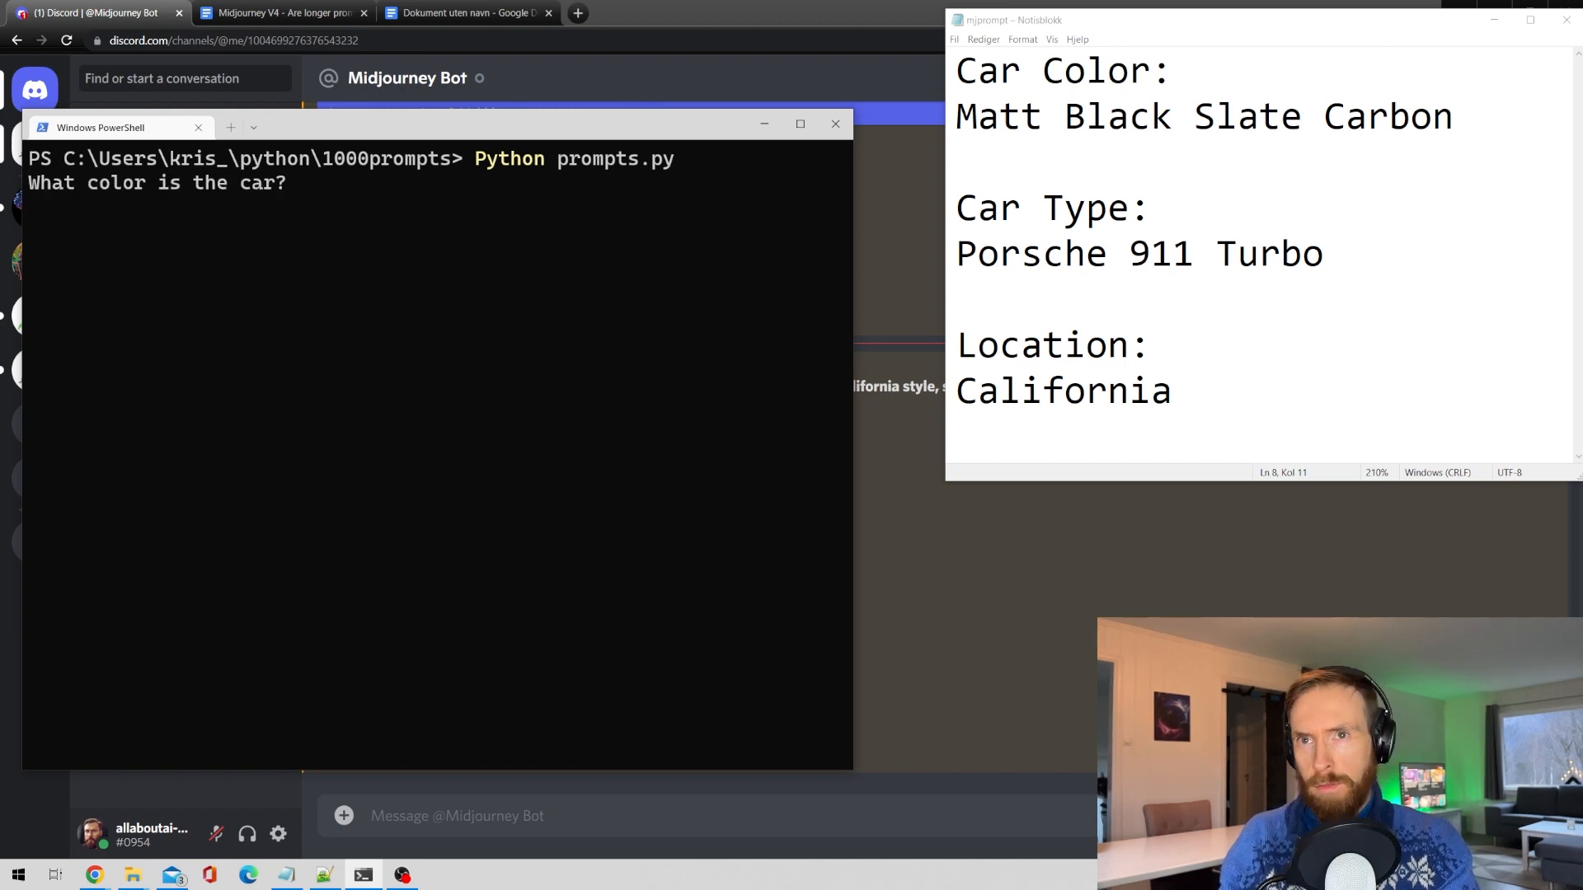
Answer prompts.py with matt black slate, California, then select the generated long prompt for copying.
{"action": "type", "text": "matt b"}
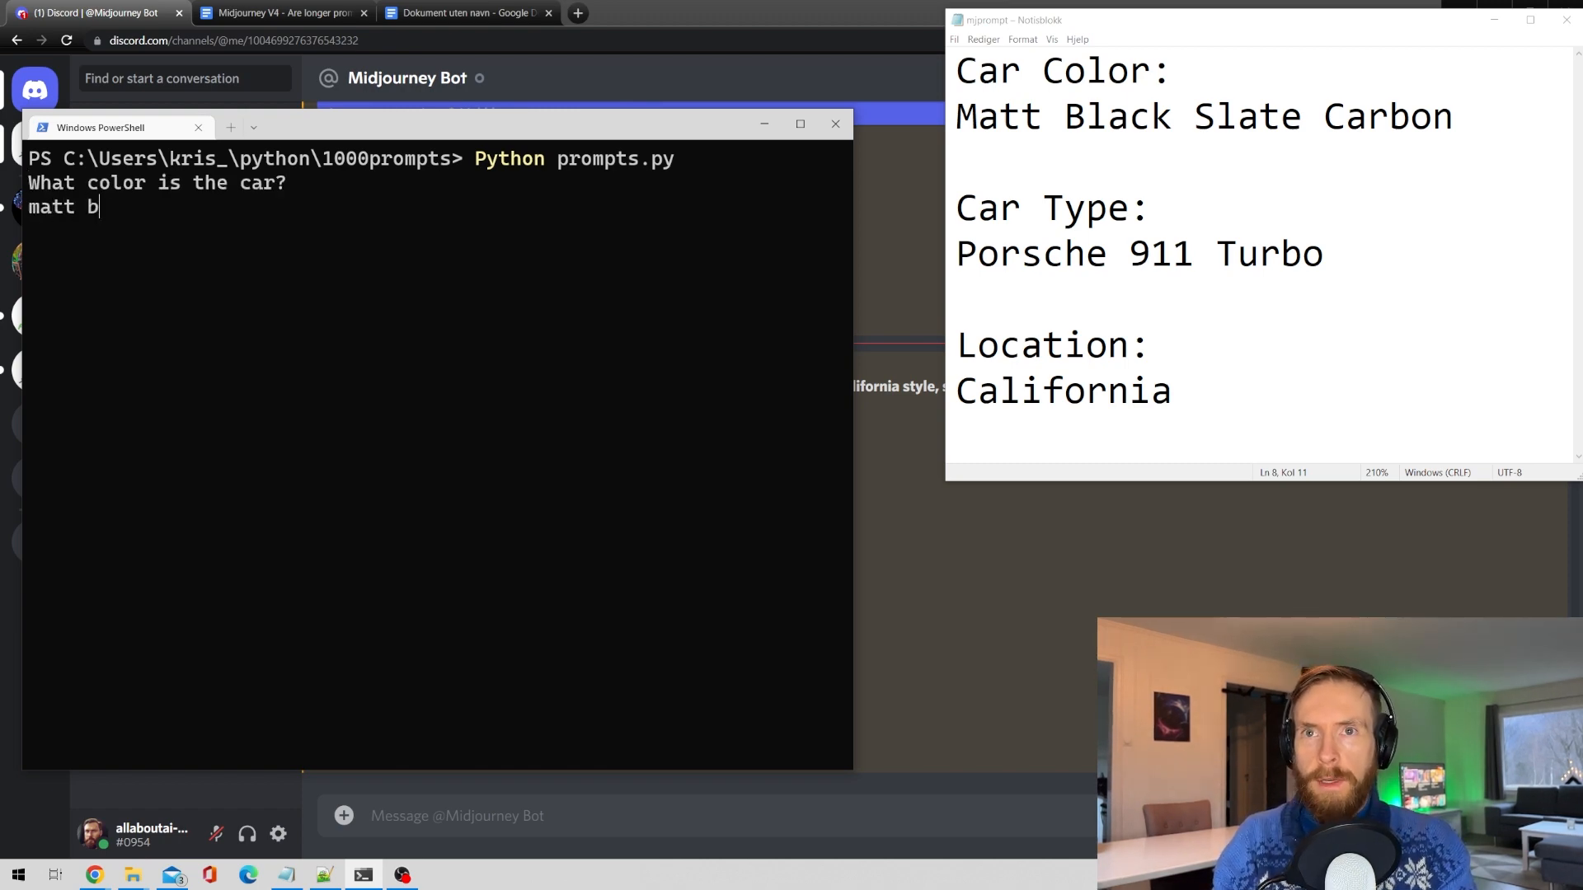
{"action": "type", "text": "lack slate carbon"}
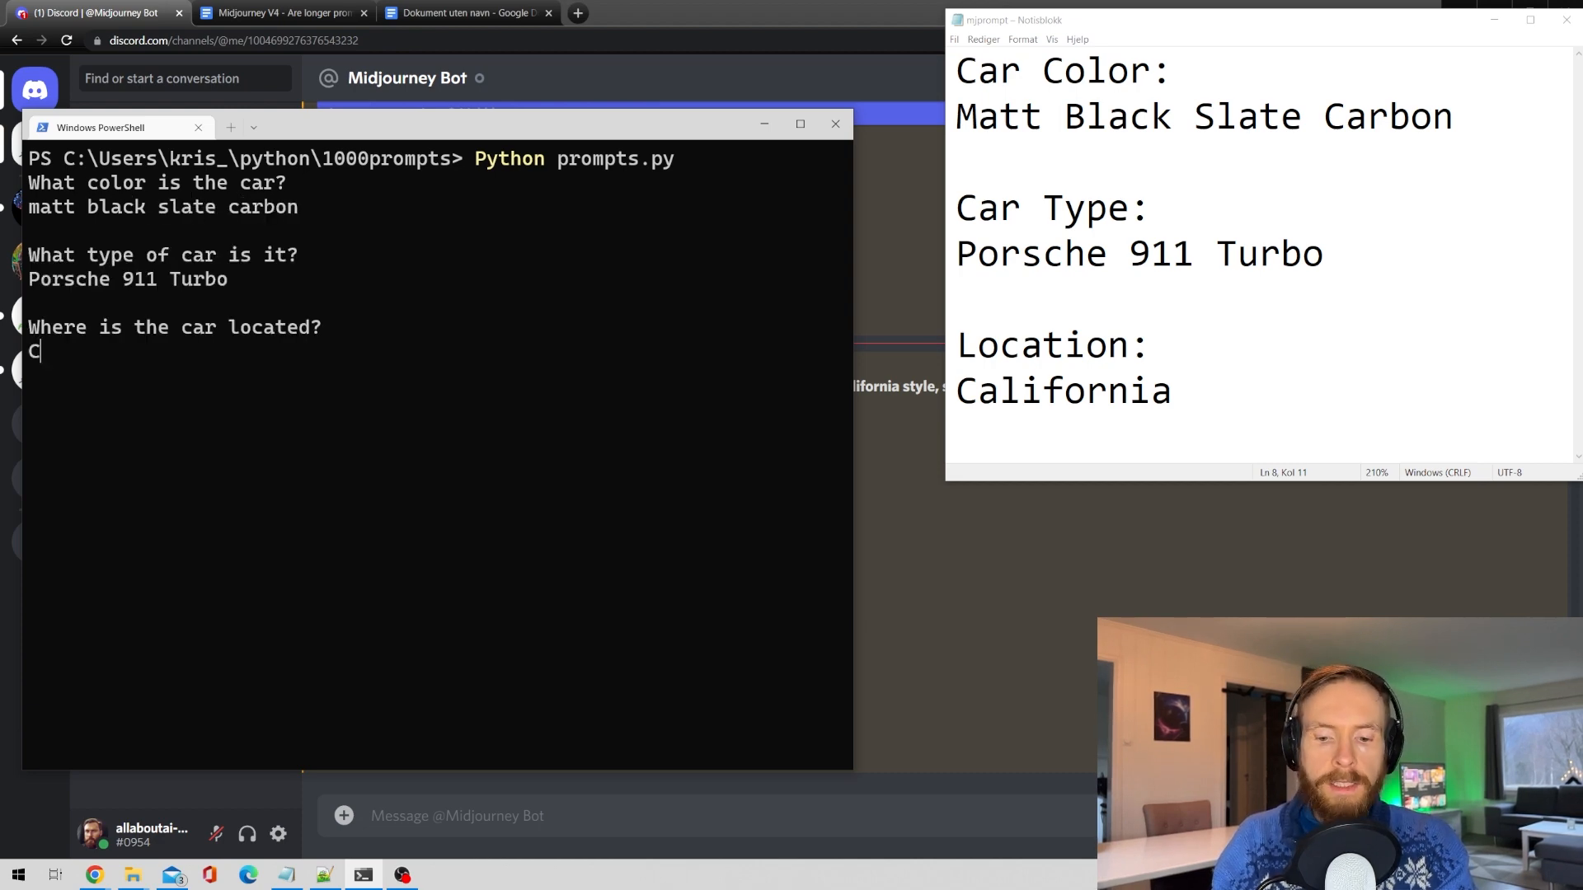
{"action": "type", "text": "alifornia"}
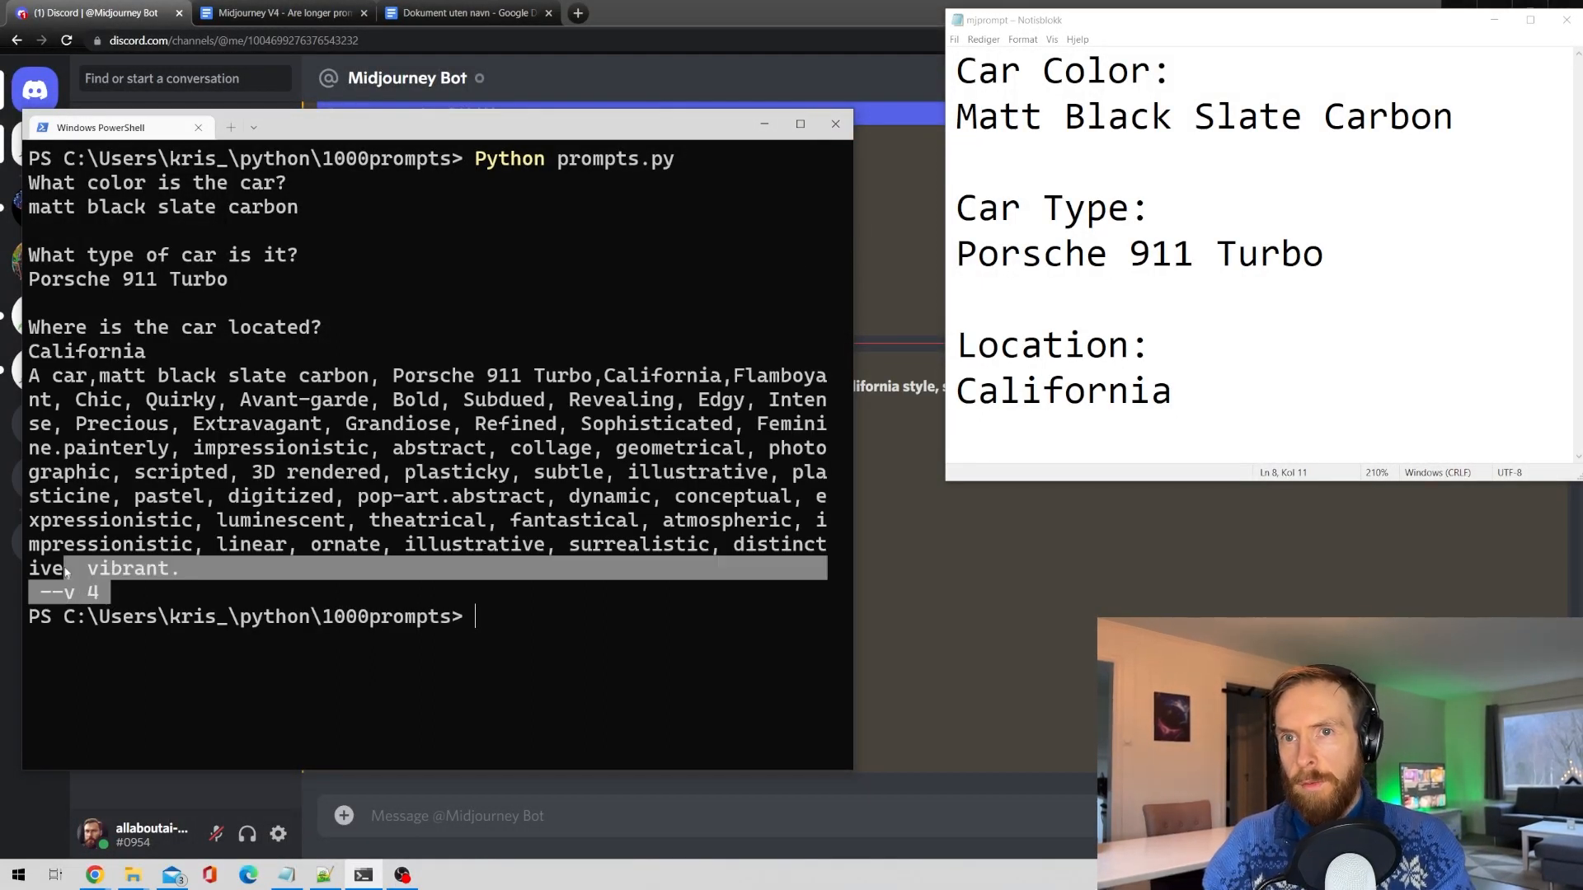
{"action": "left_click_drag", "start_coordinate": [30, 375], "coordinate": [178, 567]}
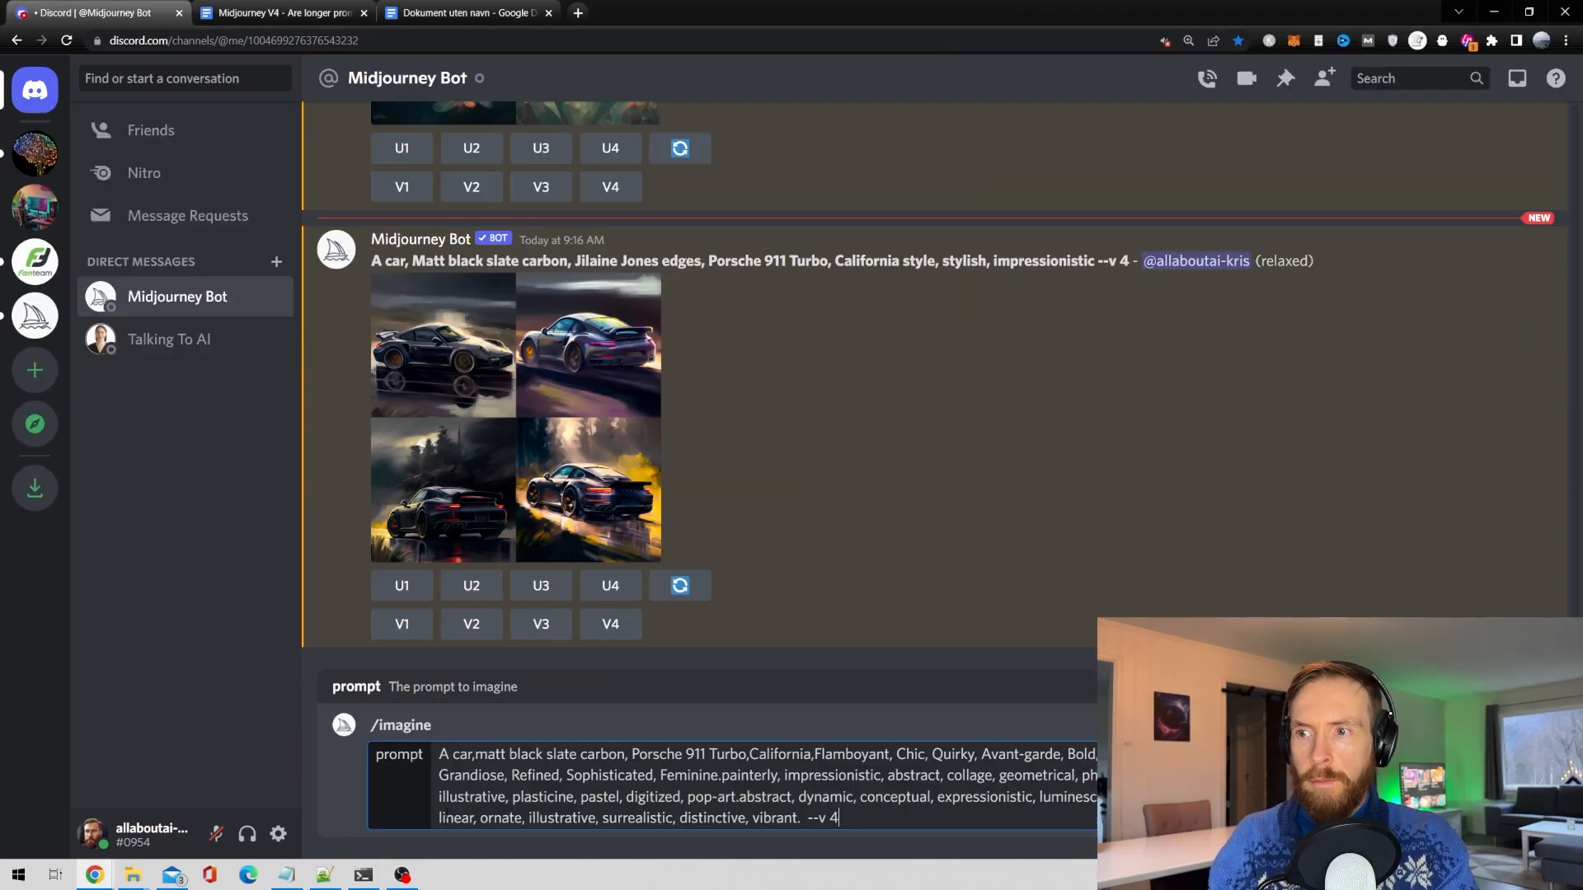
Submit the long styled prompt to Midjourney for image generation.
{"action": "key", "text": "Enter"}
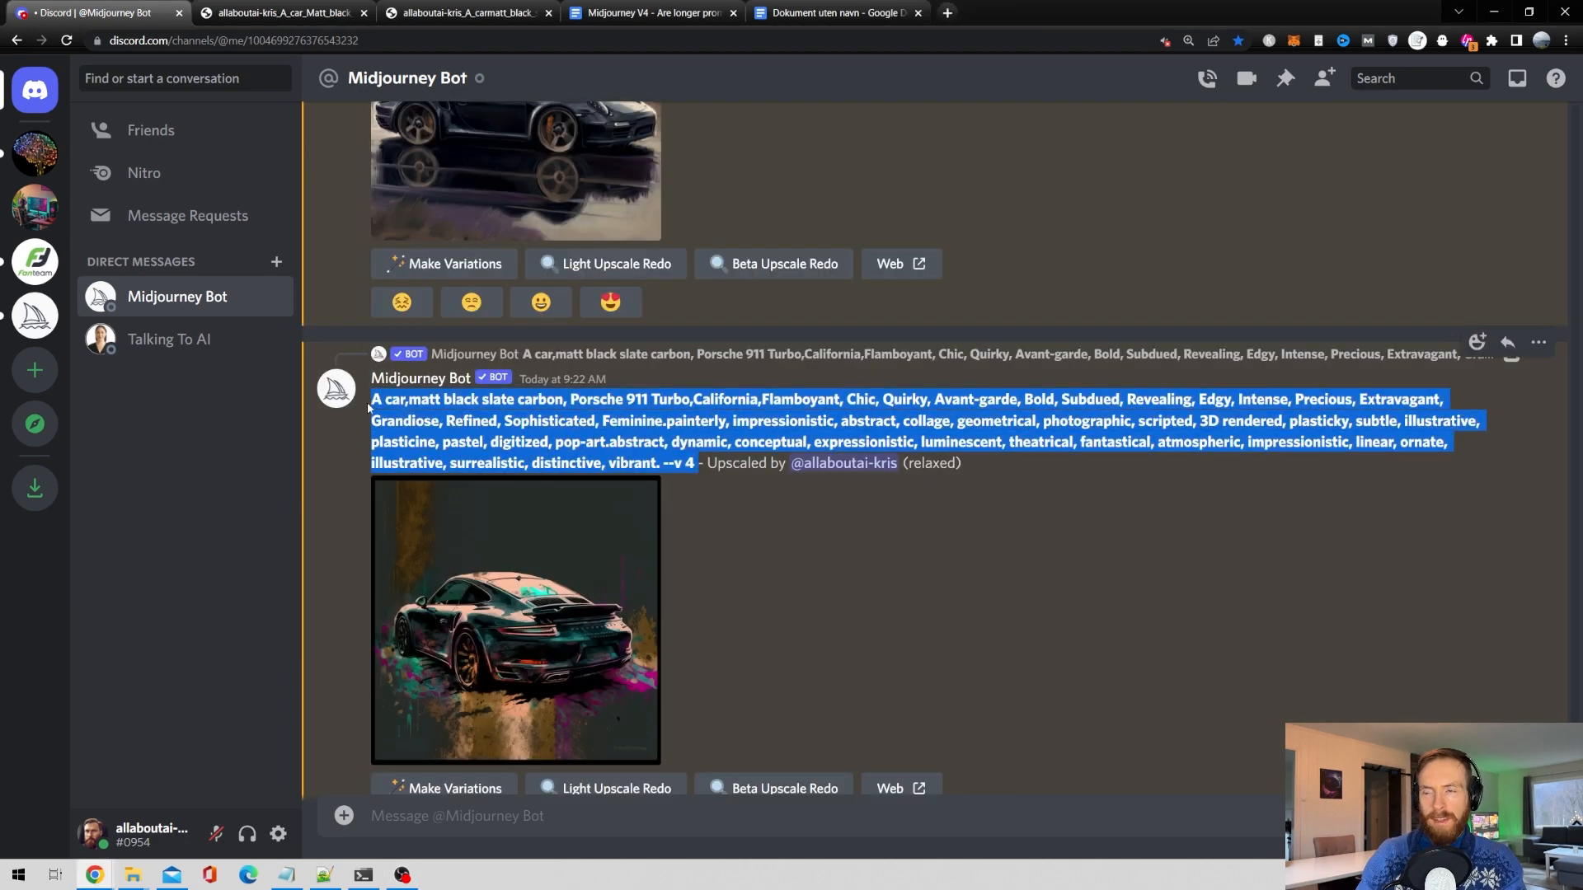
{"action": "left_click", "coordinate": [802, 610]}
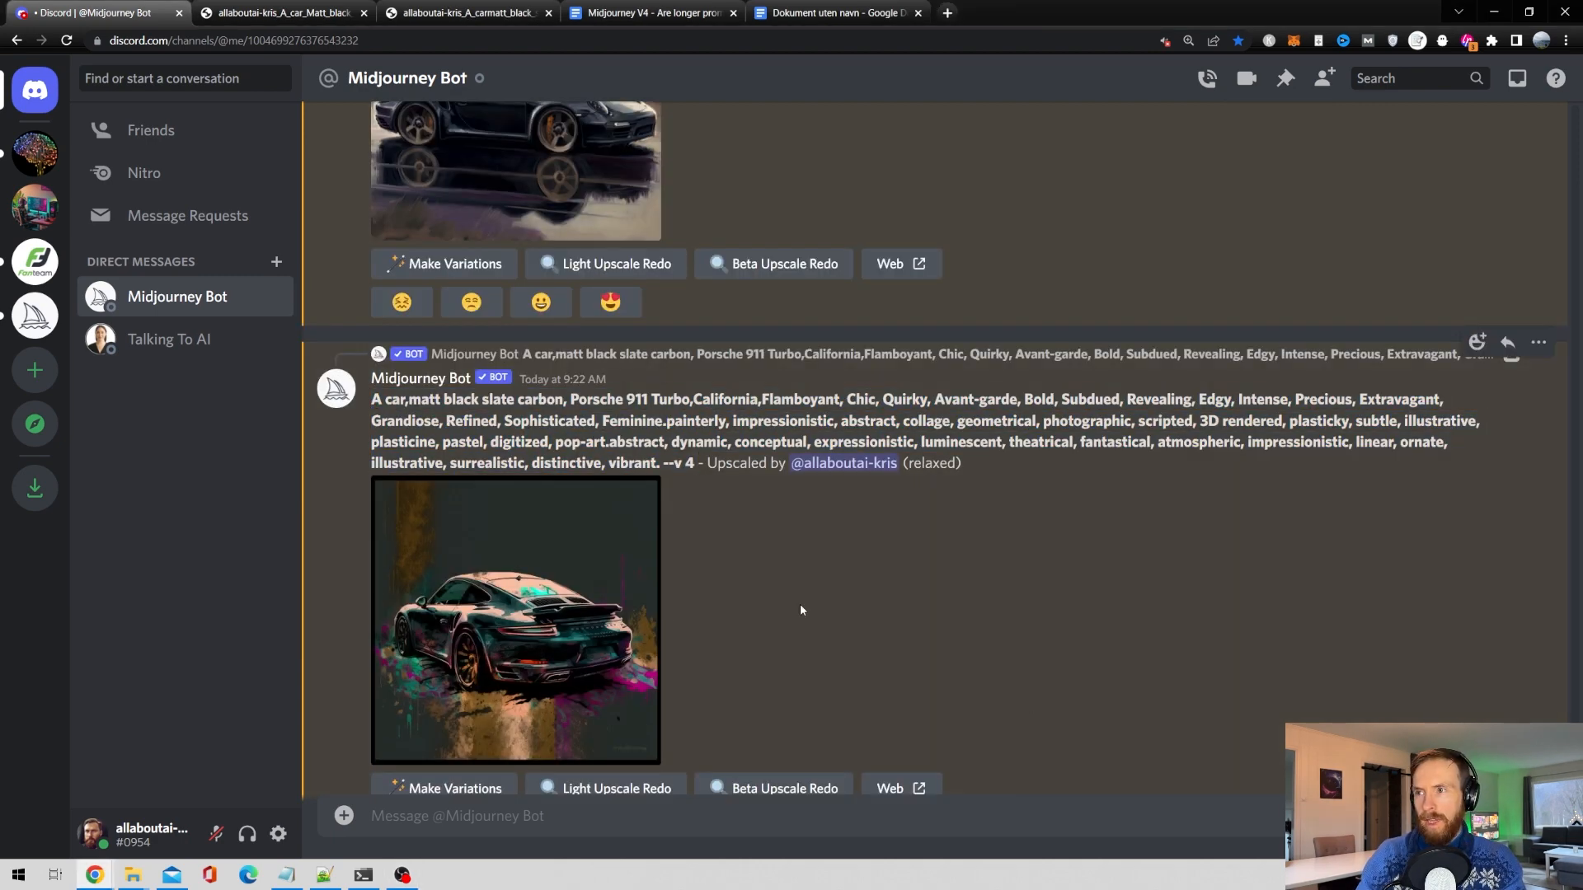
{"action": "mouse_move", "coordinate": [686, 611]}
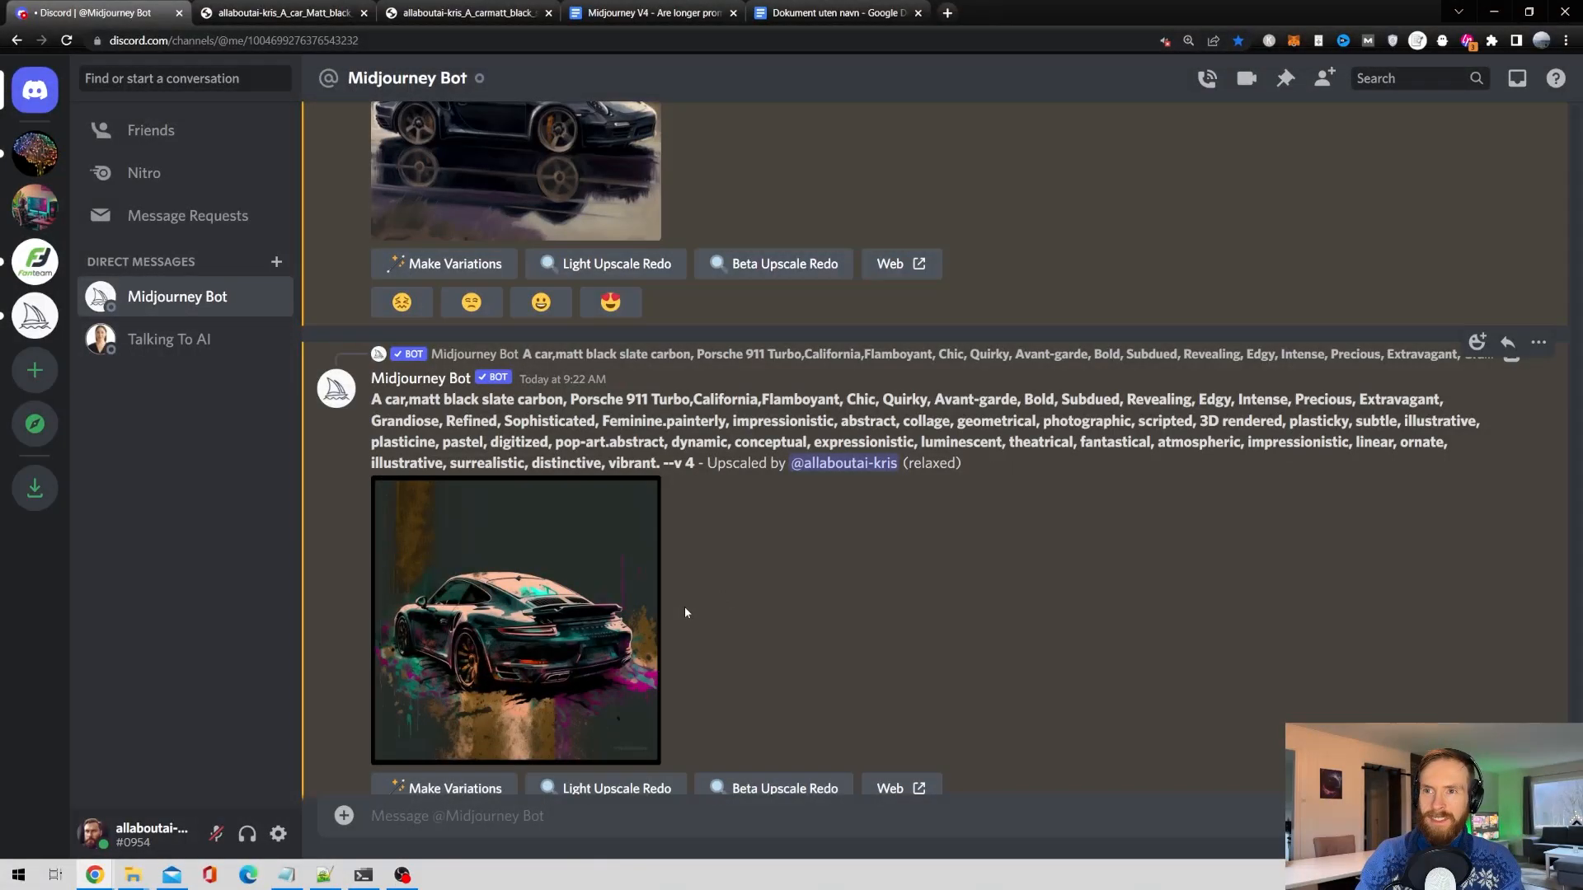
Compare the splash-painted long-prompt Porsche full size with the earlier painted Porsche, then return to the chat.
{"action": "left_click", "coordinate": [283, 13]}
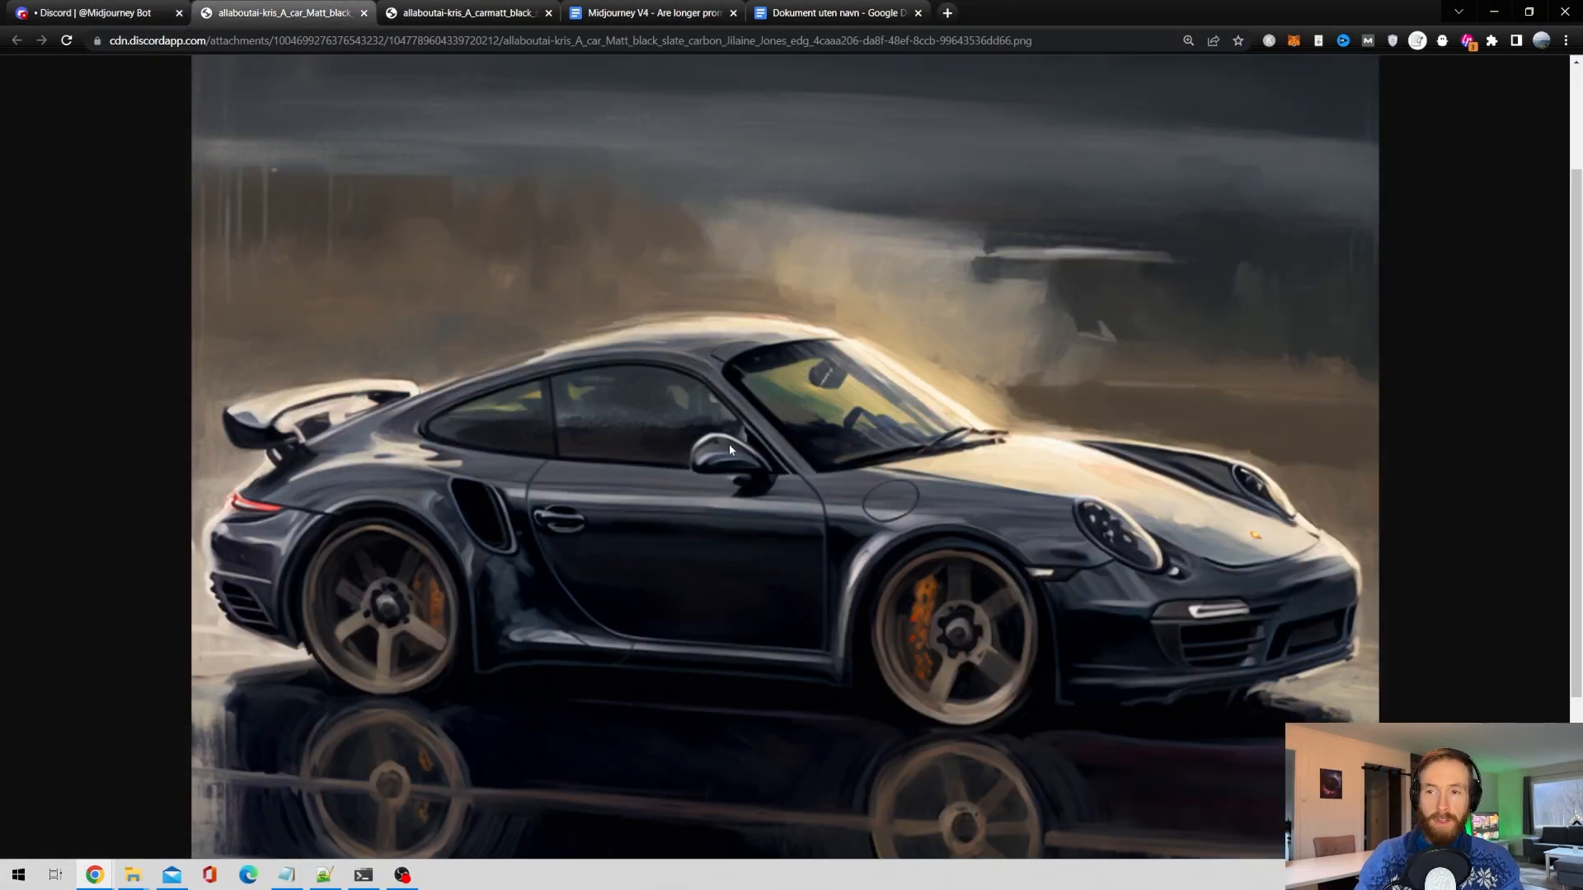
{"action": "mouse_move", "coordinate": [855, 403]}
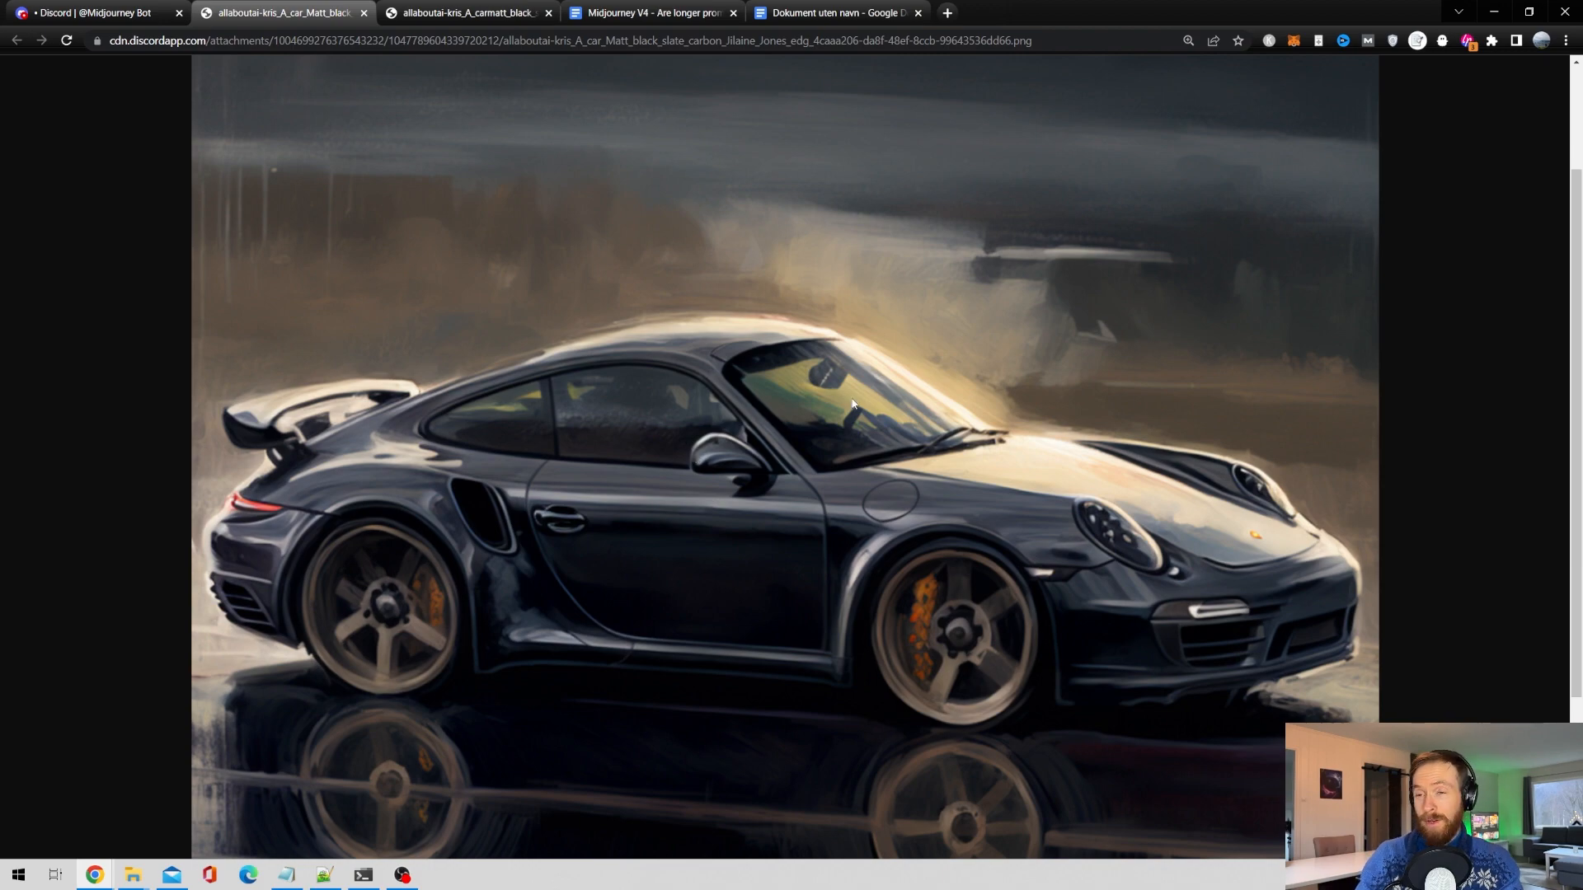
{"action": "mouse_move", "coordinate": [255, 486]}
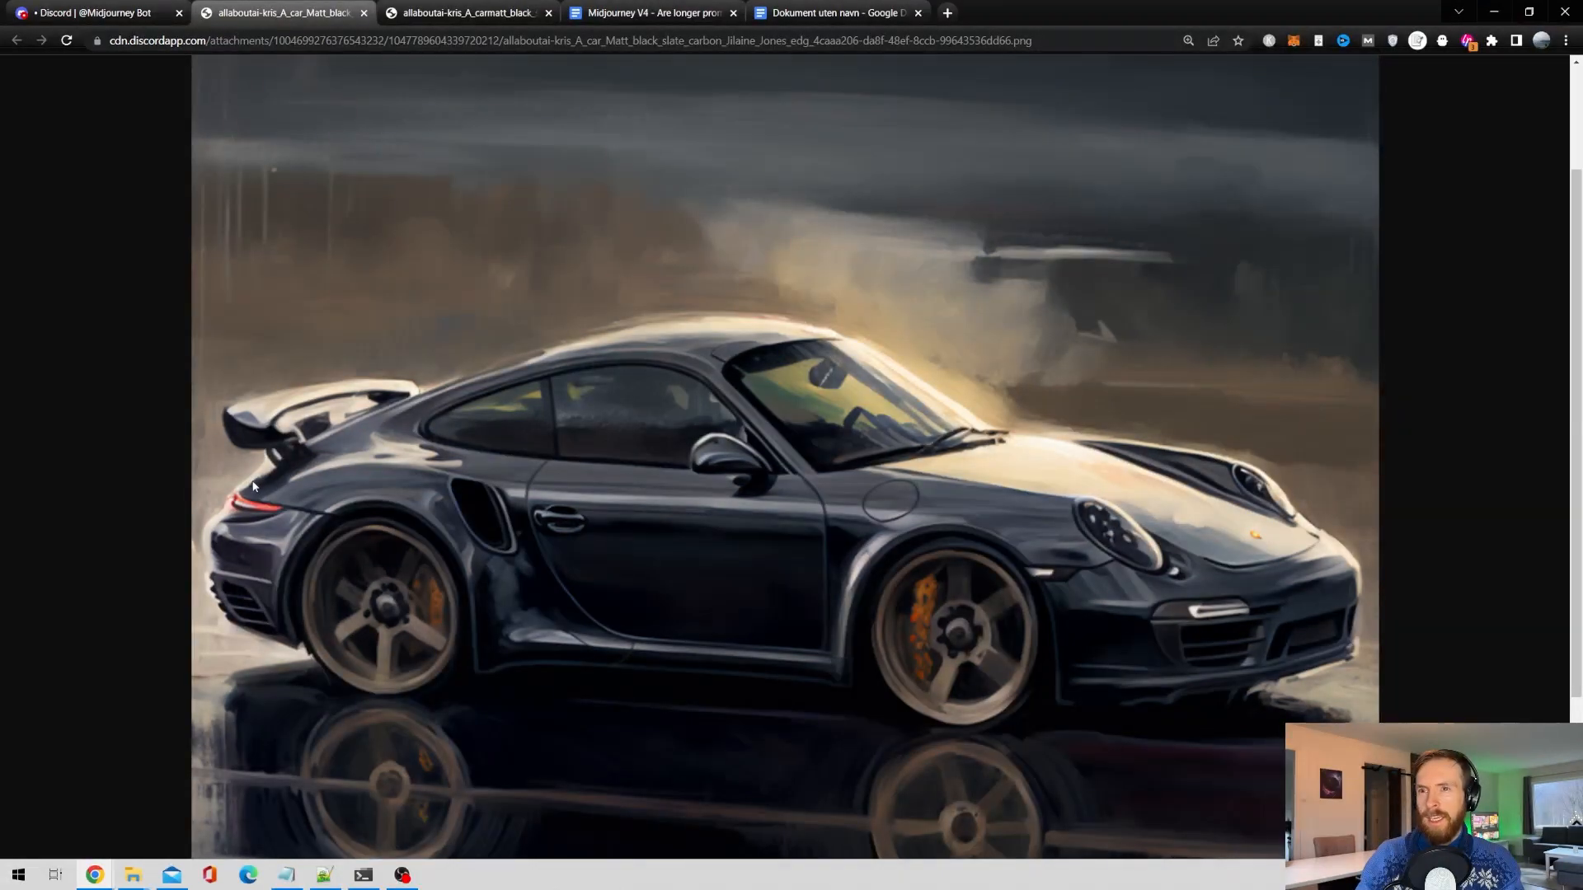
{"action": "left_click", "coordinate": [471, 13]}
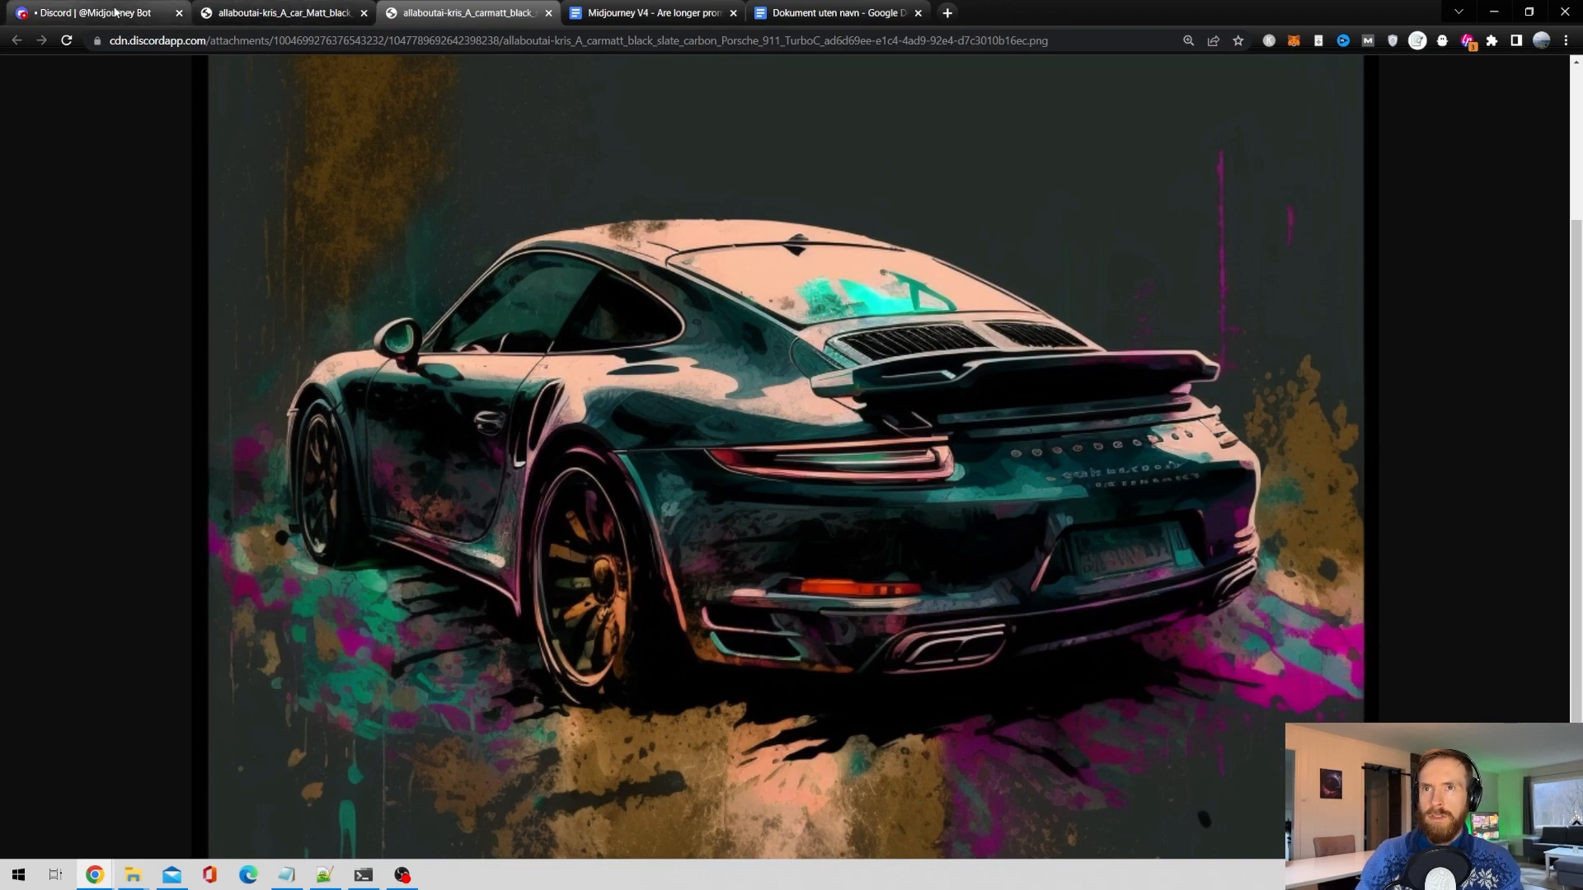
{"action": "left_click", "coordinate": [91, 13]}
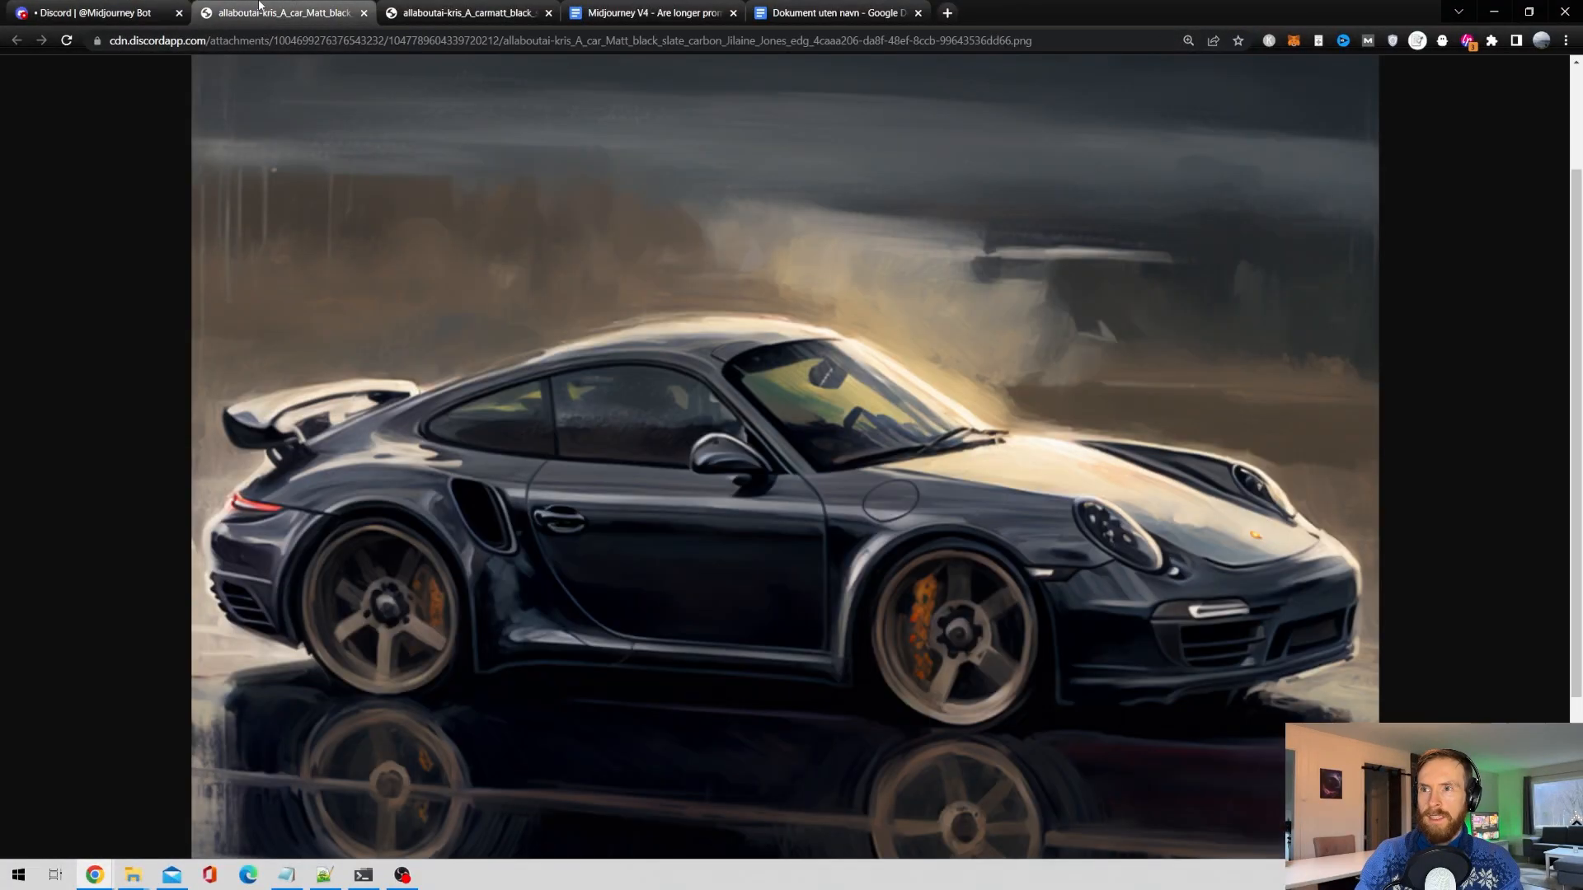
{"action": "left_click", "coordinate": [93, 13]}
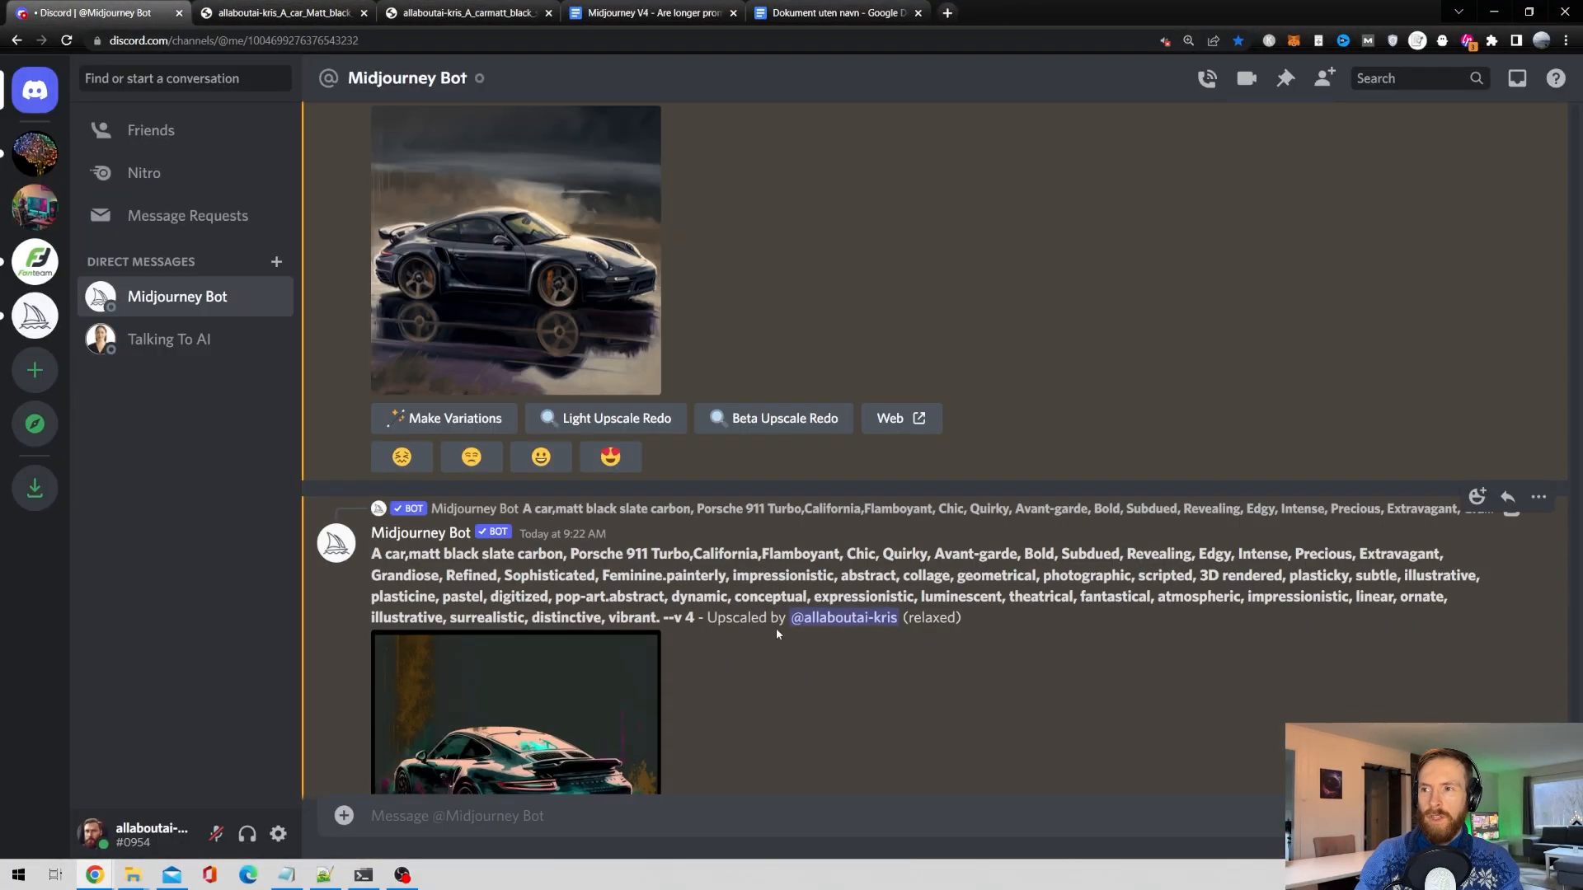
Count the second generated Porsche prompt in Google Docs at 117 words.
{"action": "scroll", "scroll_direction": "down", "scroll_amount": 3}
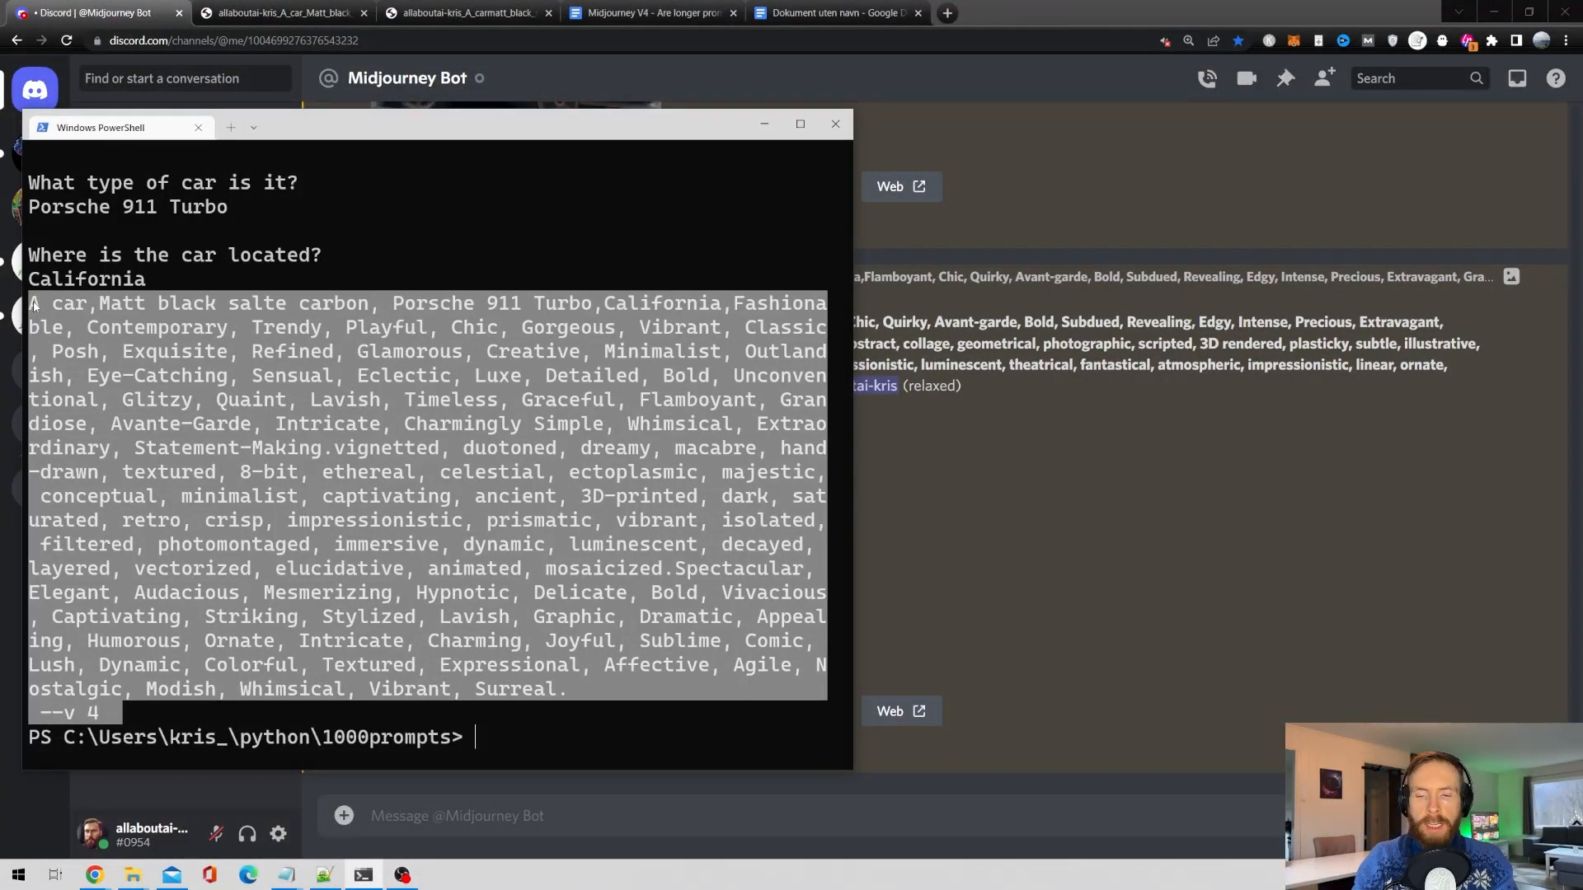
{"action": "left_click", "coordinate": [834, 13]}
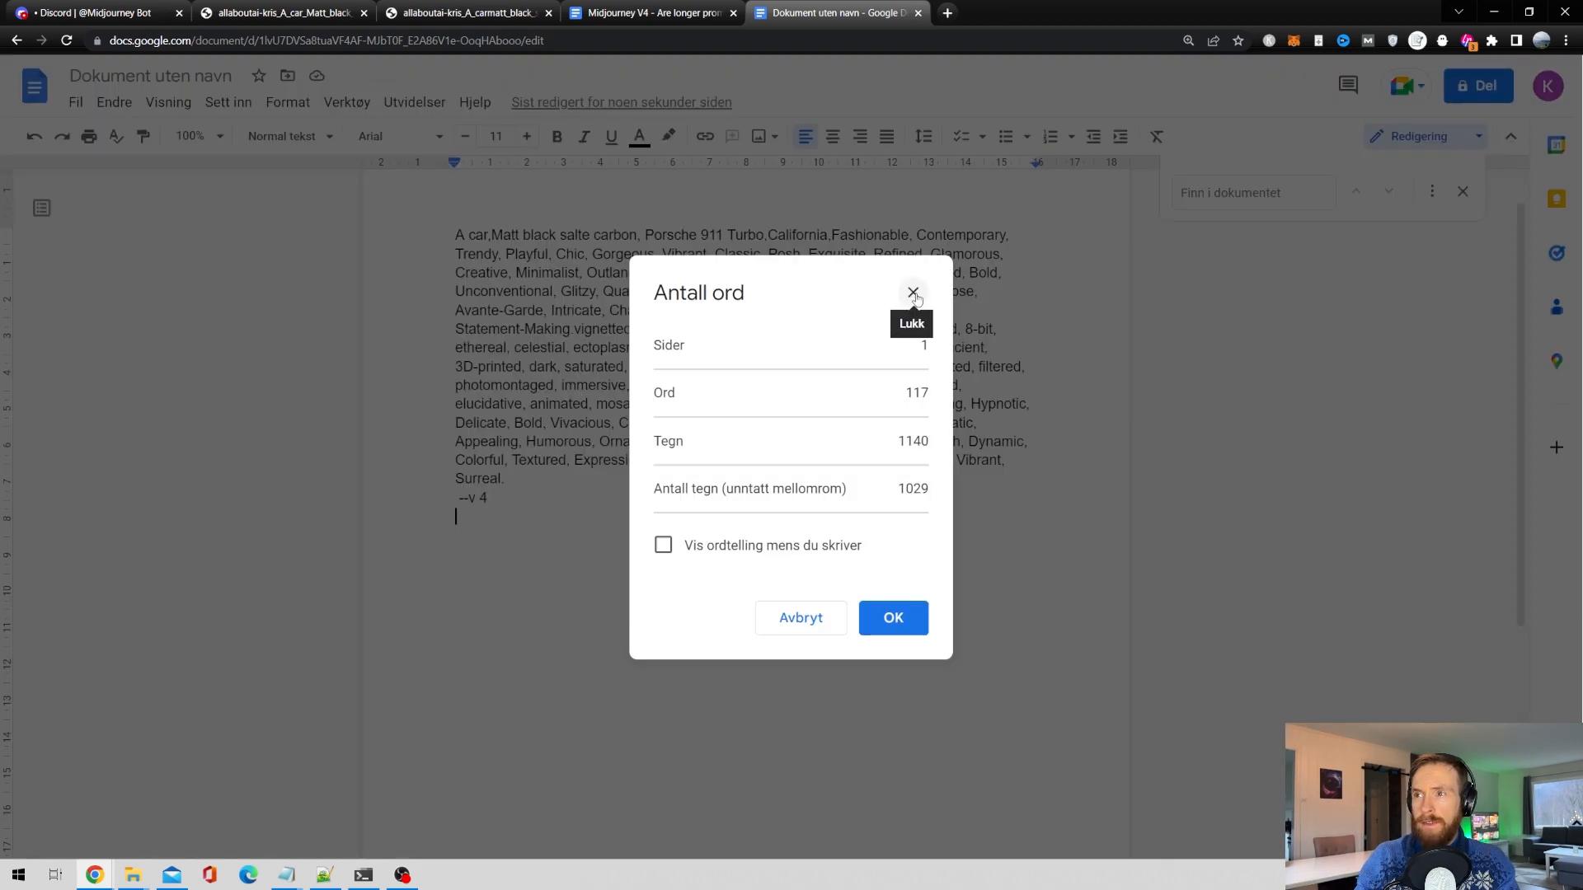
{"action": "left_click", "coordinate": [90, 14]}
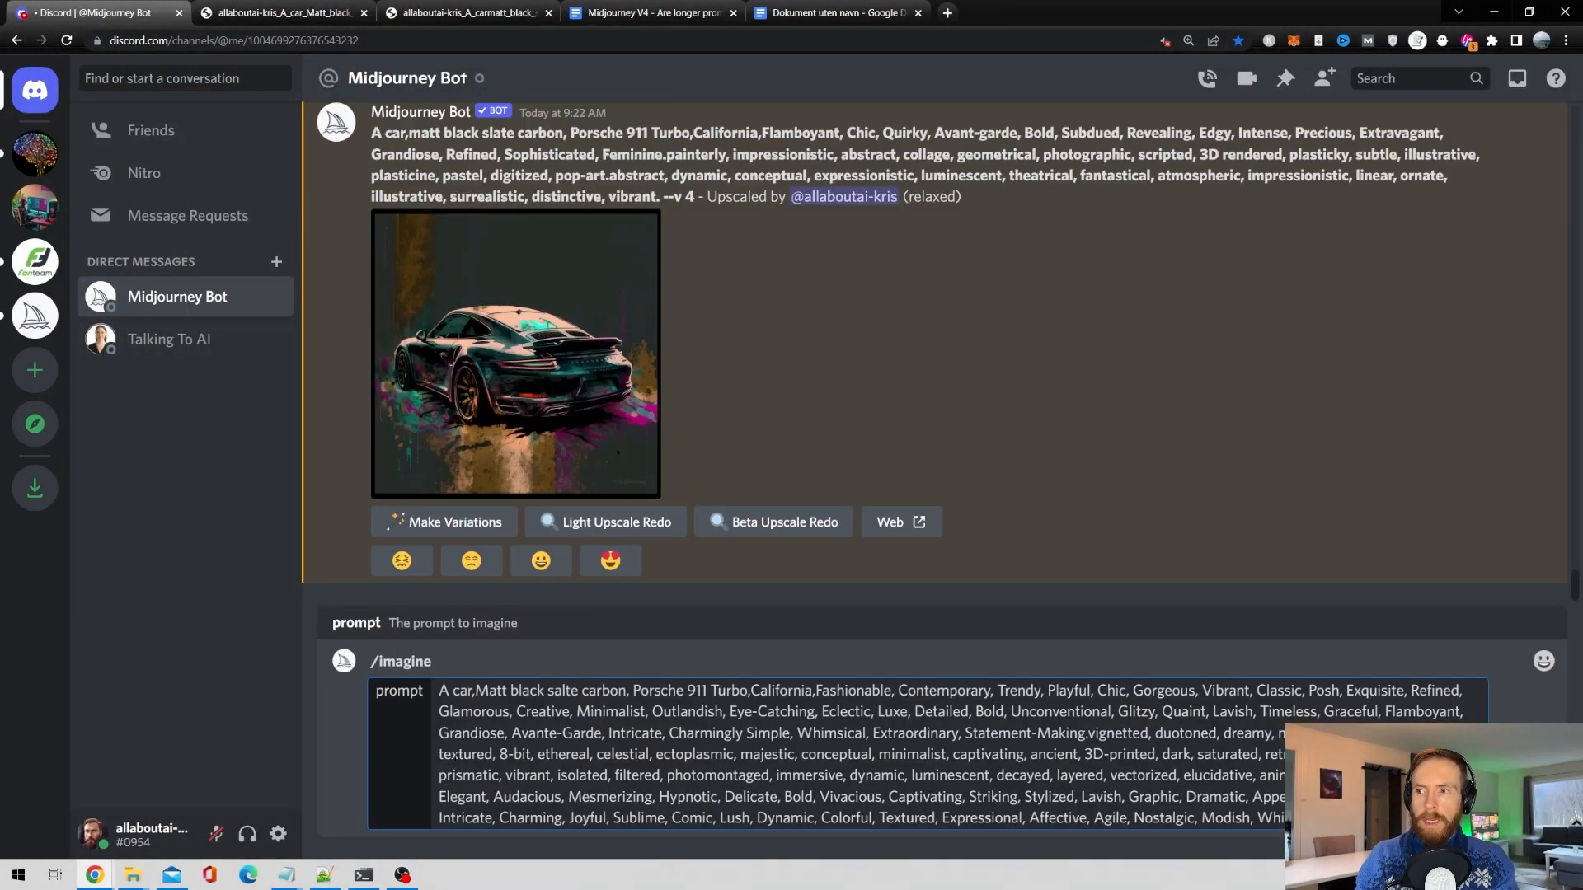
Submit the 117-word prompt to Midjourney to generate the palm-tree Porsche images.
{"action": "key", "text": "Enter"}
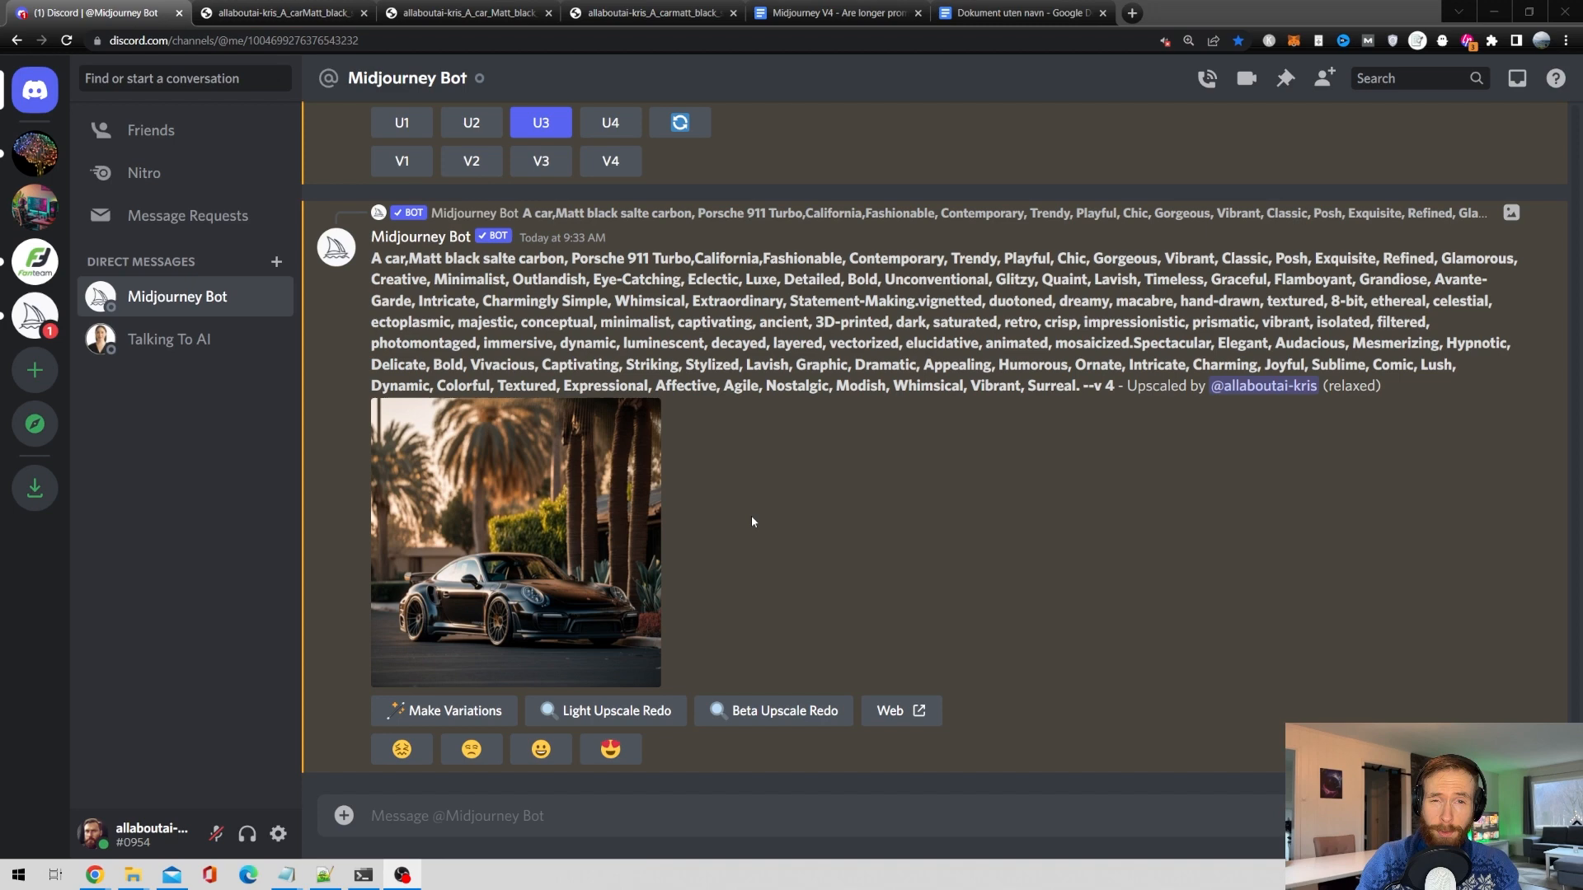
{"action": "mouse_move", "coordinate": [584, 554]}
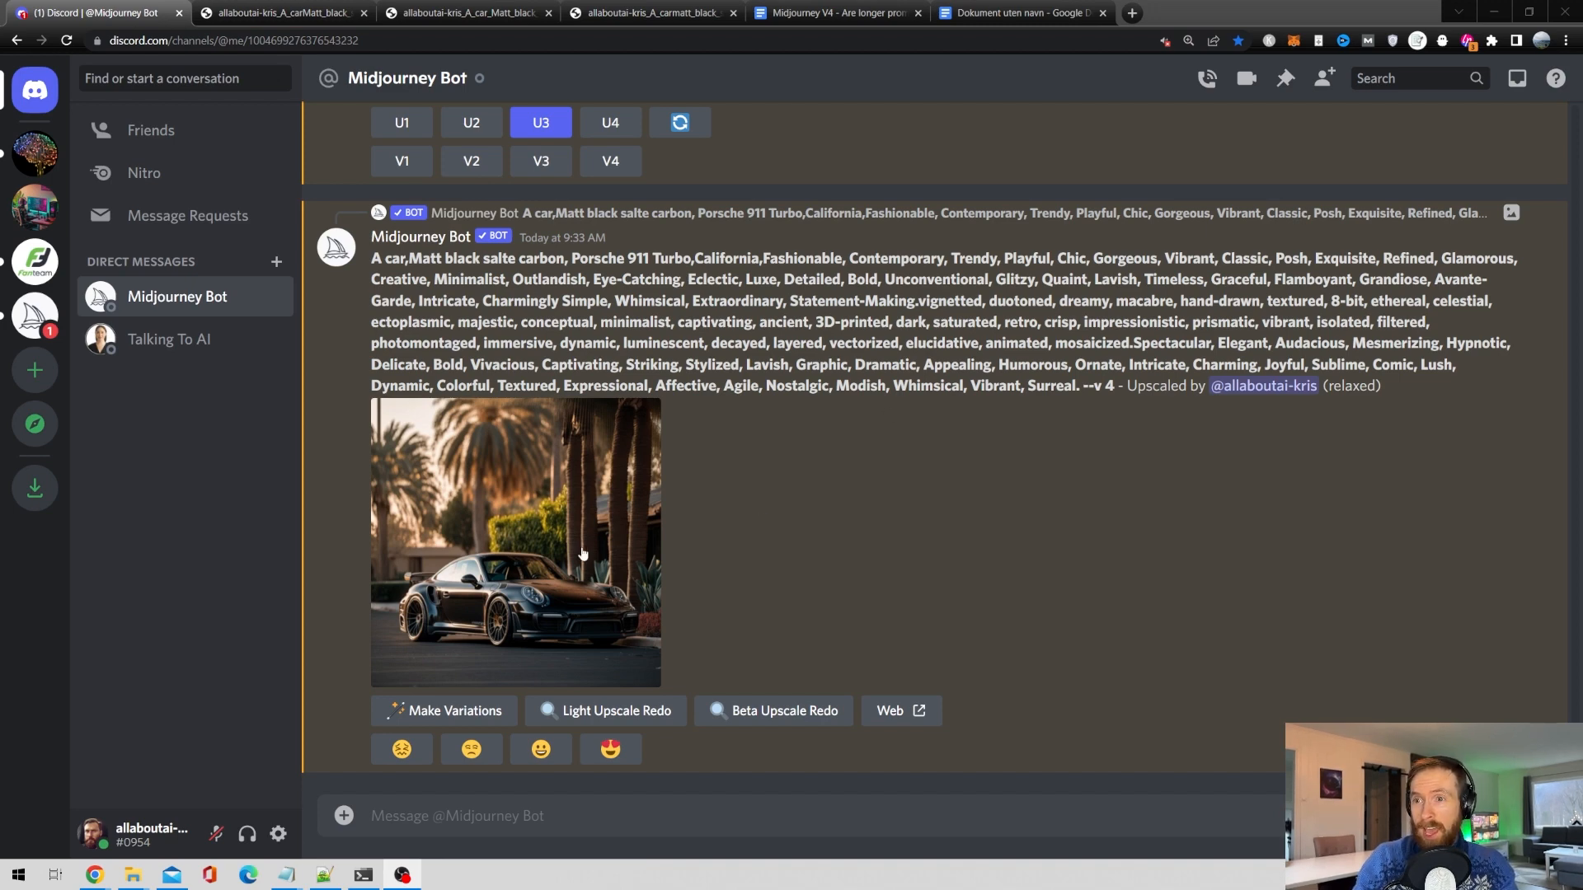
{"action": "mouse_move", "coordinate": [608, 551]}
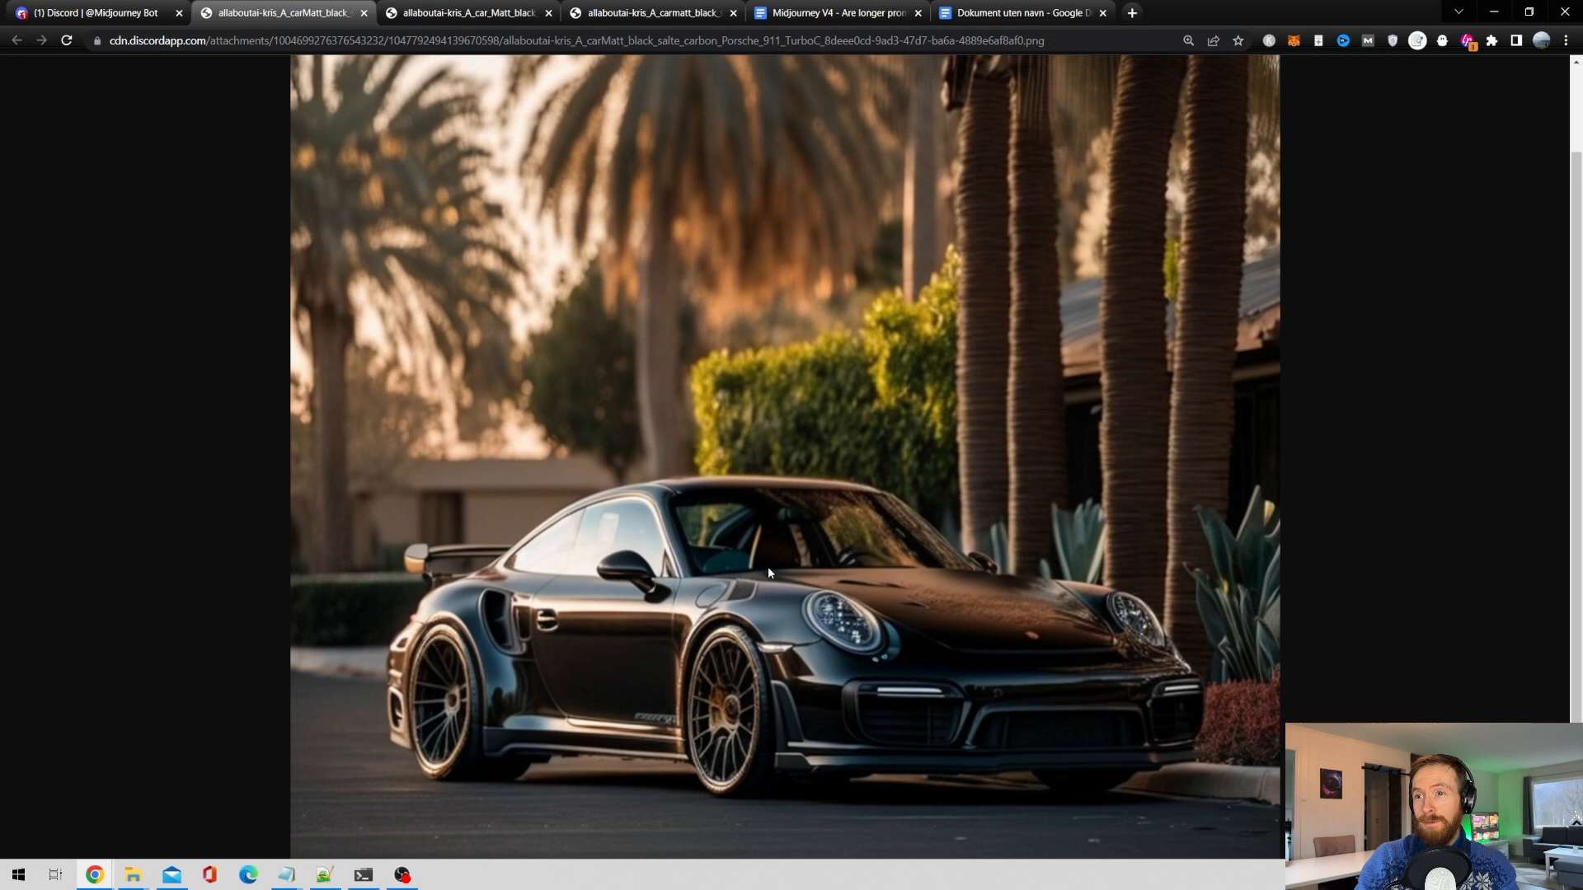
{"action": "mouse_move", "coordinate": [763, 565]}
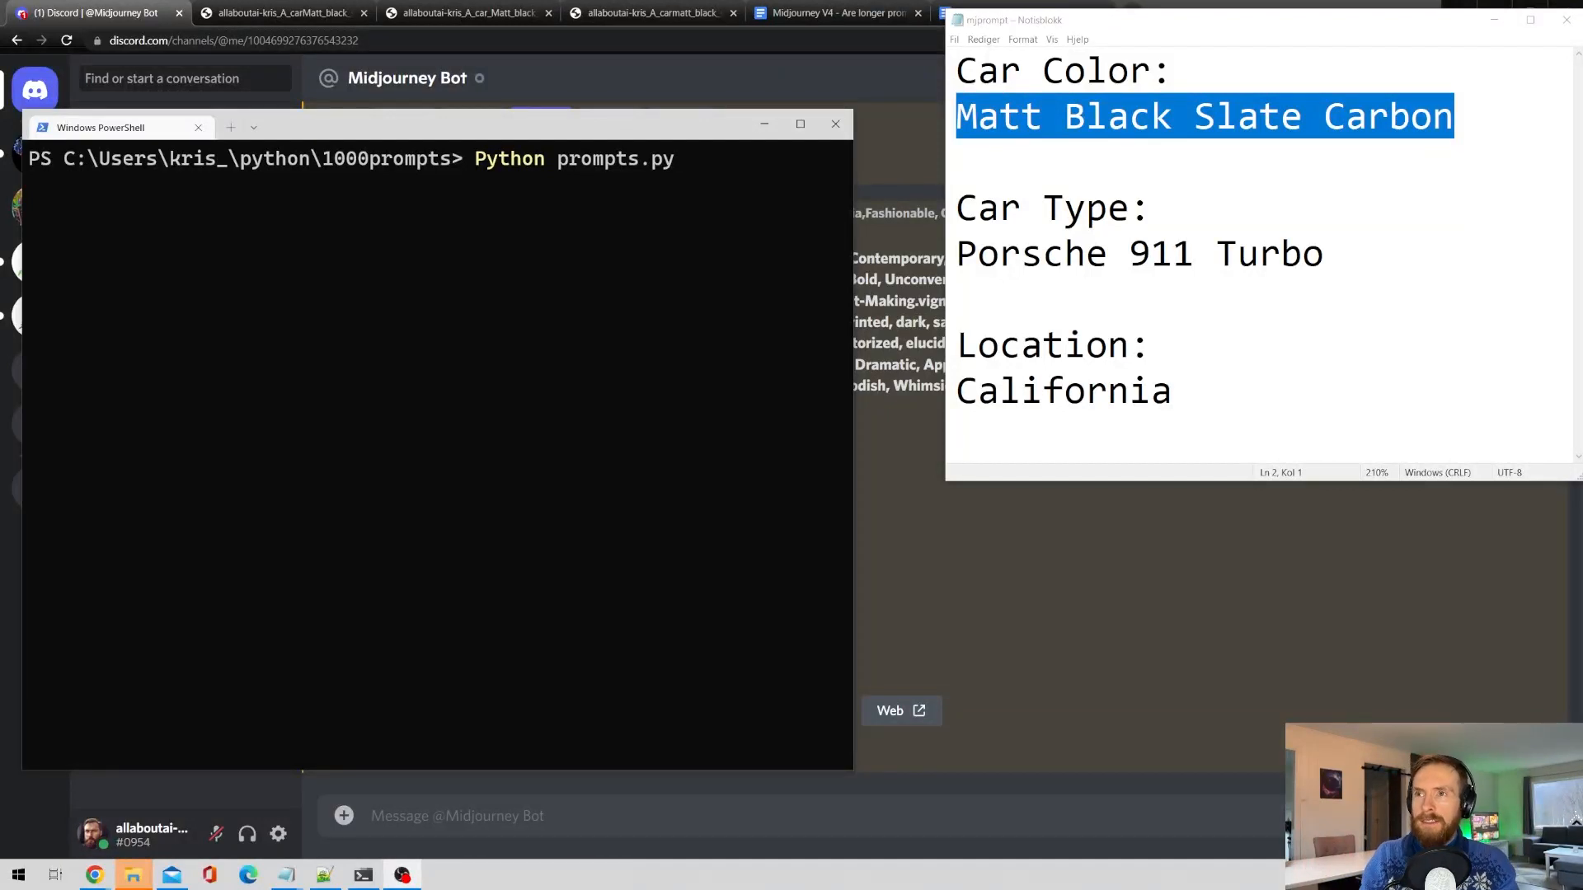
{"action": "mouse_move", "coordinate": [686, 168]}
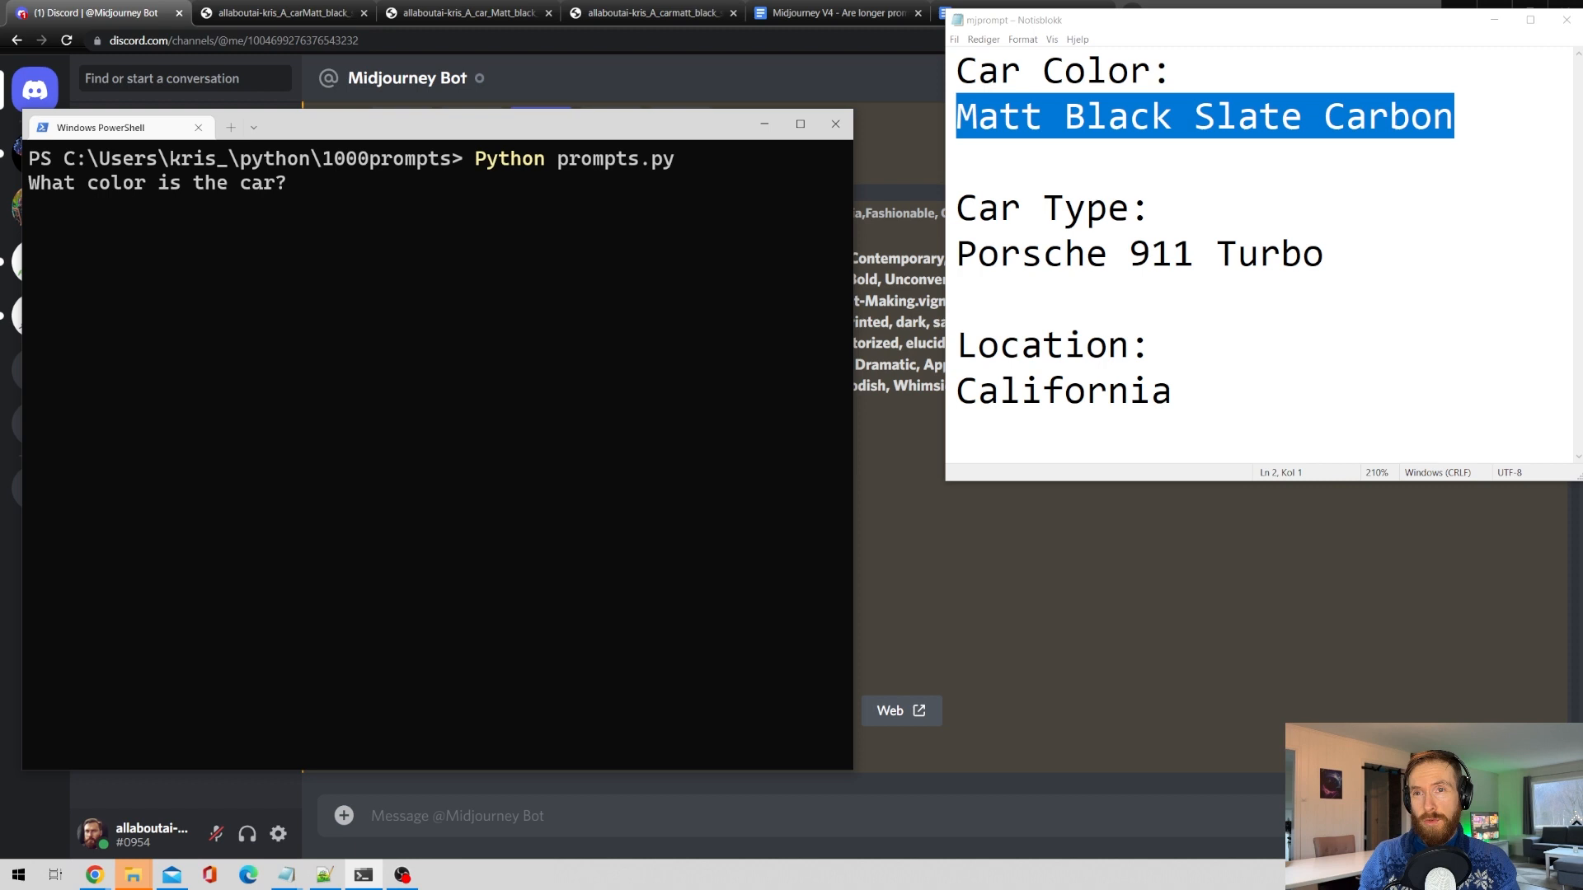
Rerun prompts.py with Matt Black Slate Carbon, Porsche 911 Turbo and California for an even longer prompt.
{"action": "type", "text": "Matt Black Slate Carbon"}
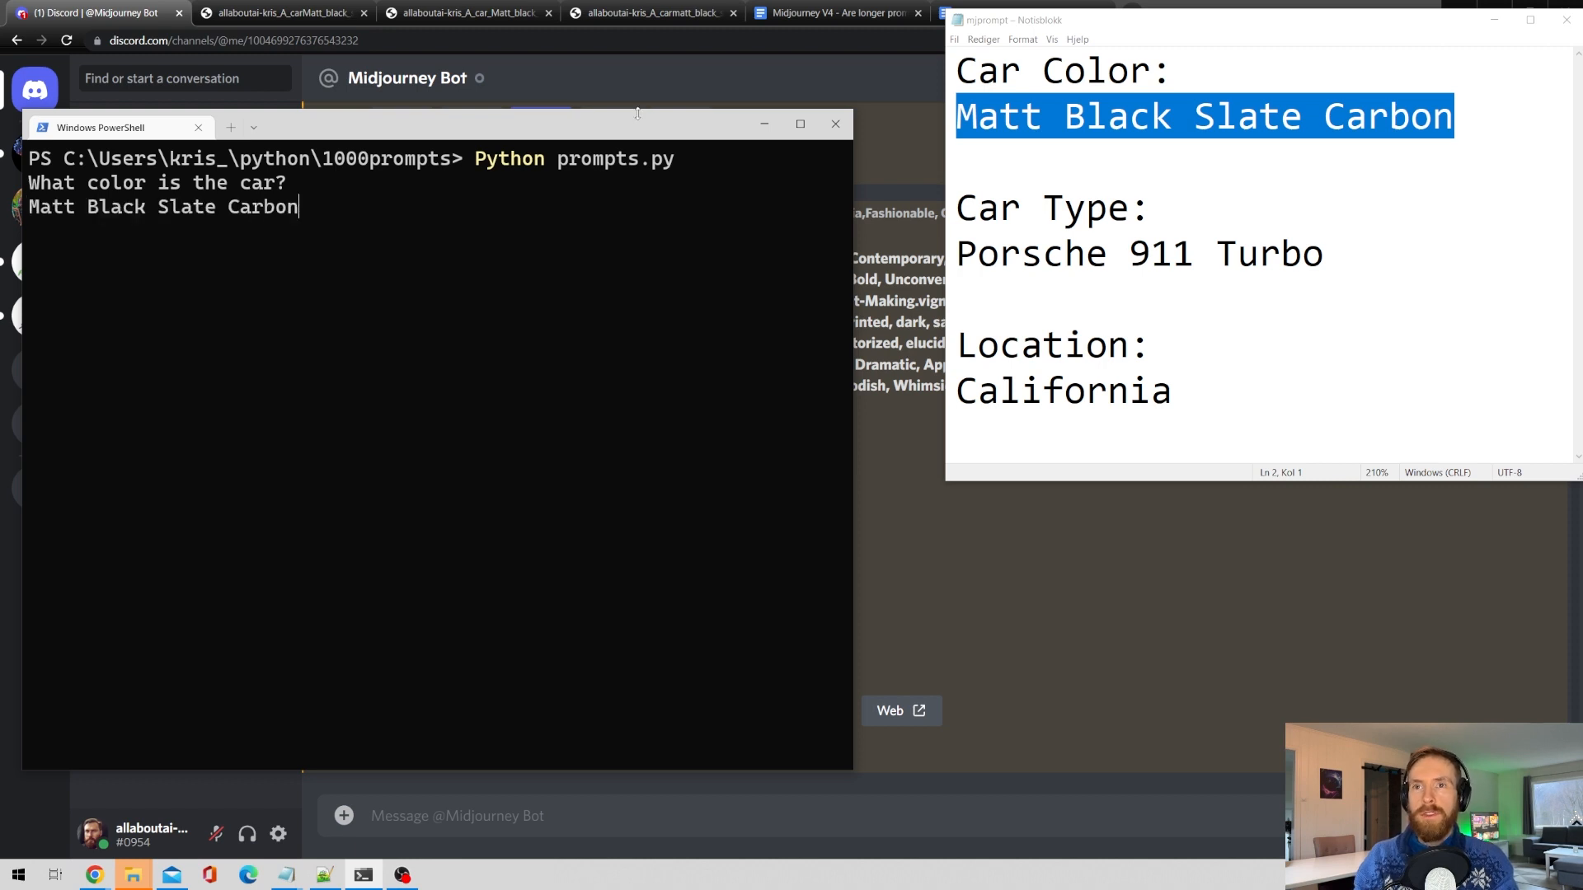
{"action": "key", "text": "Enter"}
{"action": "type", "text": "Porsche"}
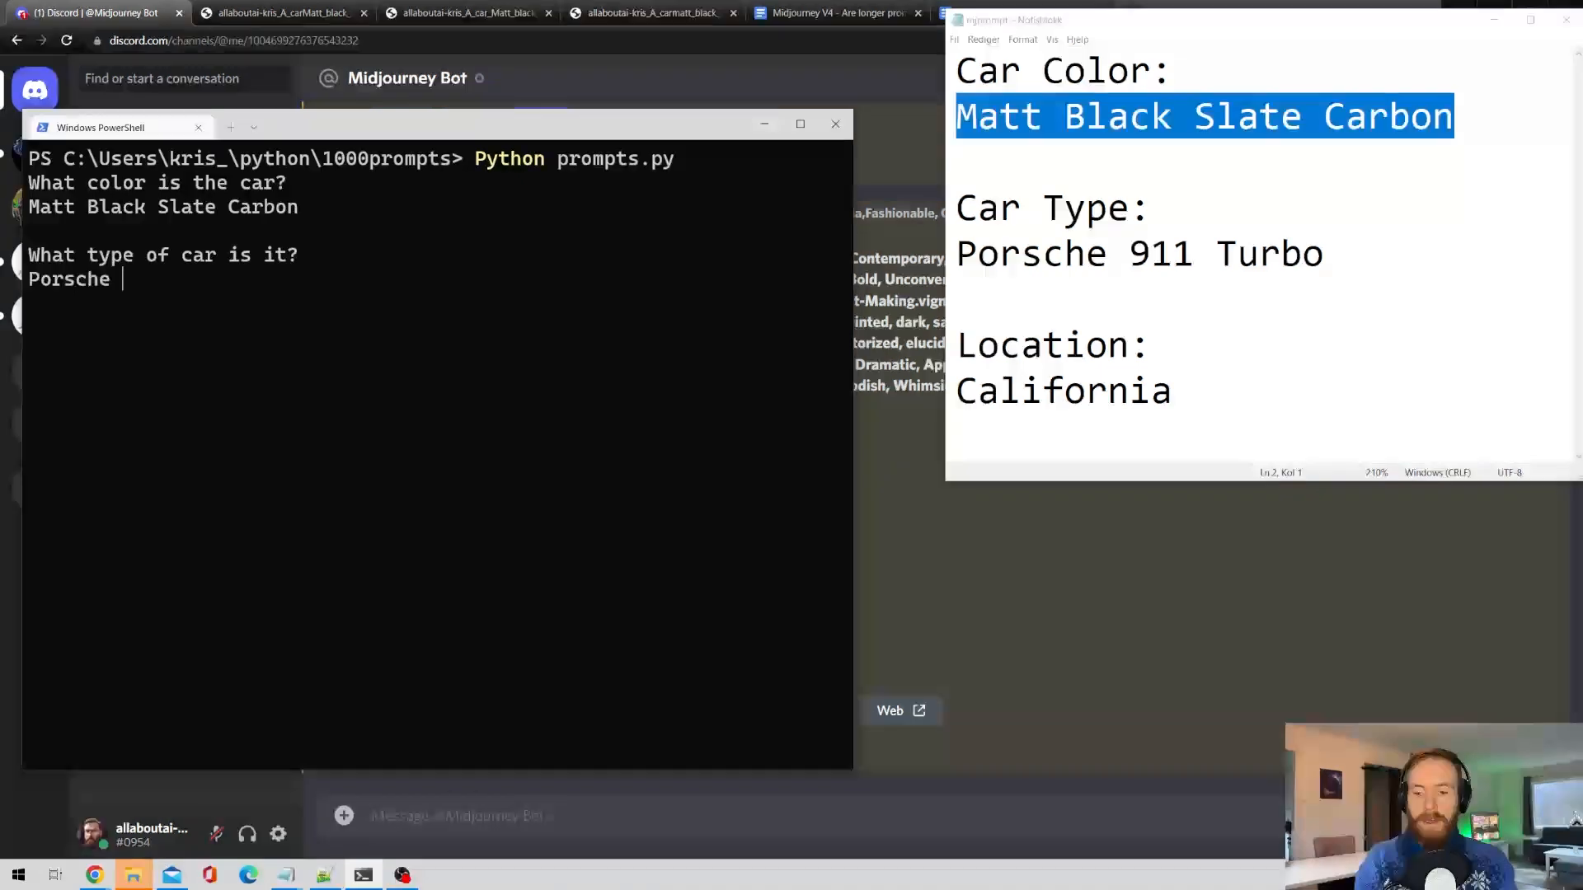
{"action": "type", "text": "911 Turbo"}
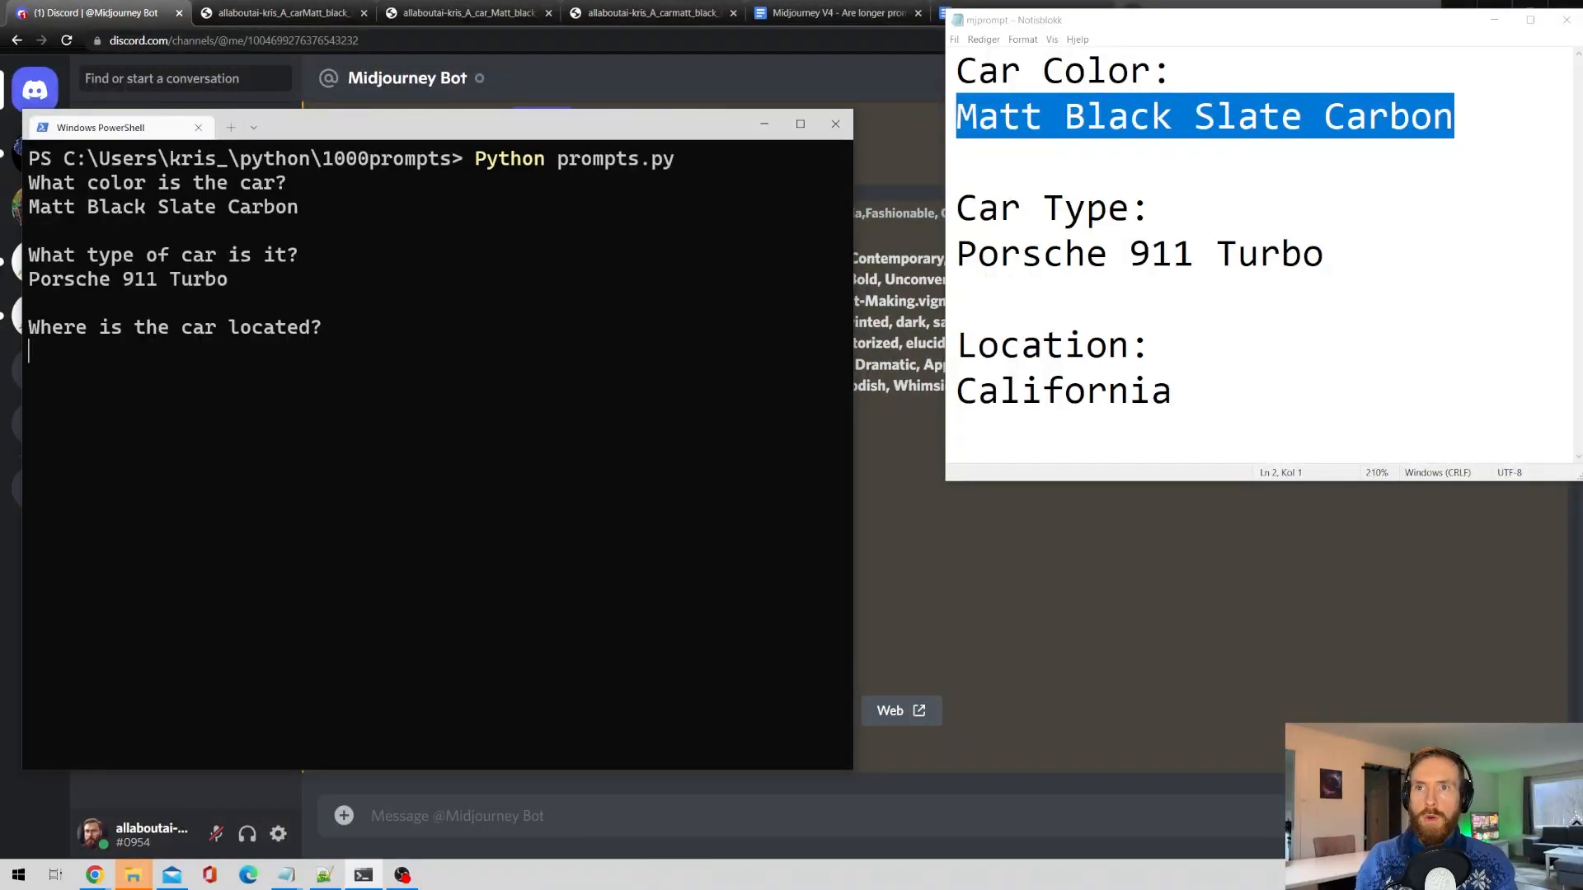
{"action": "type", "text": "California"}
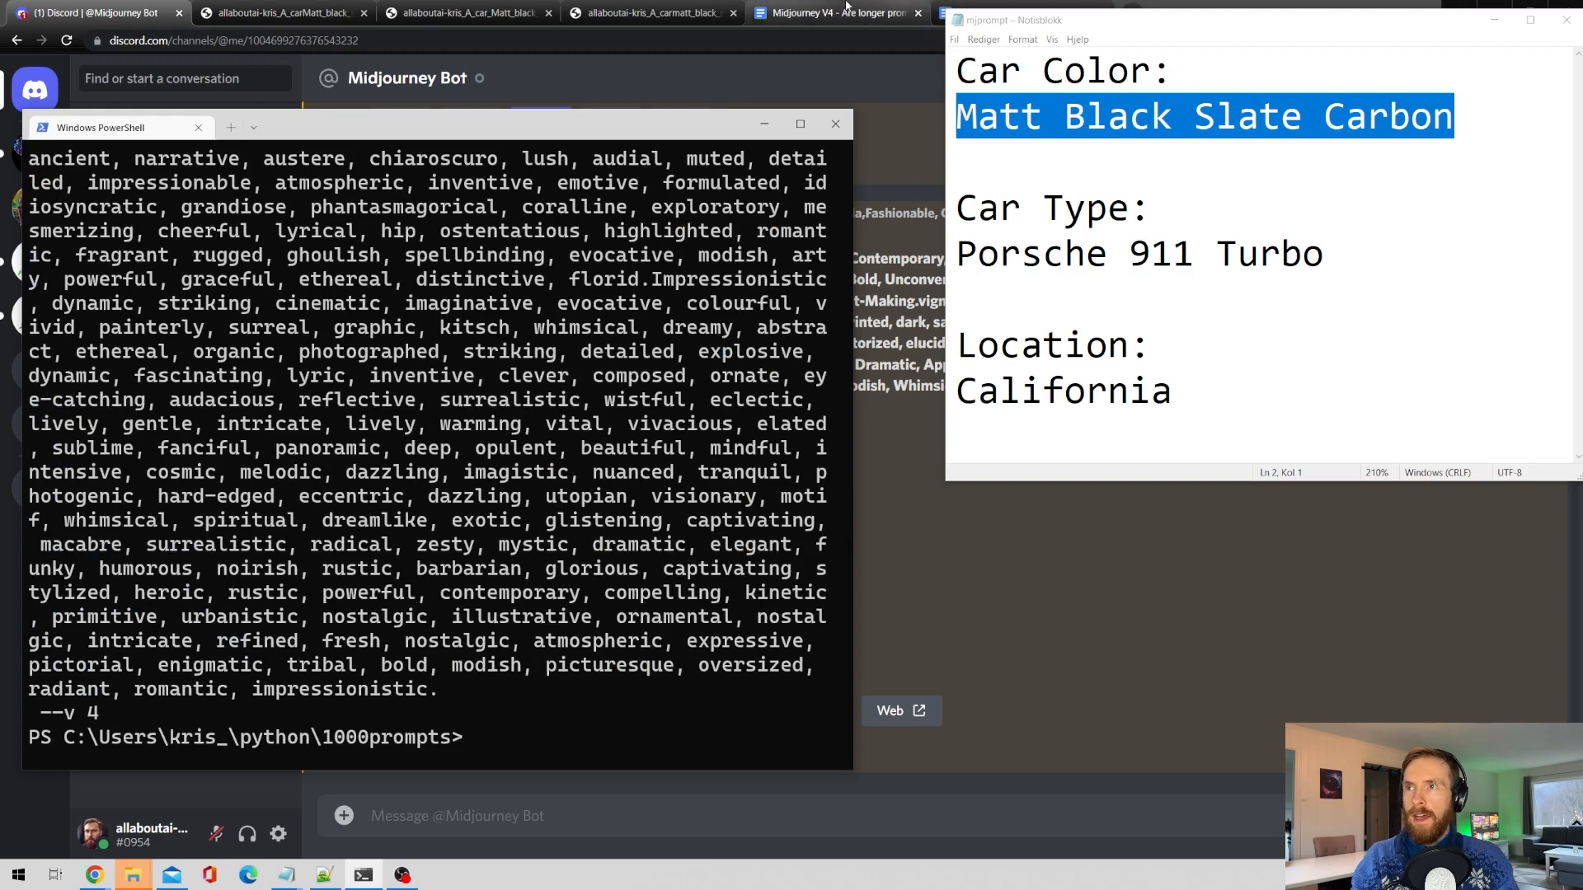
{"action": "left_click", "coordinate": [1023, 13]}
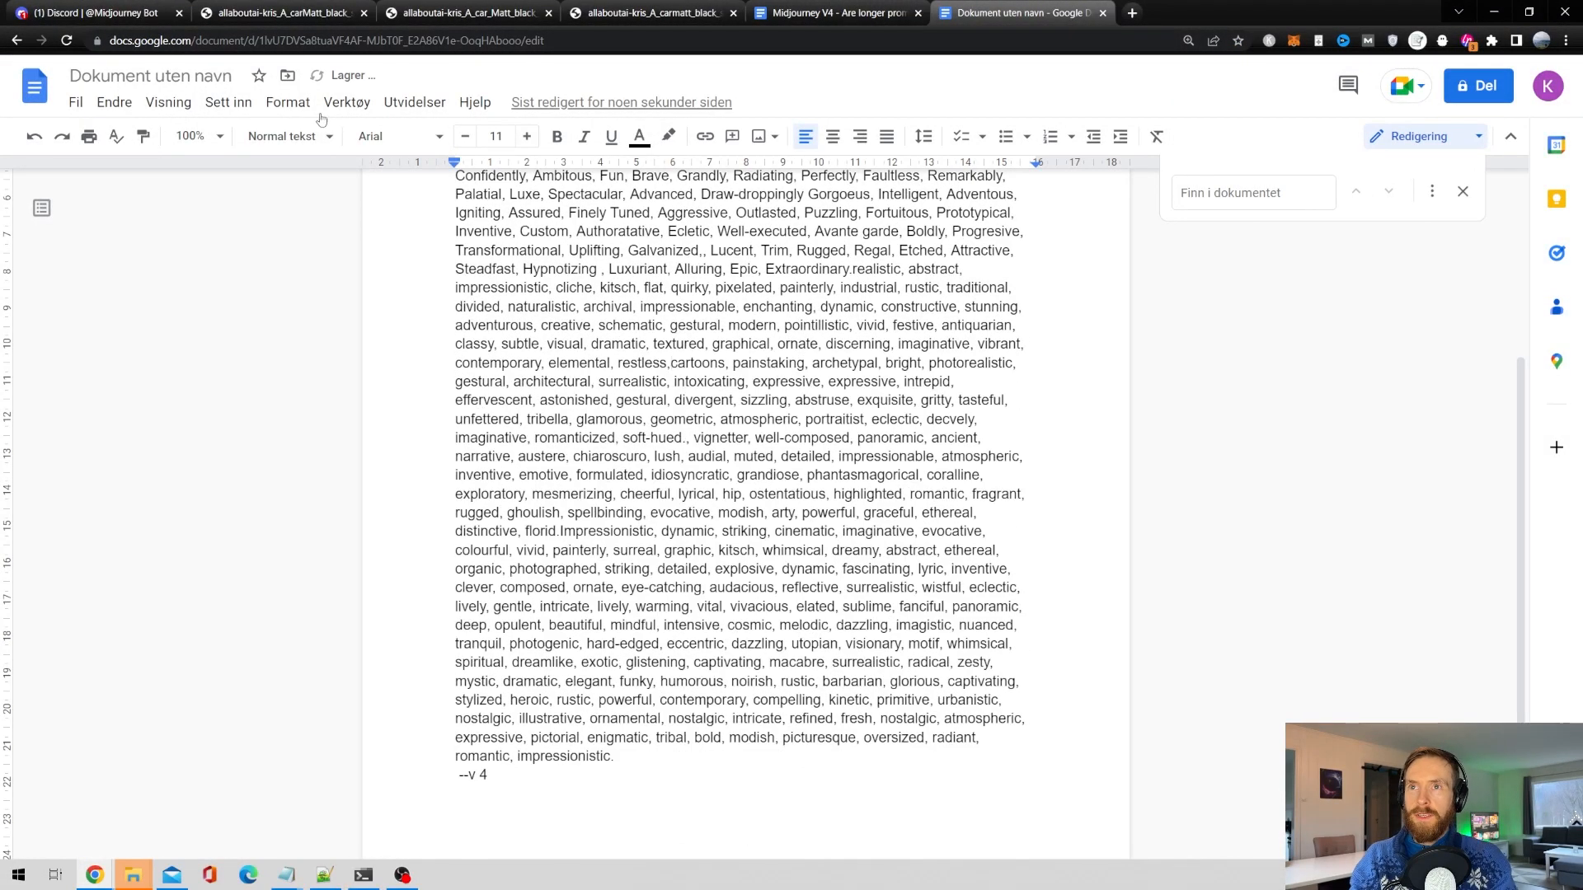
{"action": "left_click", "coordinate": [346, 102]}
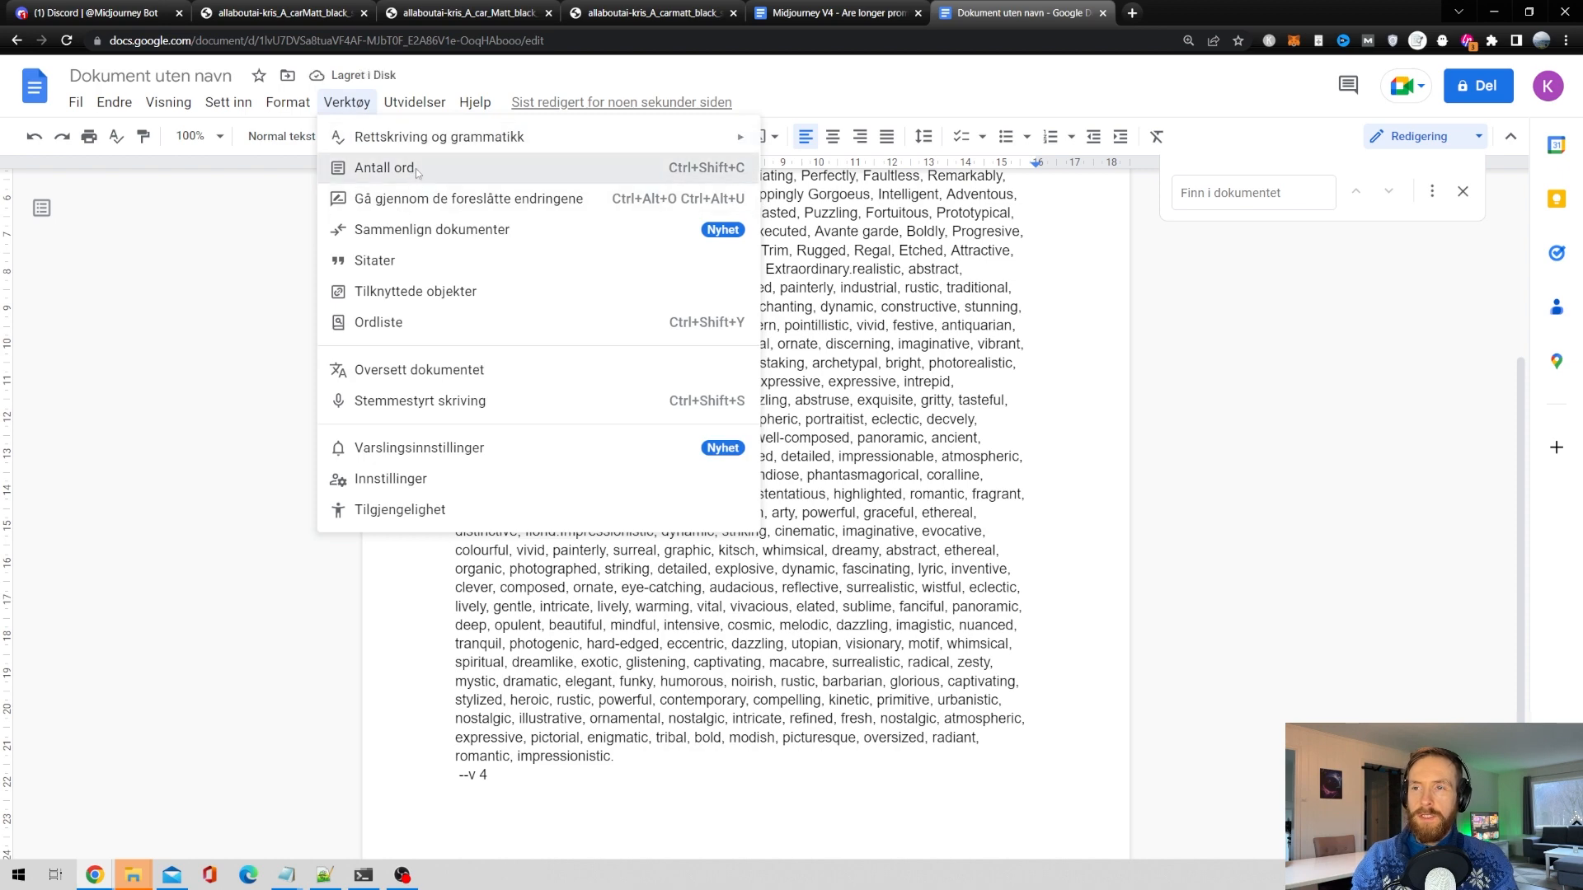
{"action": "left_click", "coordinate": [385, 168]}
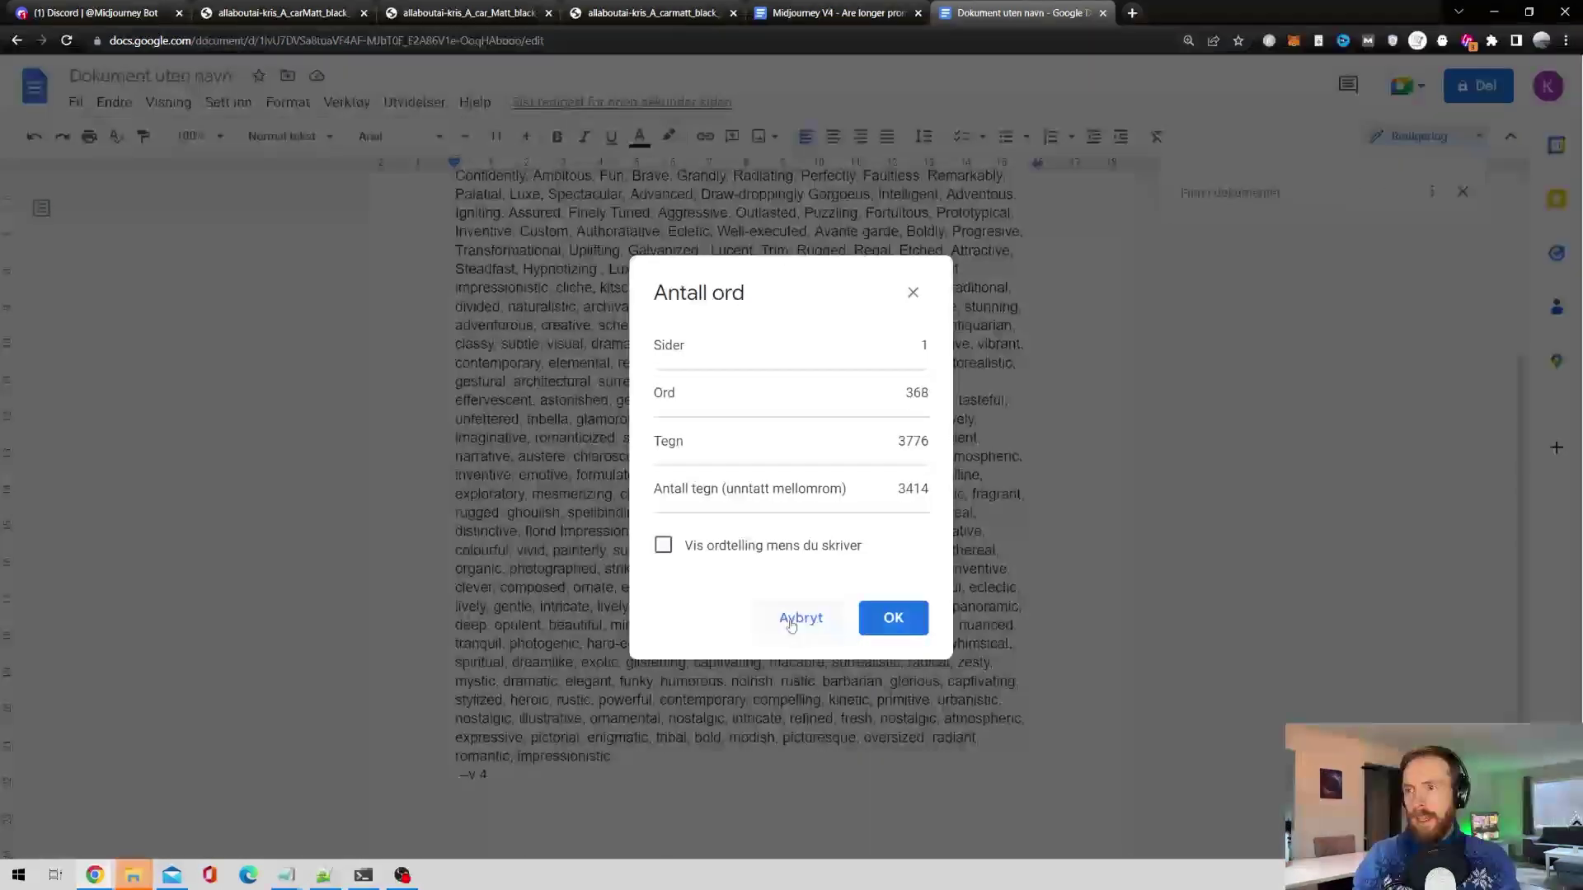
{"action": "left_click", "coordinate": [801, 617]}
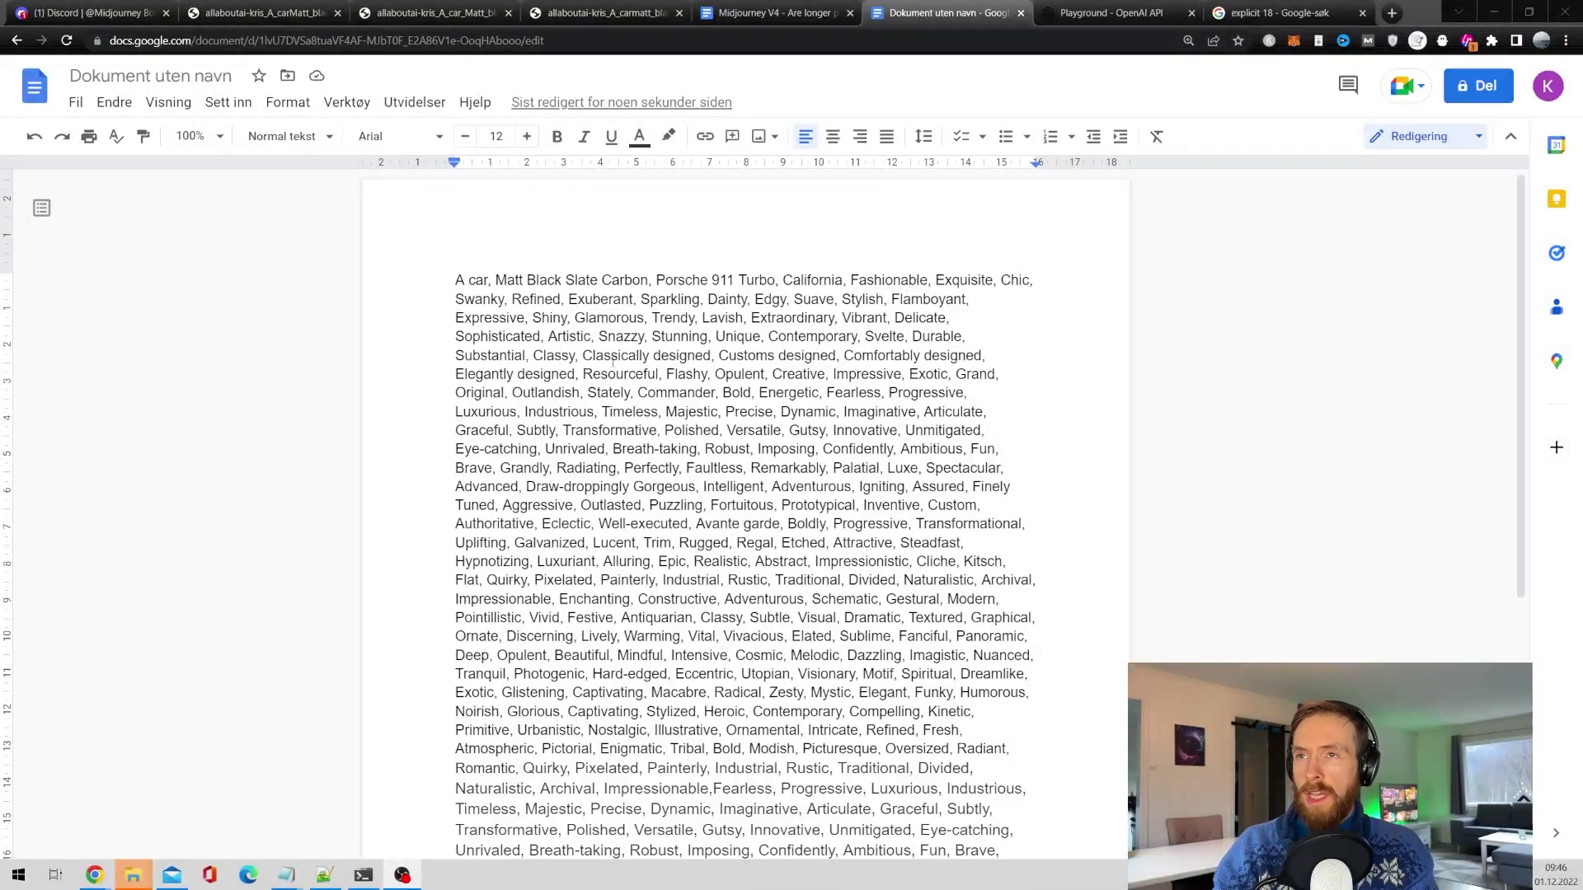
{"action": "left_click", "coordinate": [346, 102]}
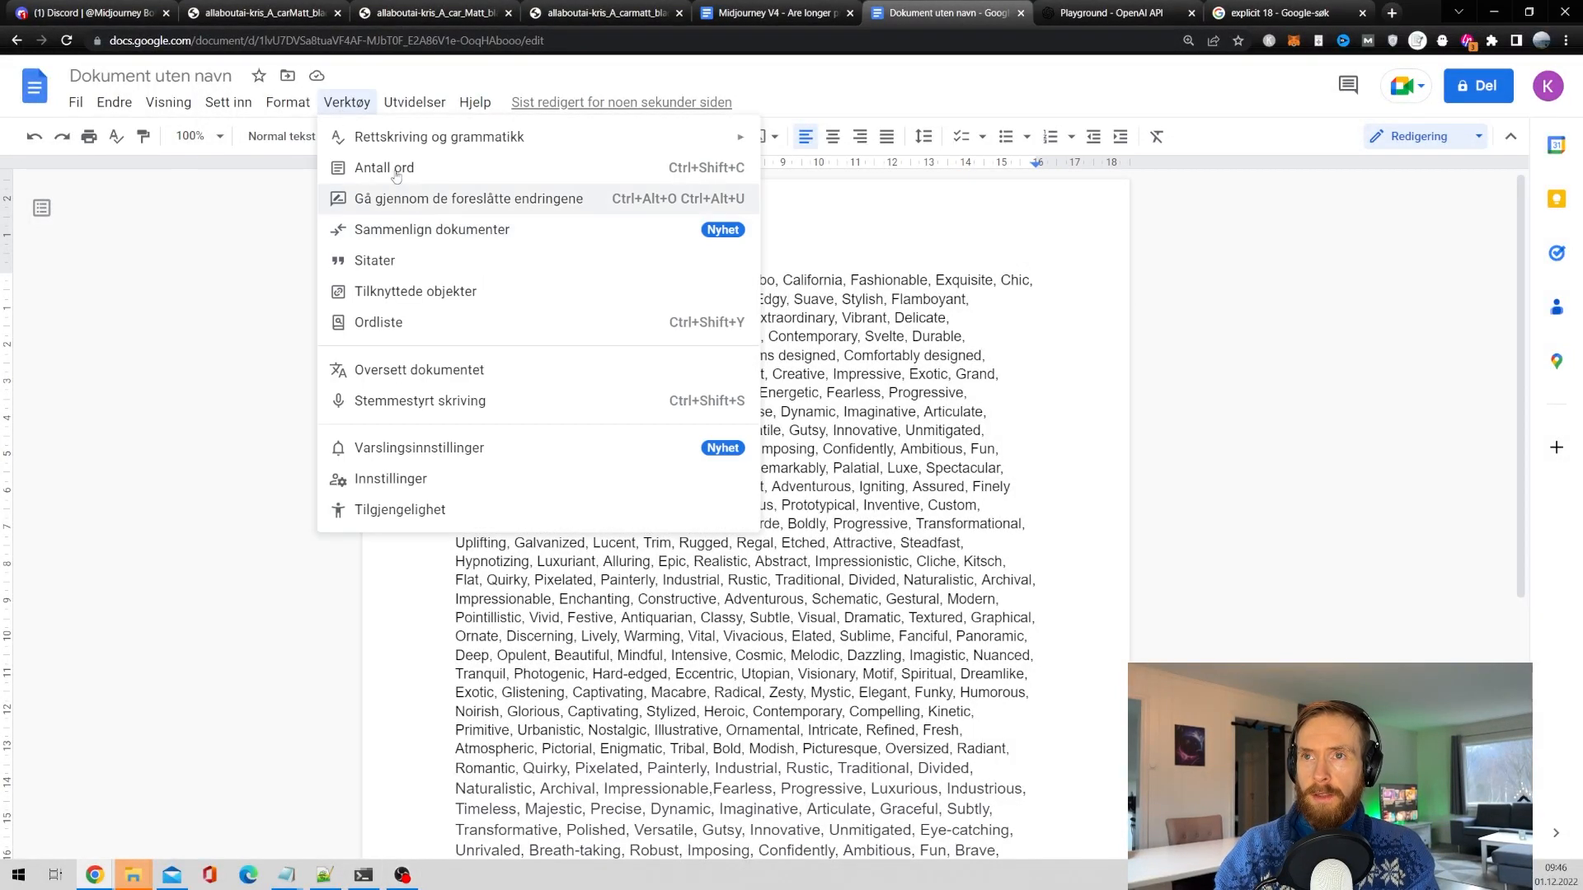
{"action": "left_click", "coordinate": [388, 168]}
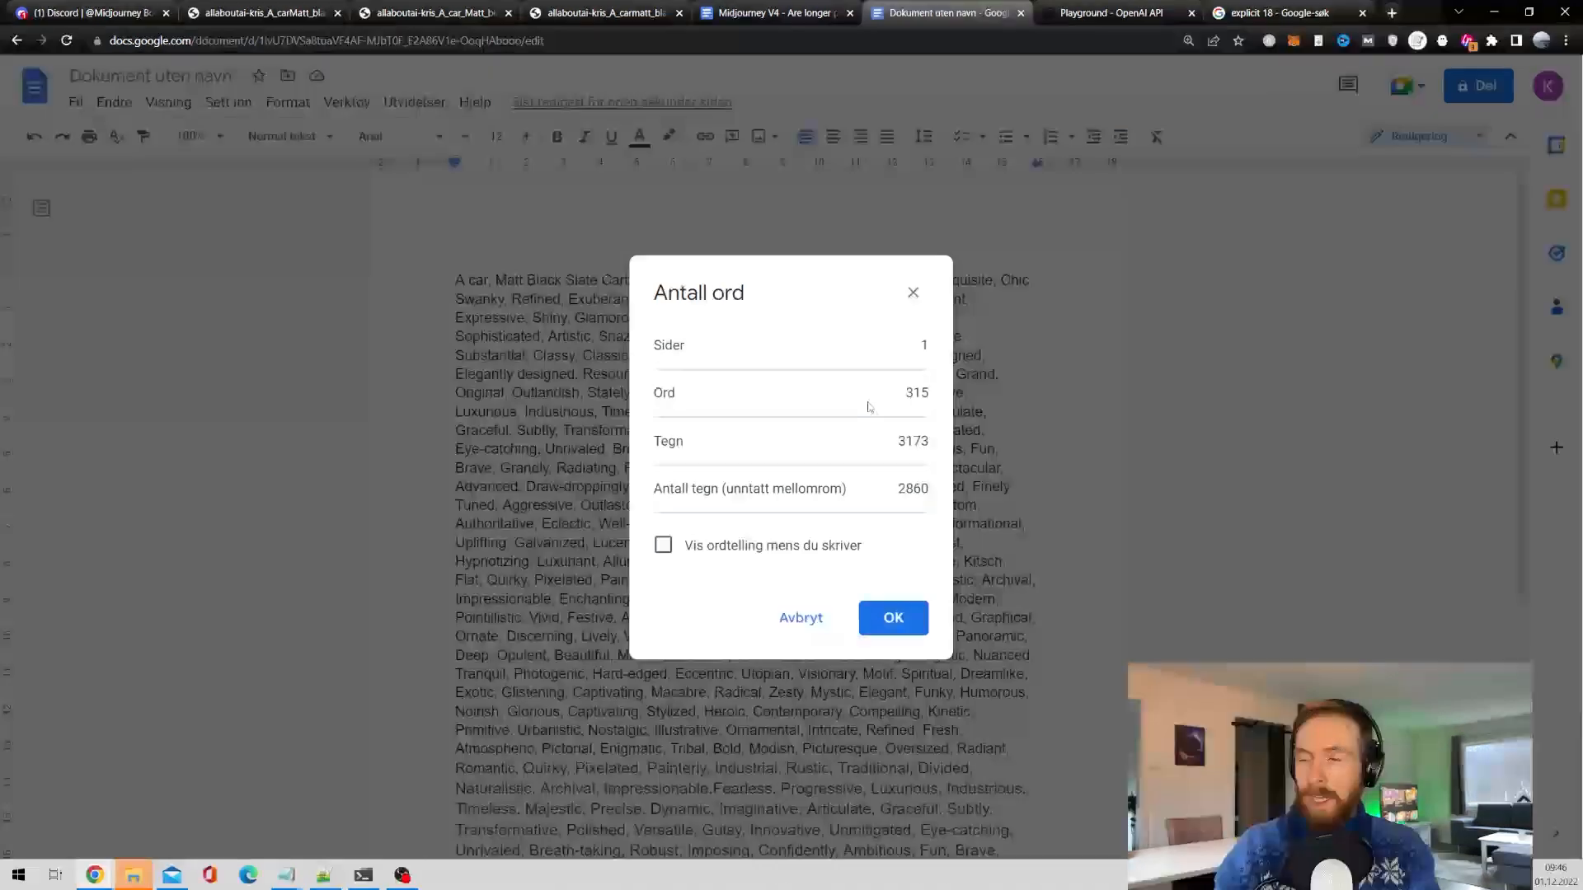
{"action": "mouse_move", "coordinate": [913, 293]}
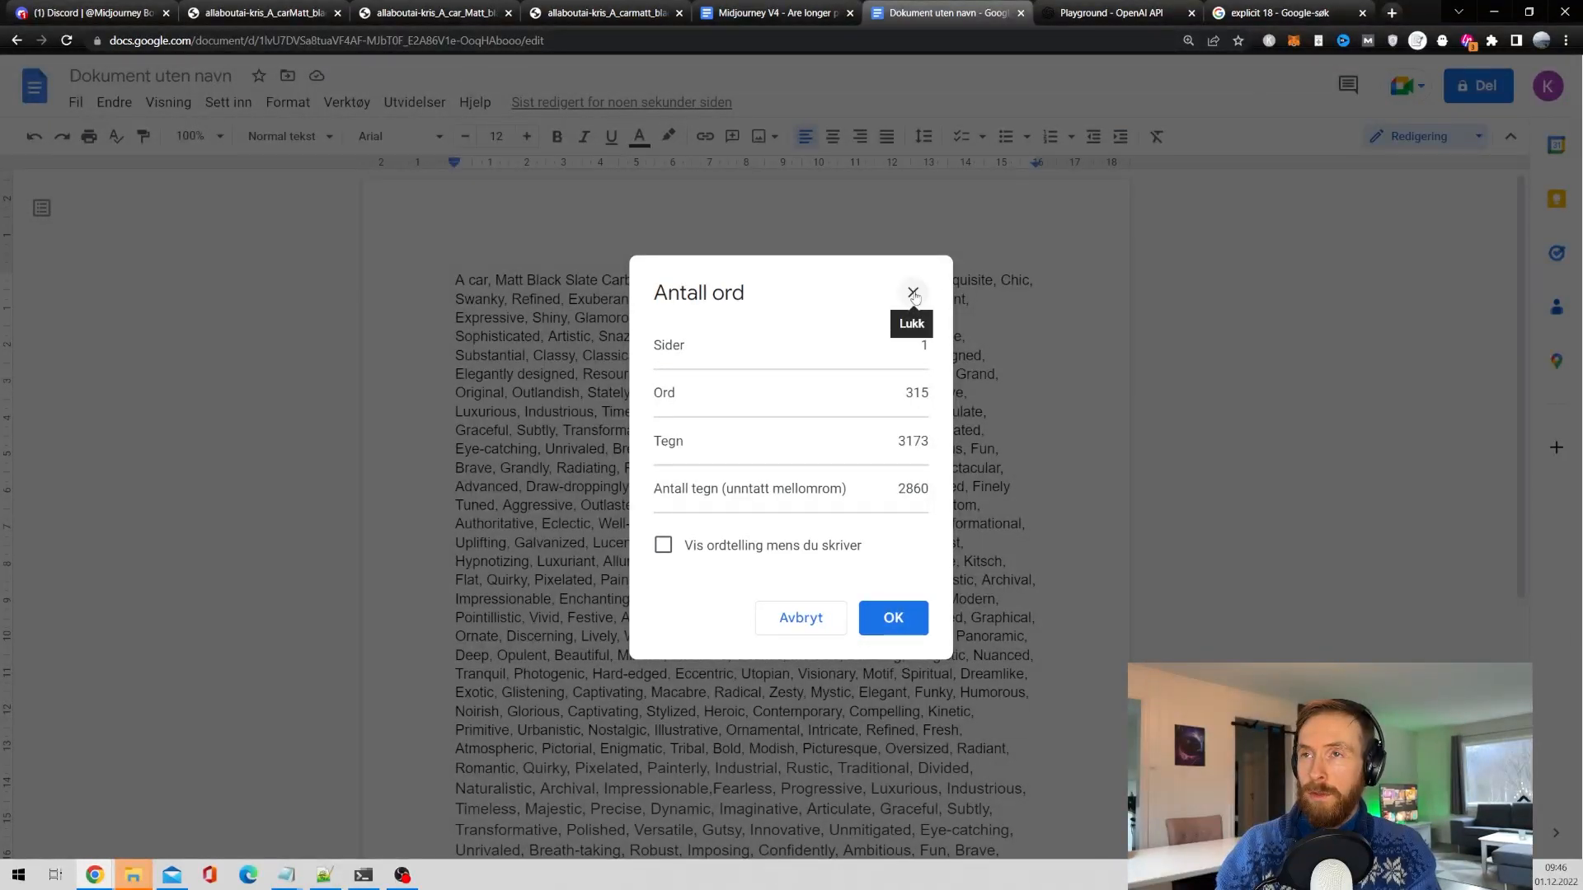
{"action": "left_click", "coordinate": [914, 294]}
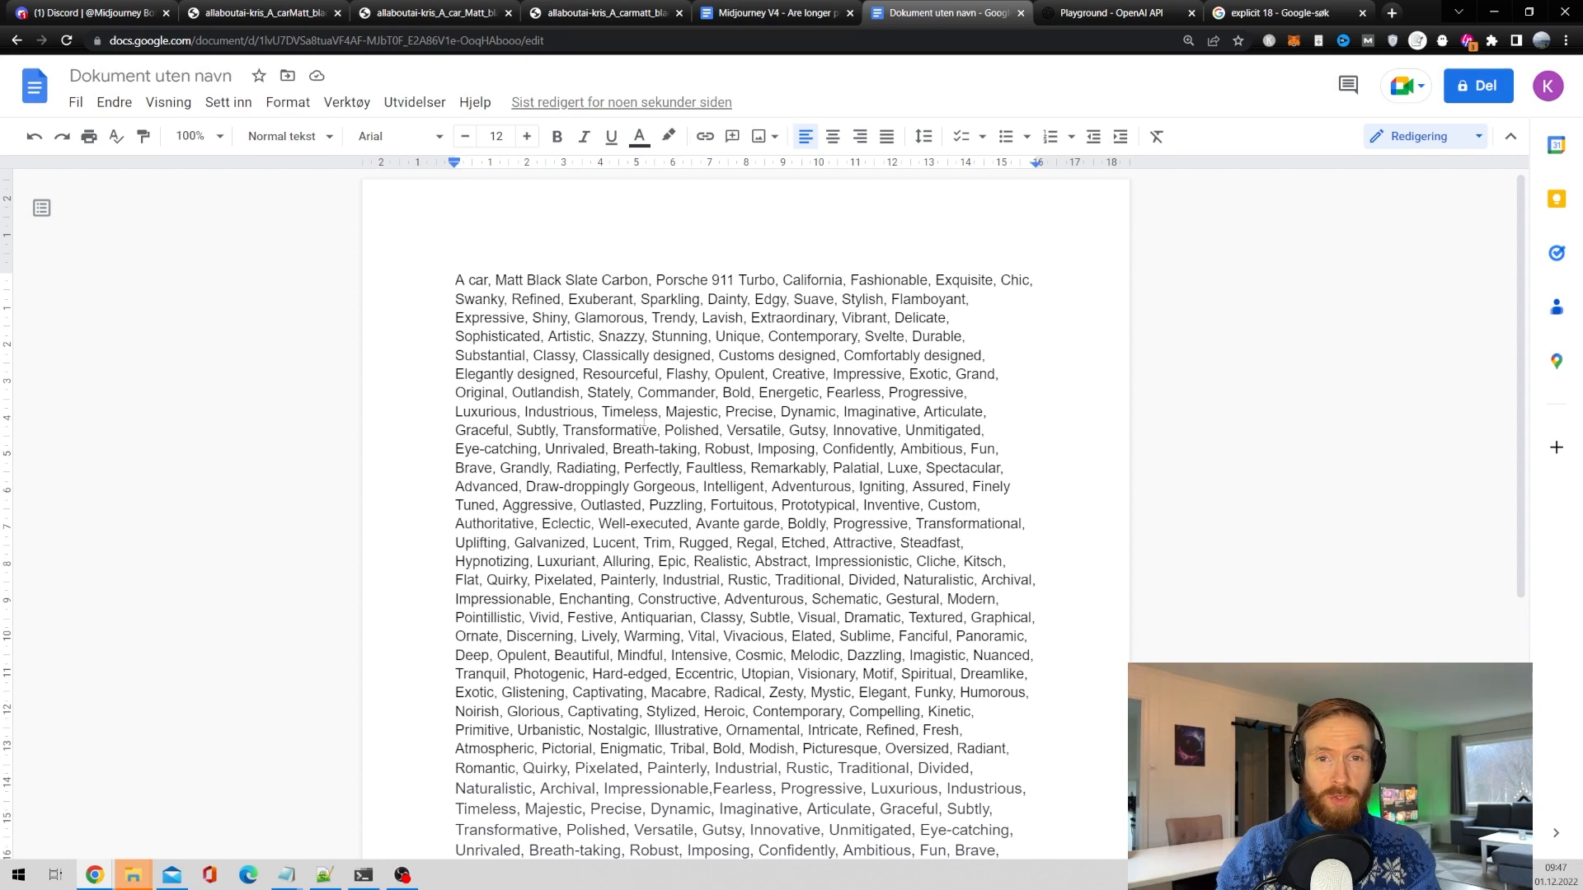
{"action": "left_click", "coordinate": [82, 10]}
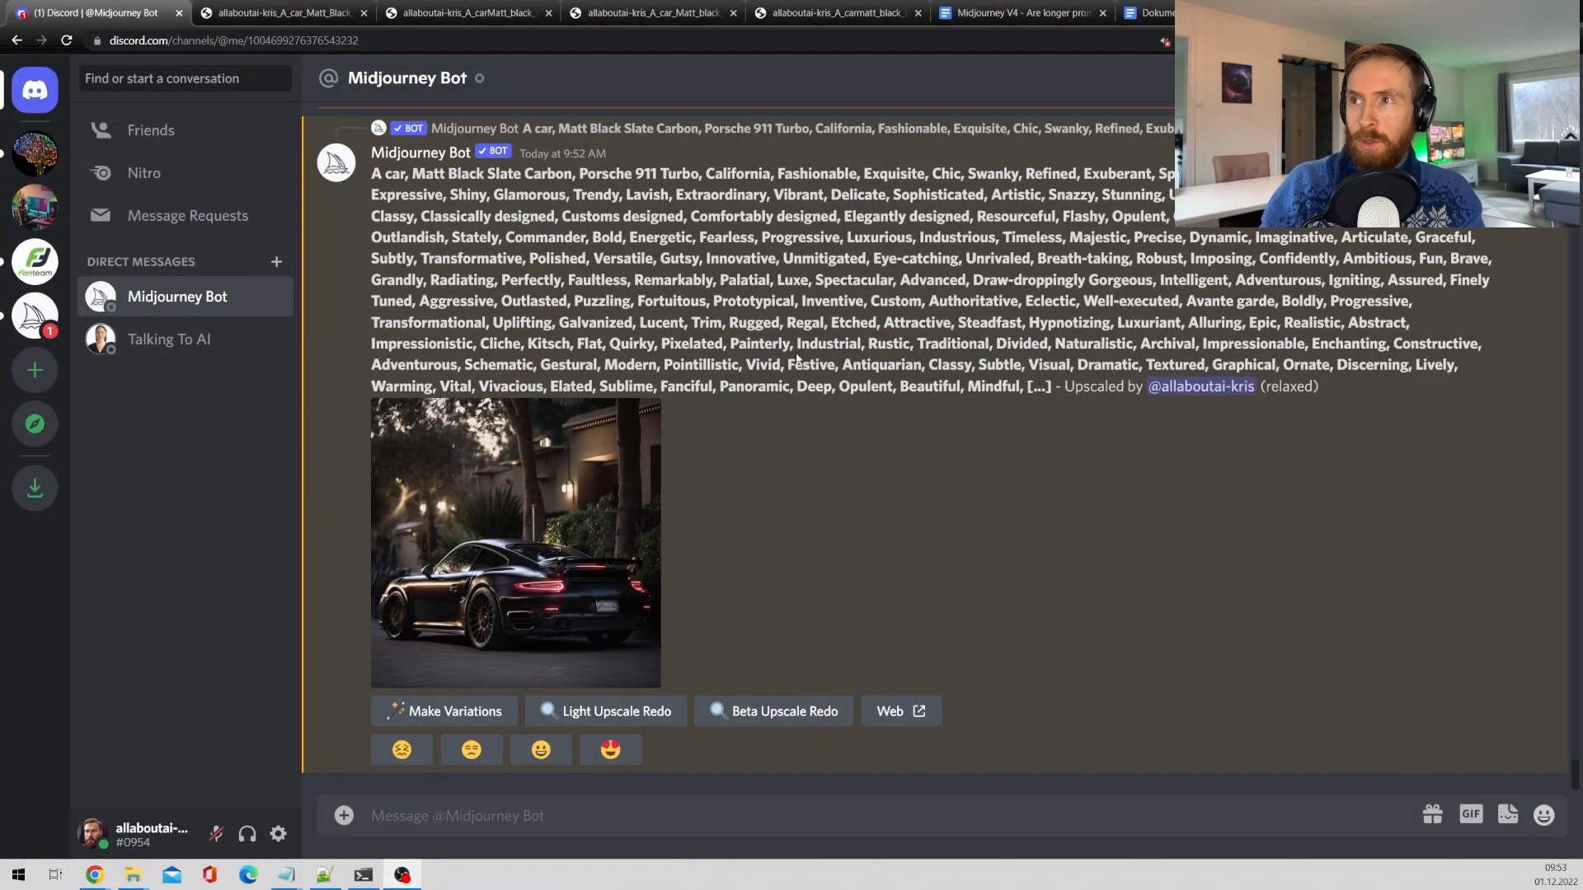
{"action": "mouse_move", "coordinate": [616, 566]}
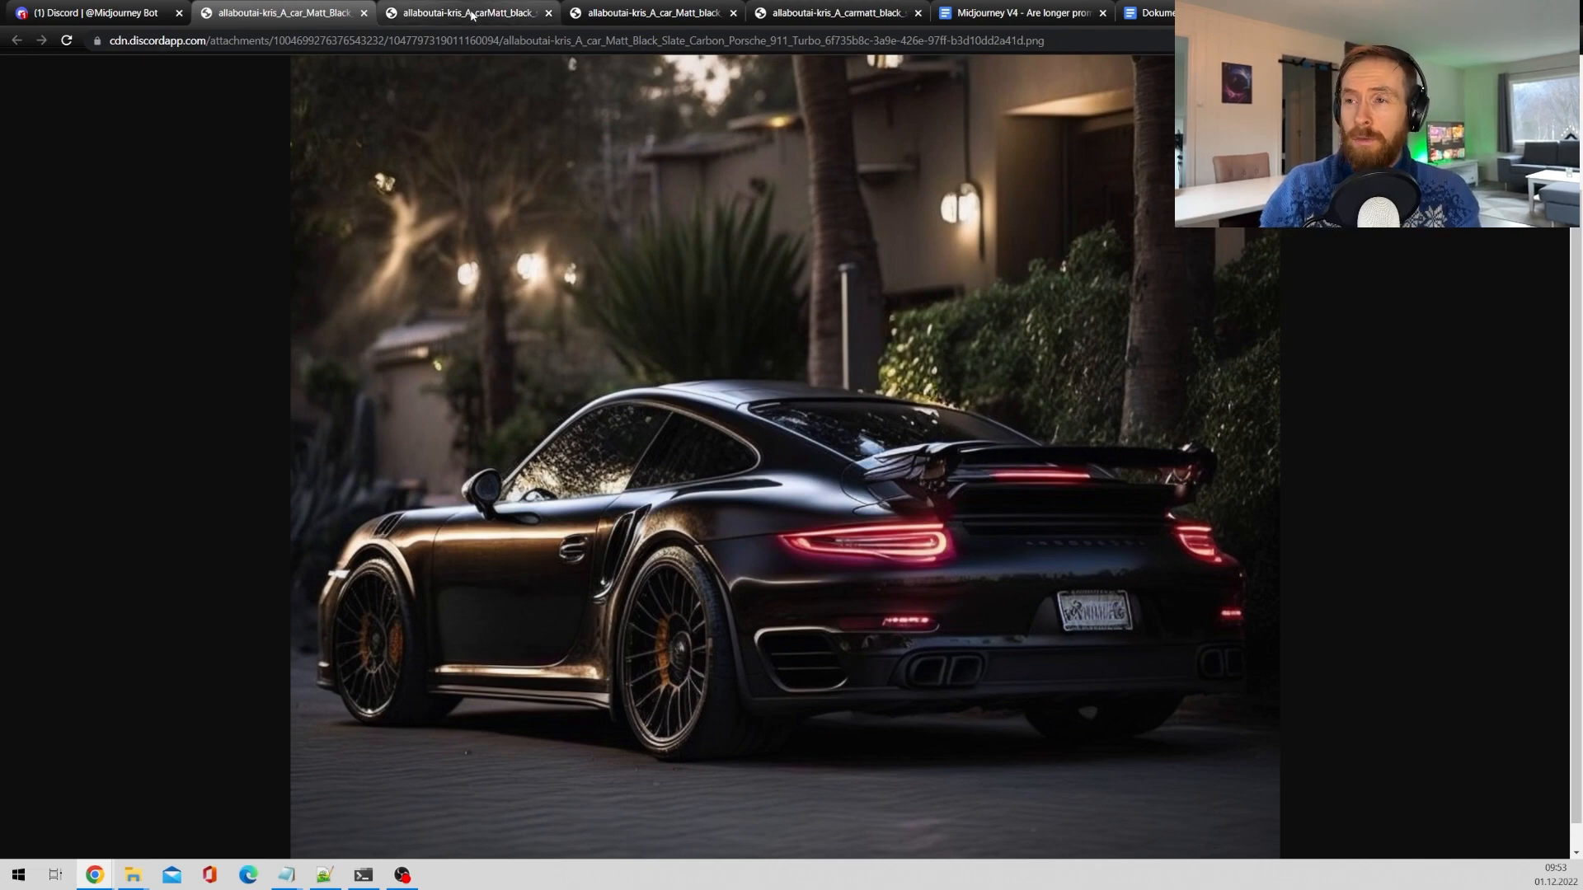
Compare the dusk Porsche with the earlier sunlit palm-tree Porsche full size, then return to the chat.
{"action": "left_click", "coordinate": [473, 13]}
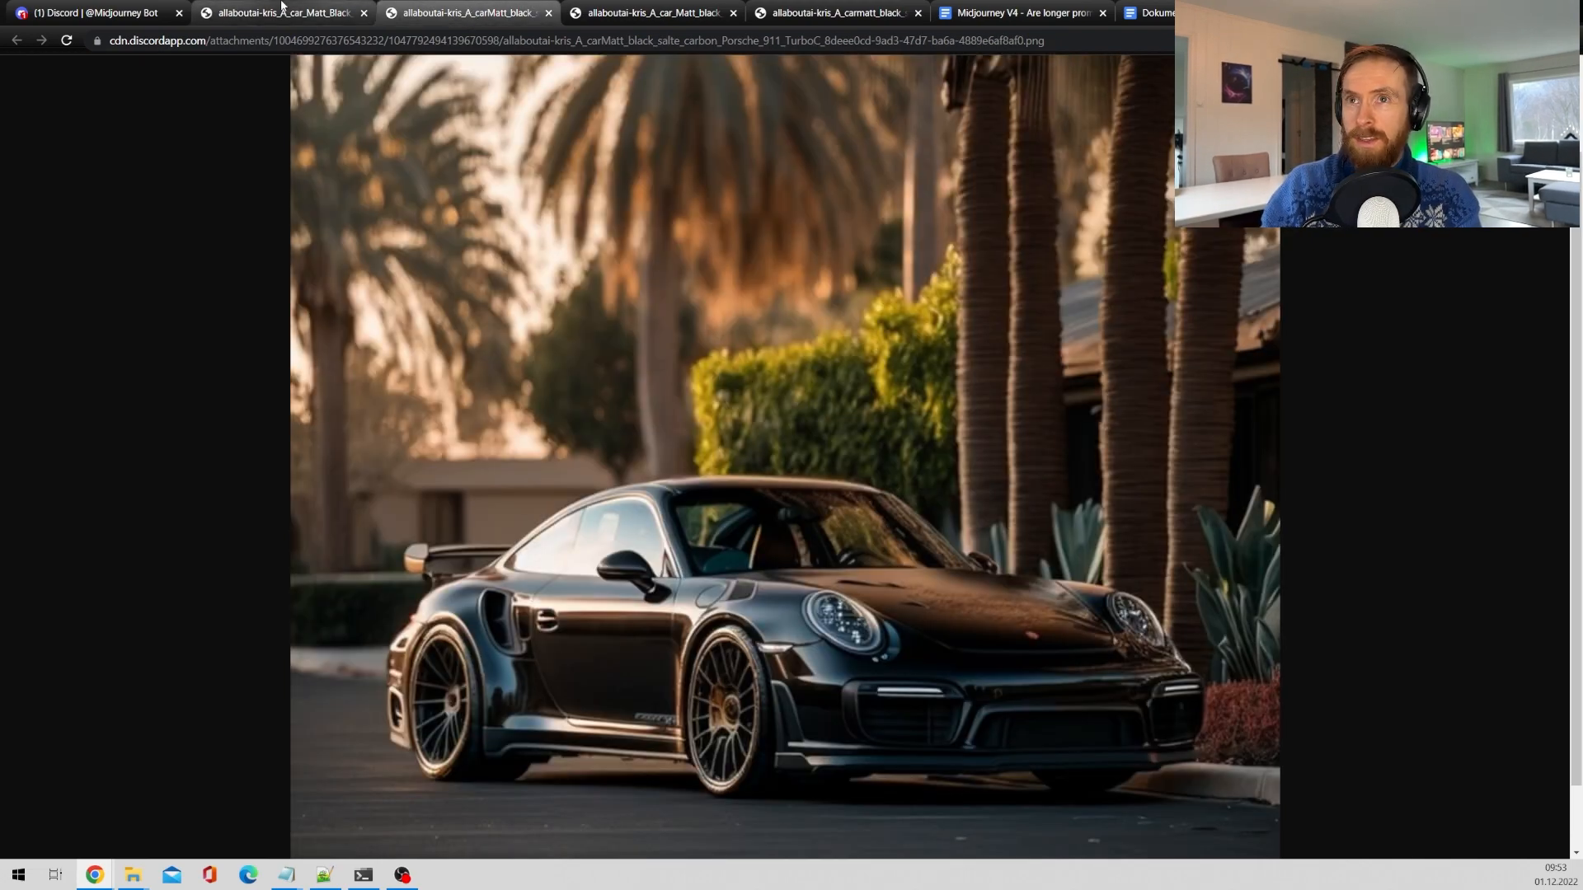
{"action": "left_click", "coordinate": [288, 13]}
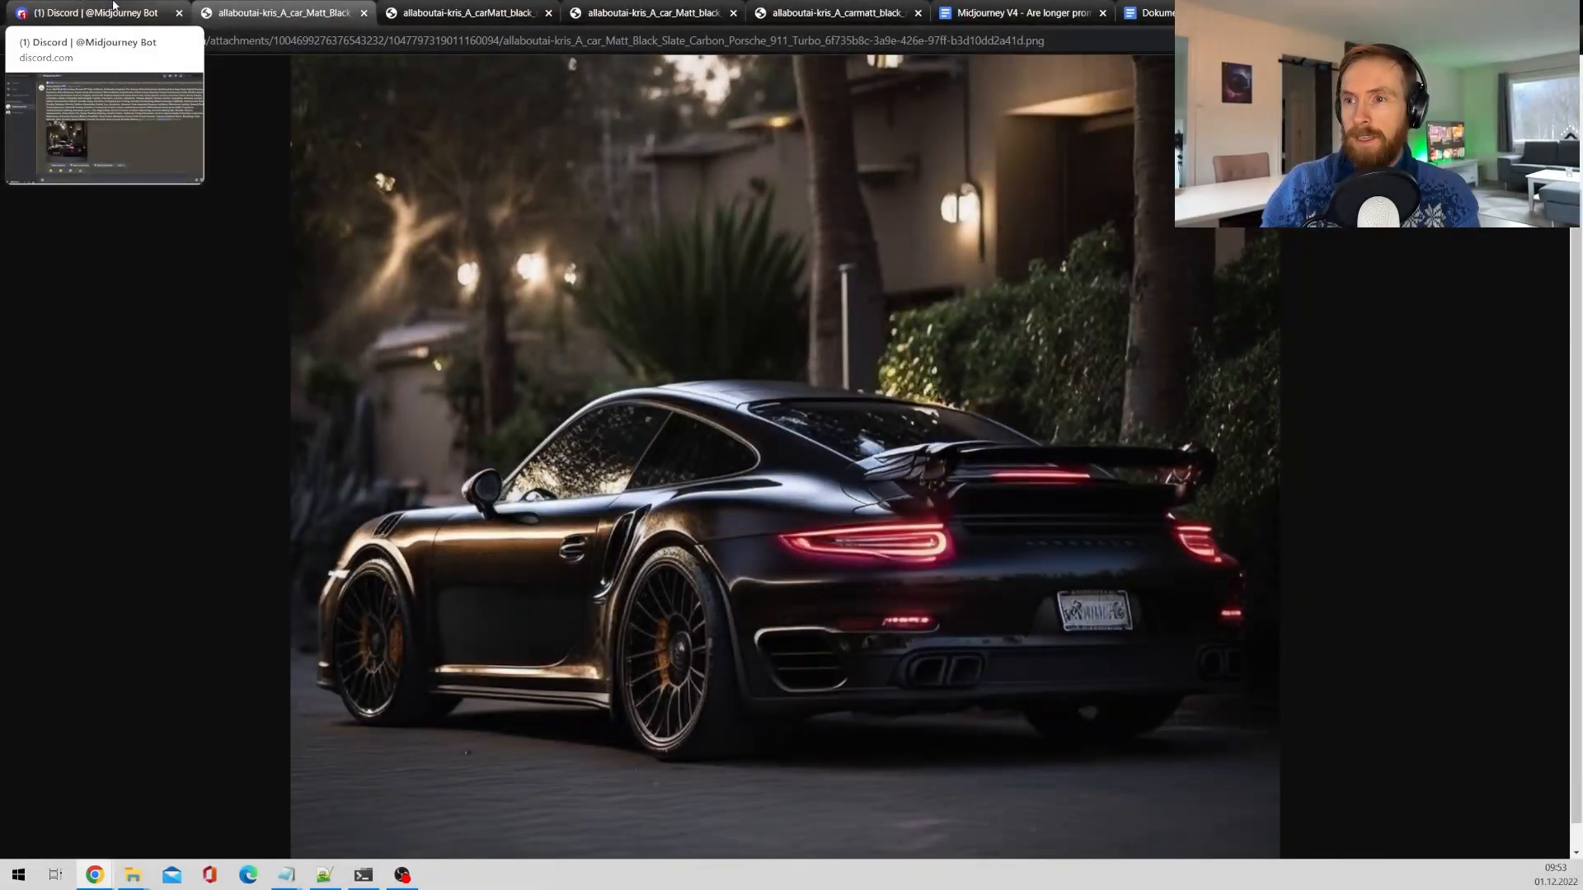
{"action": "left_click", "coordinate": [99, 13]}
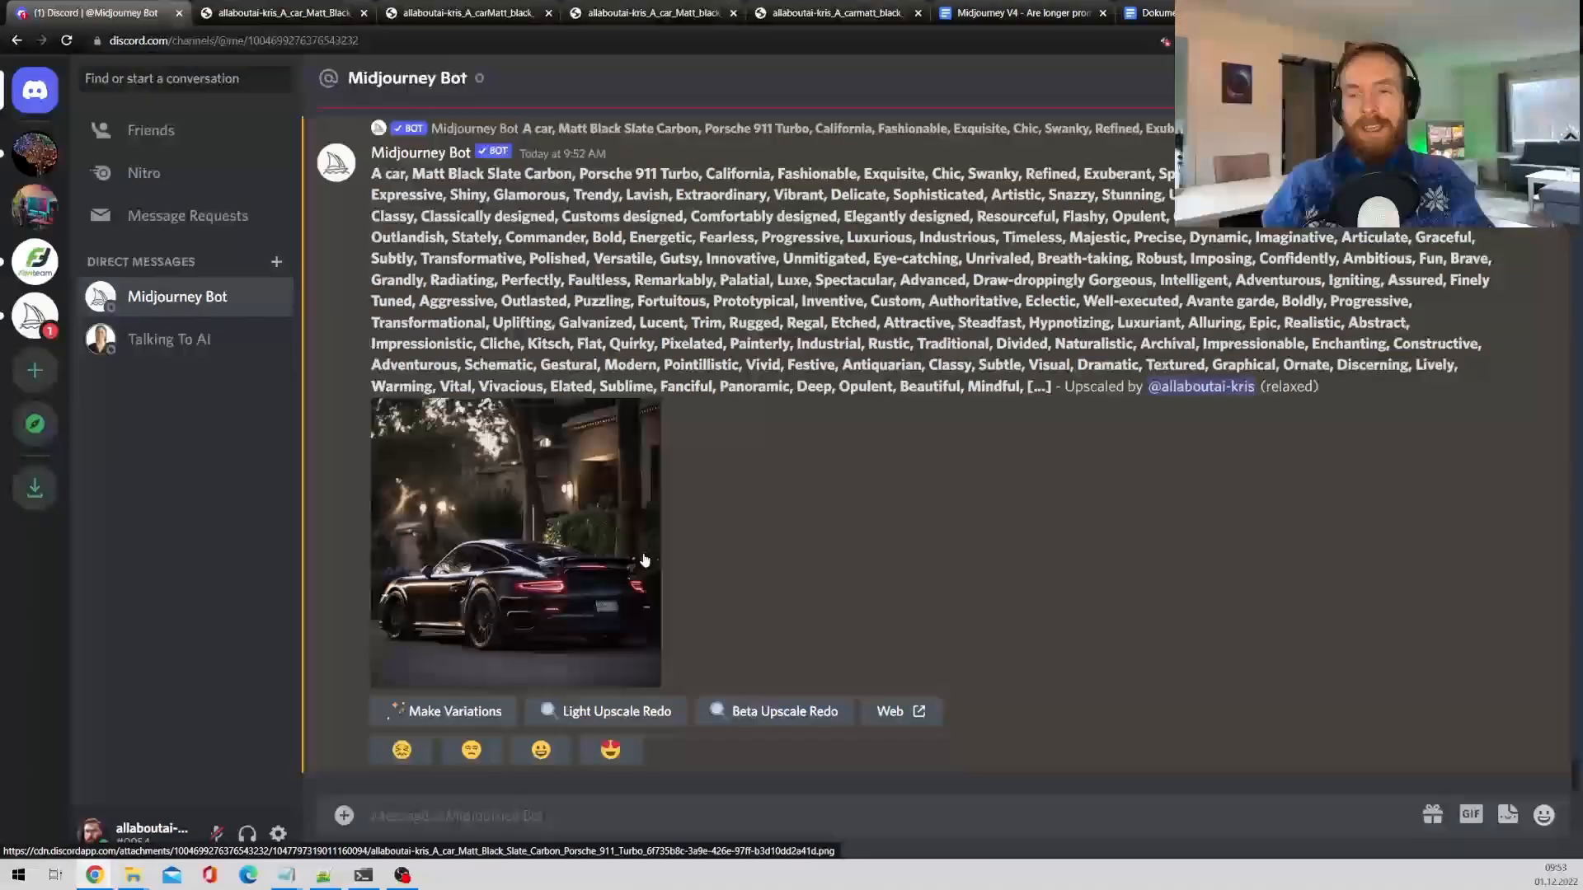
Count the trimmed prompt ending in Epic, --v 4 in Google Docs at 135 words.
{"action": "left_click", "coordinate": [1151, 13]}
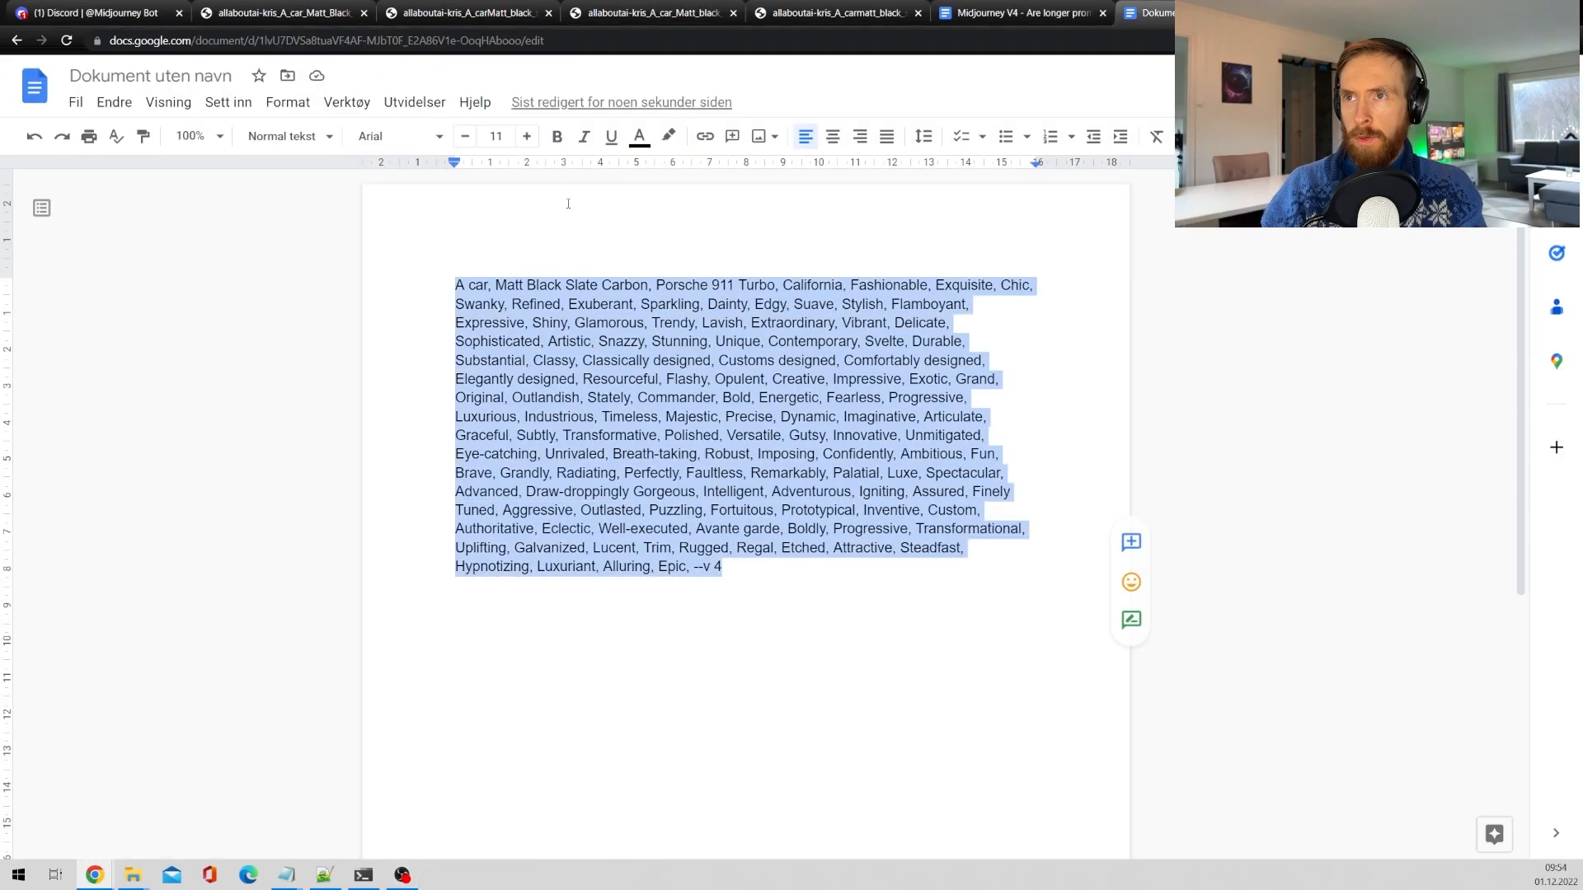
{"action": "left_click", "coordinate": [346, 102]}
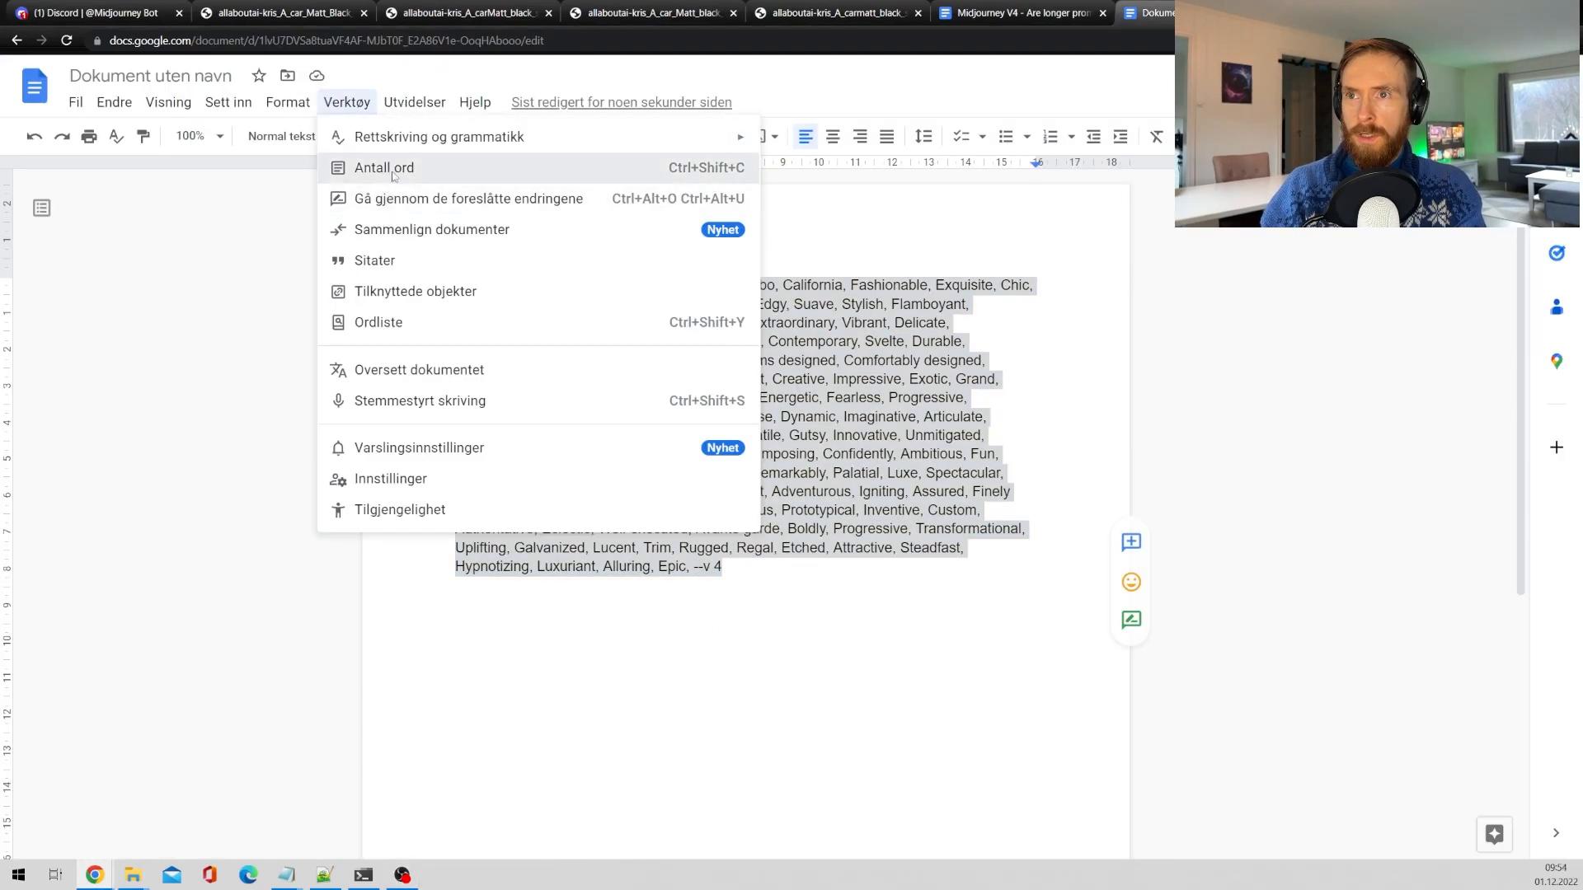
{"action": "left_click", "coordinate": [383, 169]}
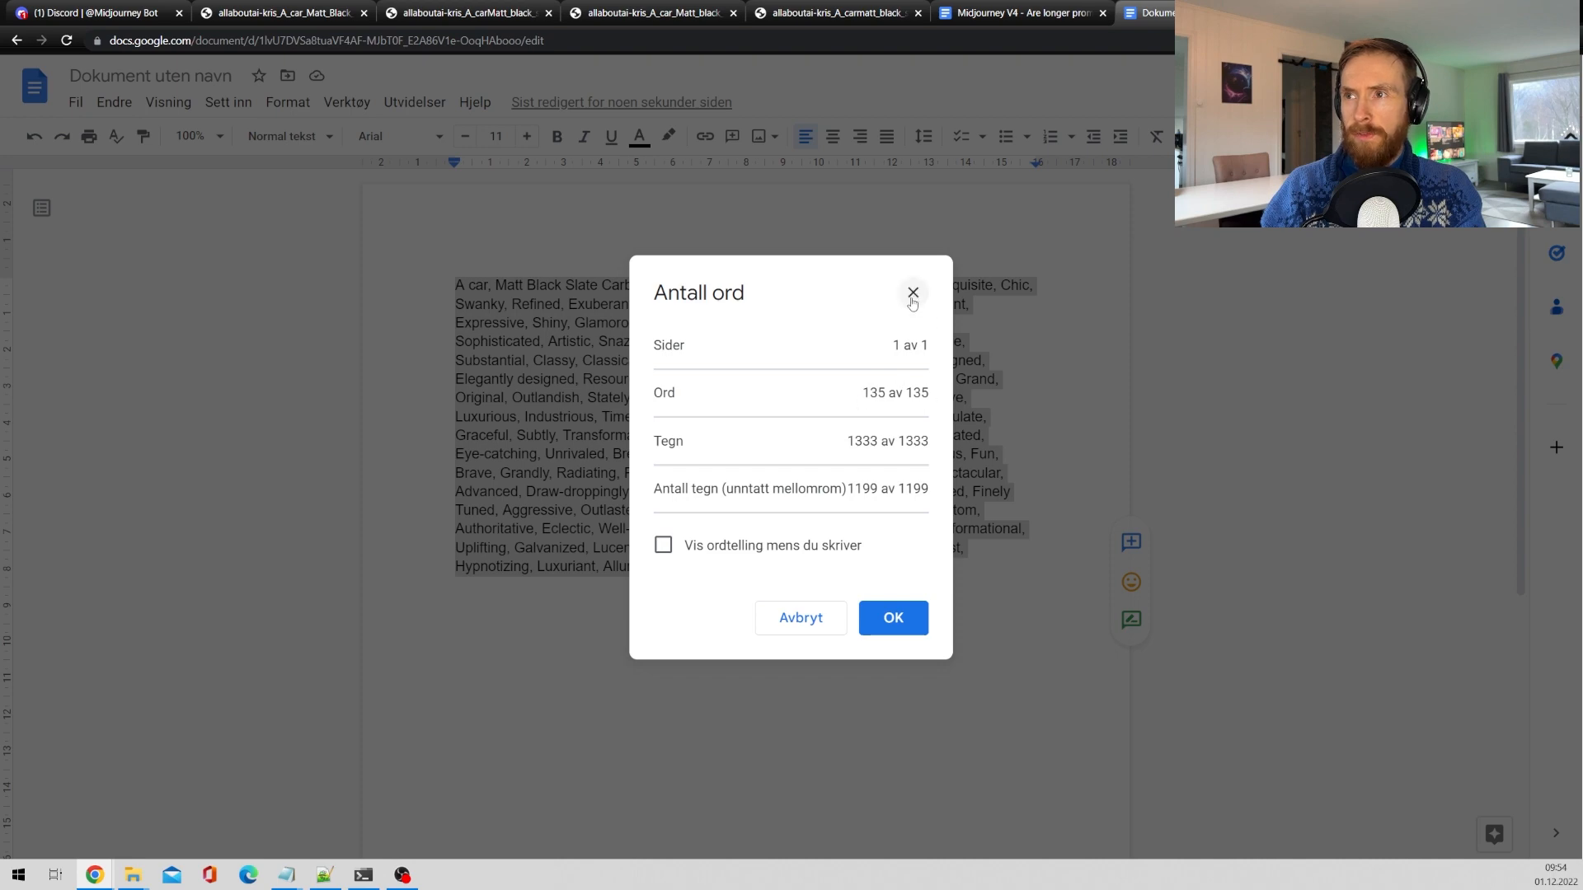
{"action": "left_click", "coordinate": [90, 12]}
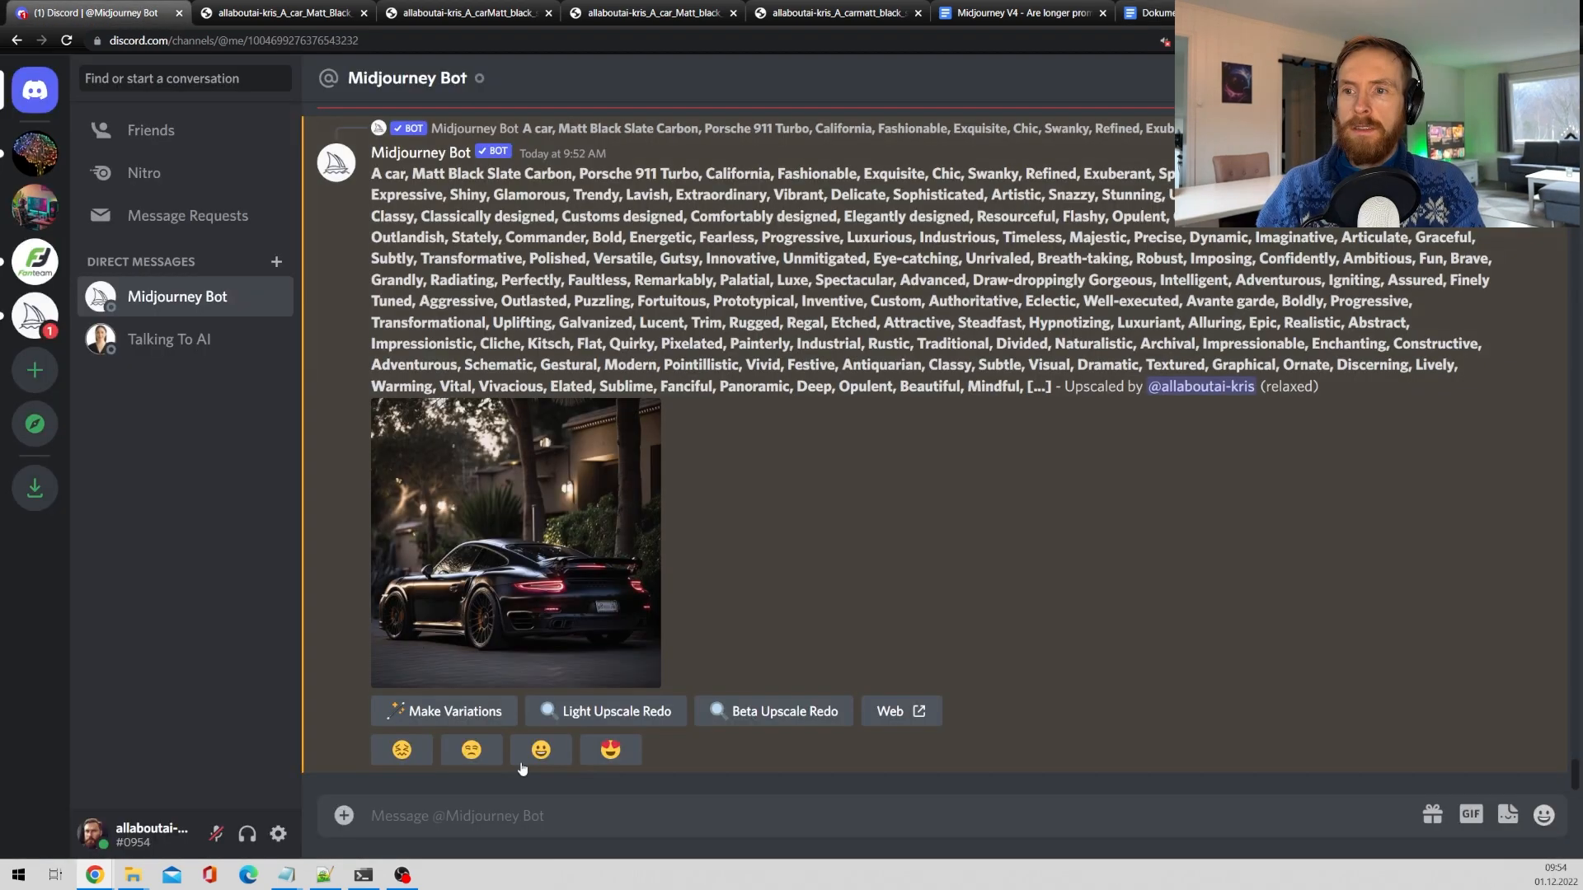
Start the /imagine command in Midjourney for the trimmed prompt.
{"action": "type", "text": "/imagin"}
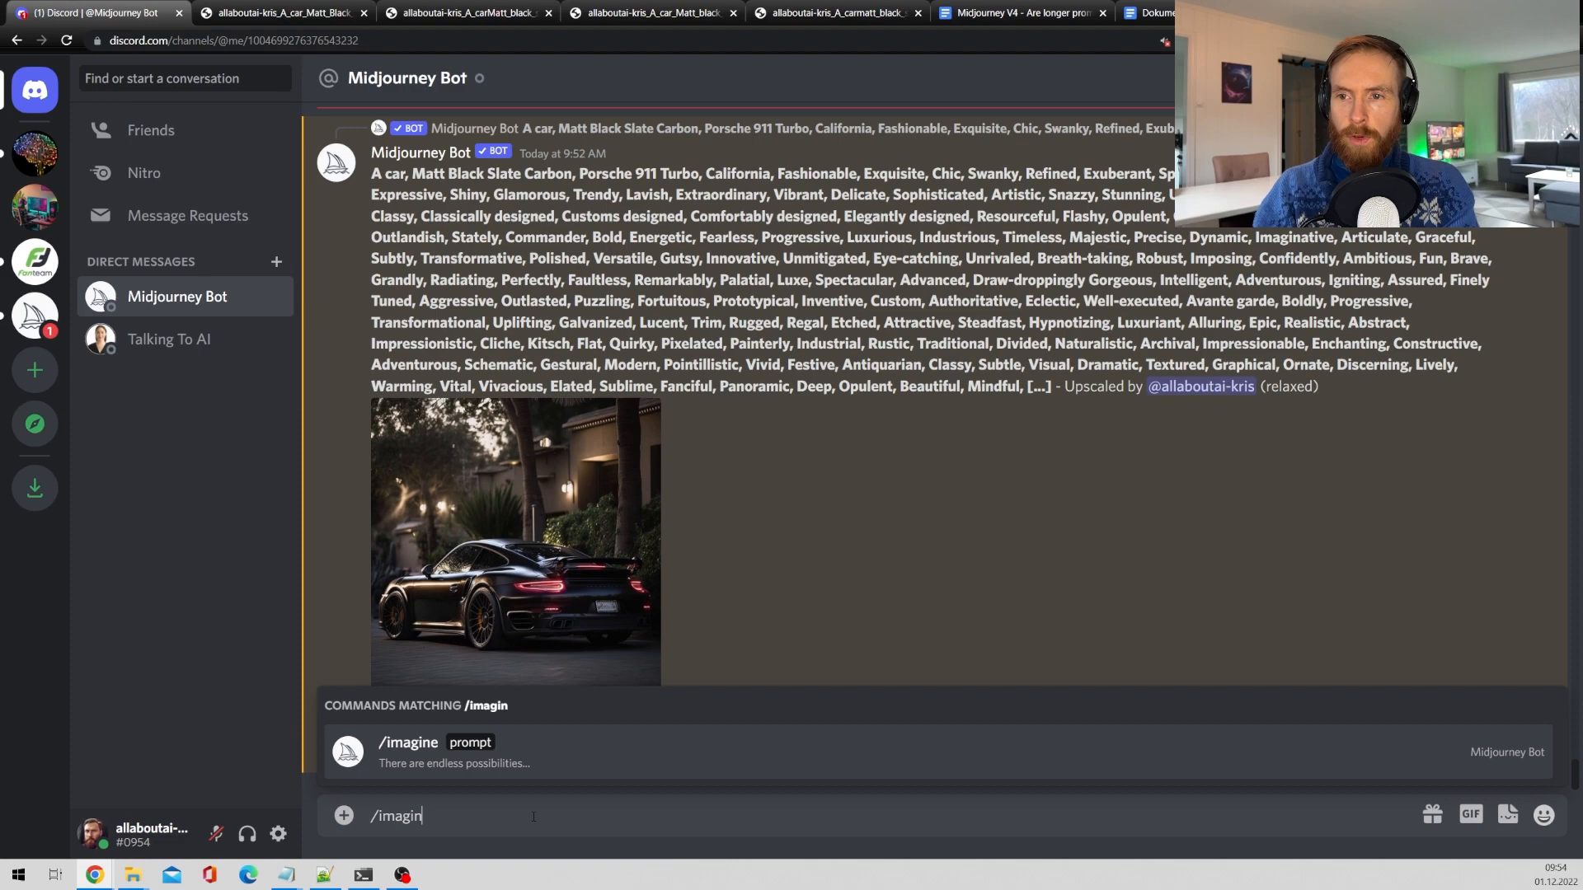
{"action": "key", "text": "Enter"}
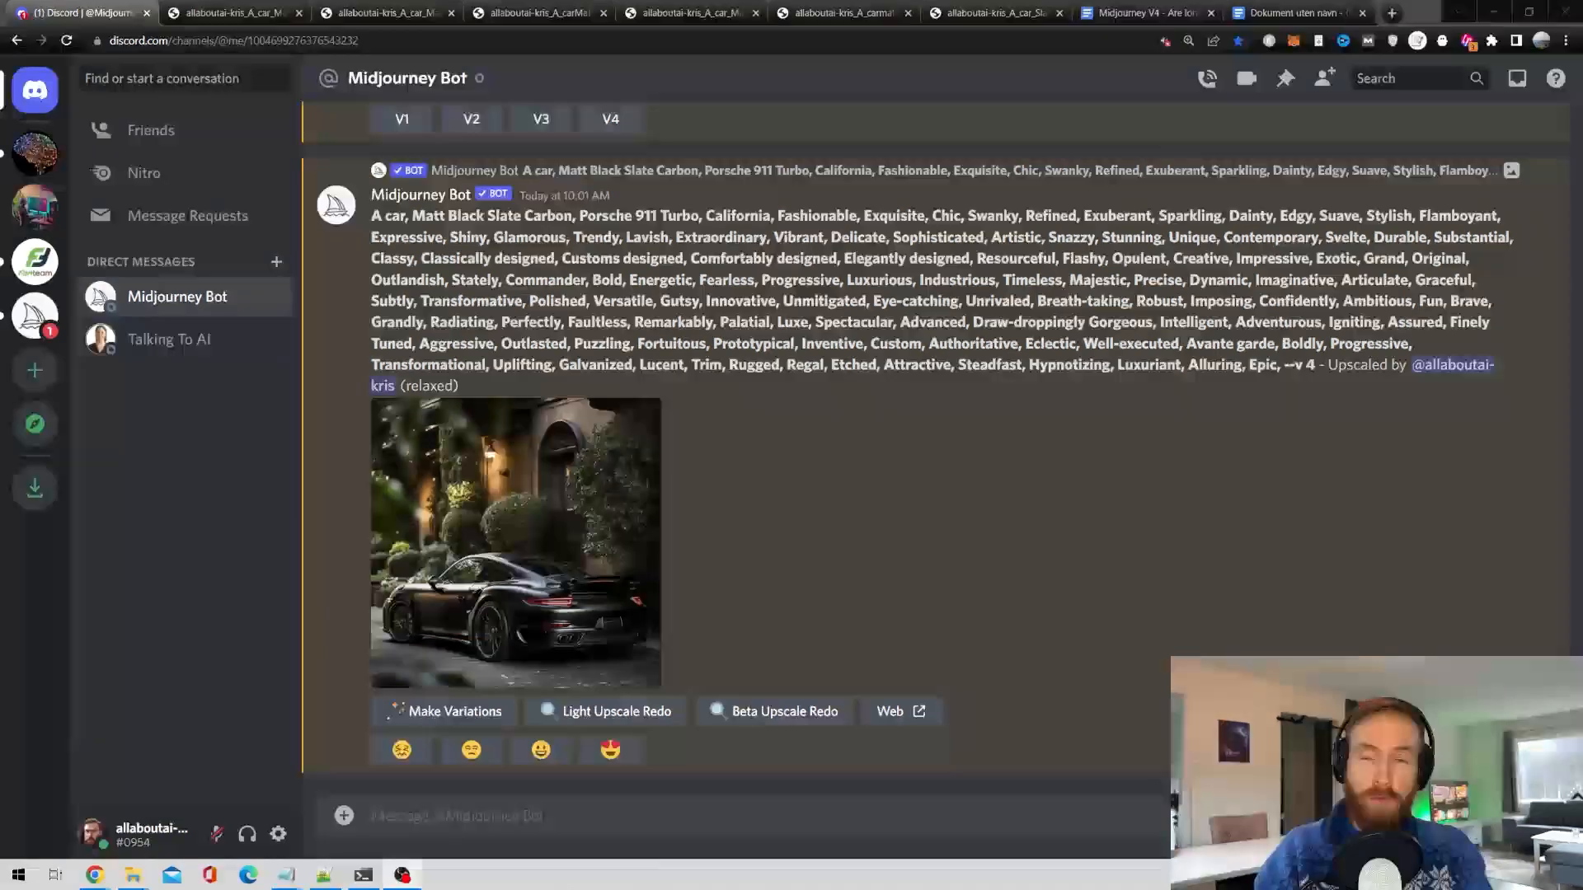
{"action": "mouse_move", "coordinate": [581, 536]}
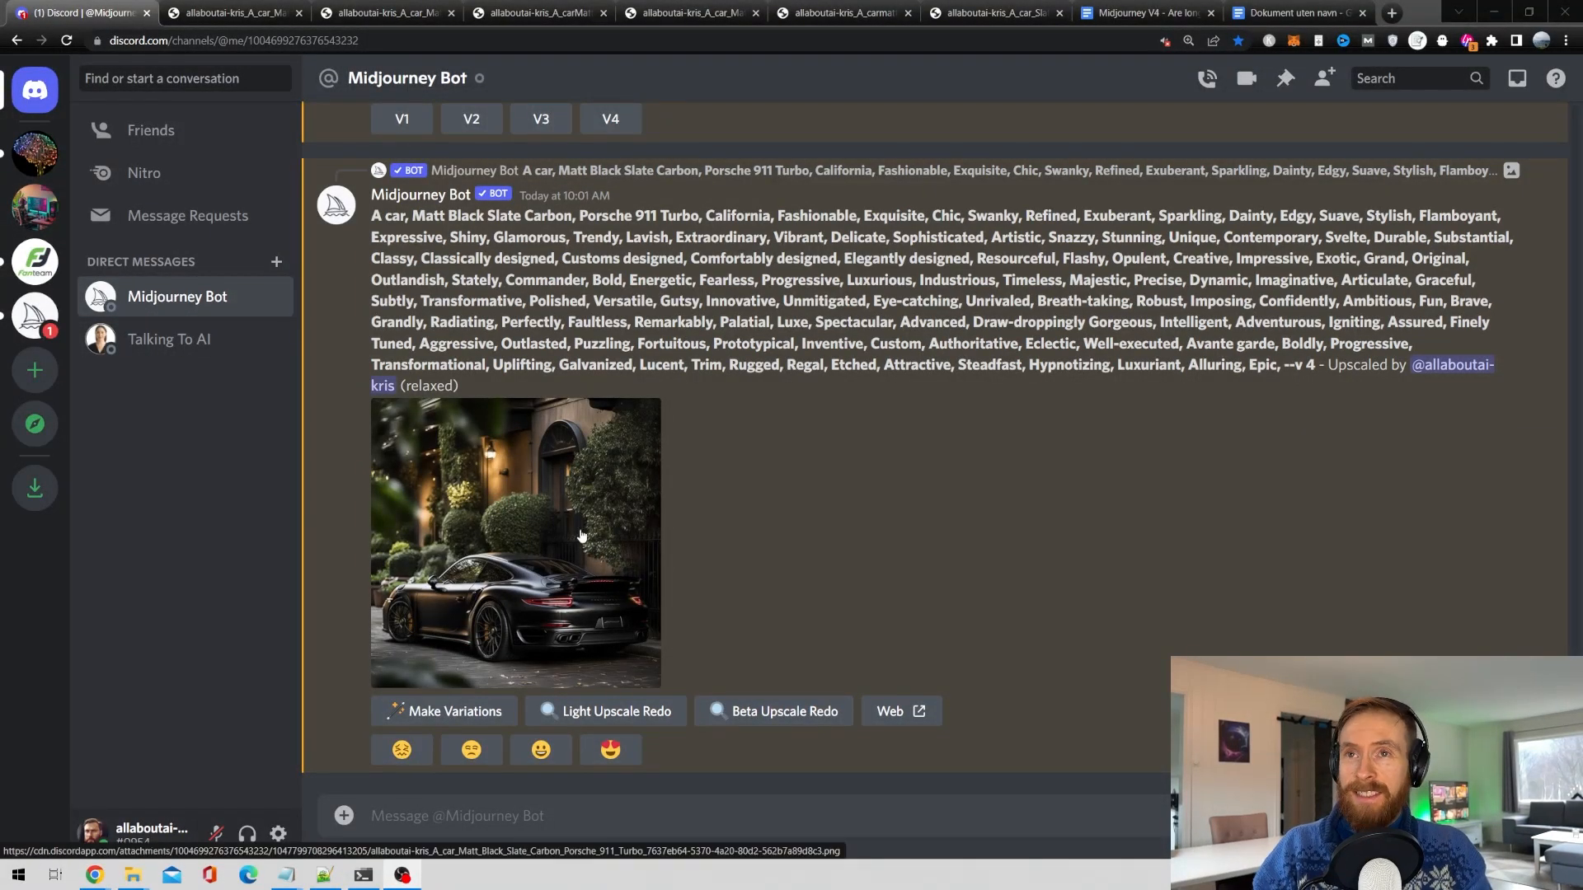
Inspect the archway Porsche from the trimmed prompt full size, then bring PowerShell to the front.
{"action": "left_click", "coordinate": [517, 541]}
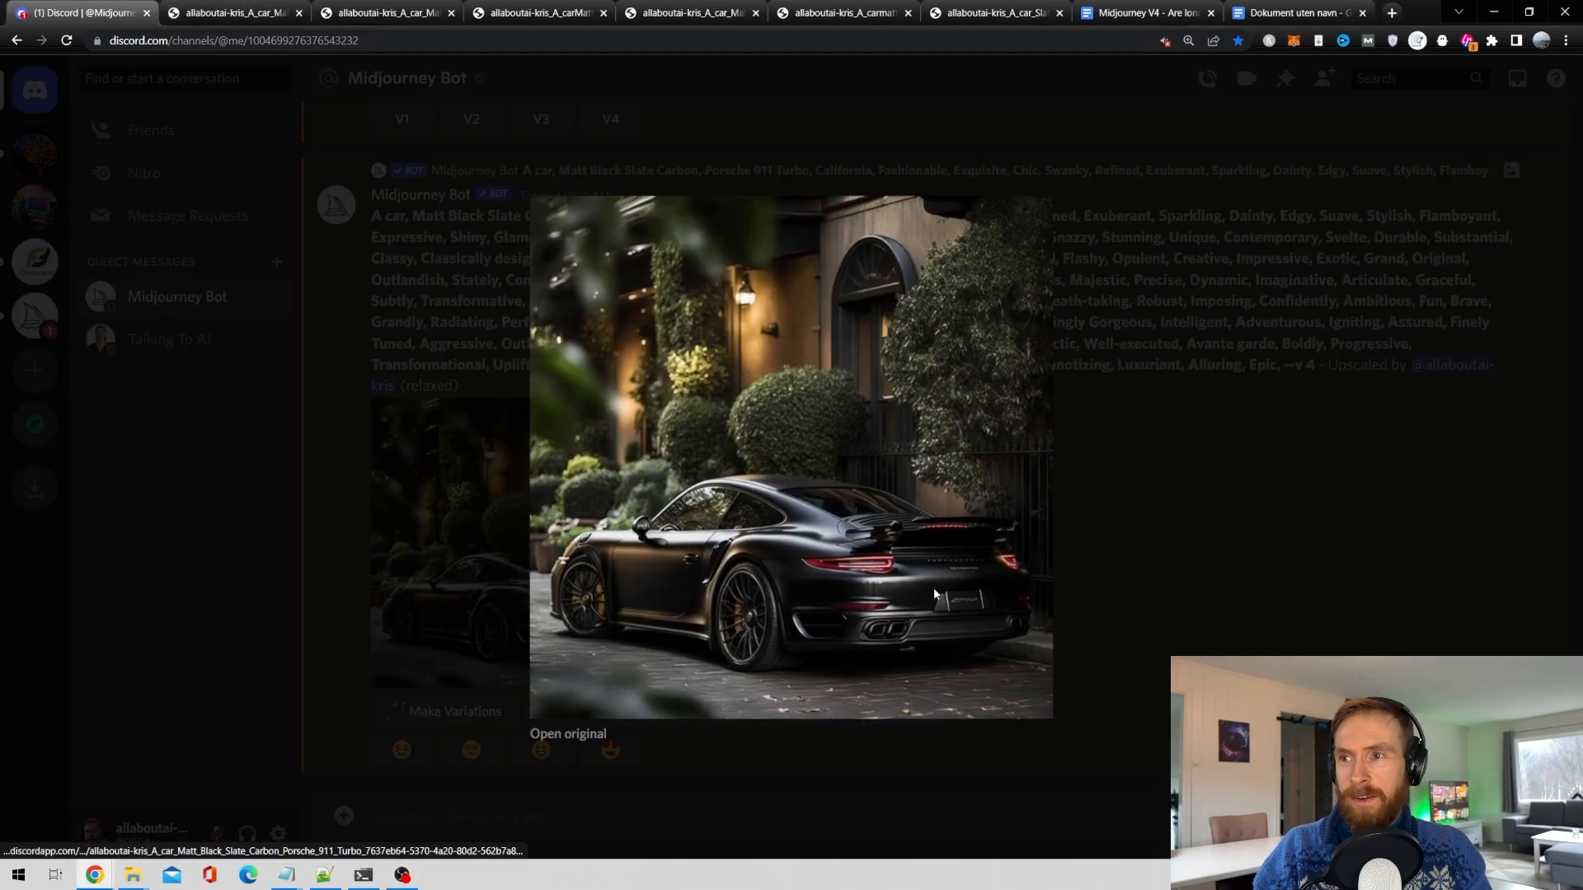
{"action": "left_click", "coordinate": [567, 734]}
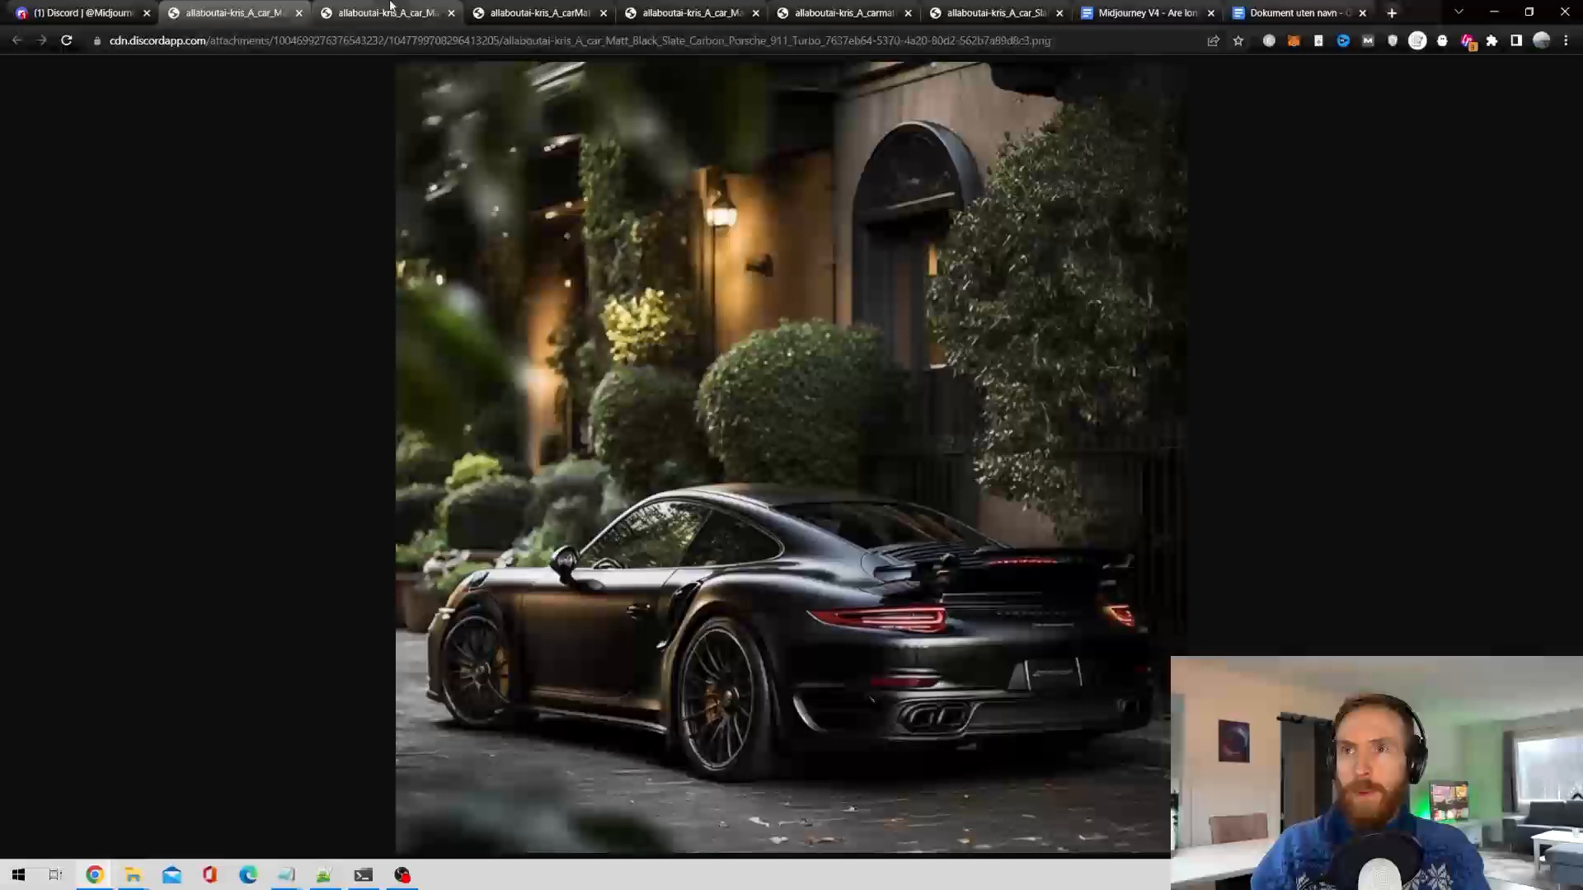
{"action": "left_click", "coordinate": [392, 13]}
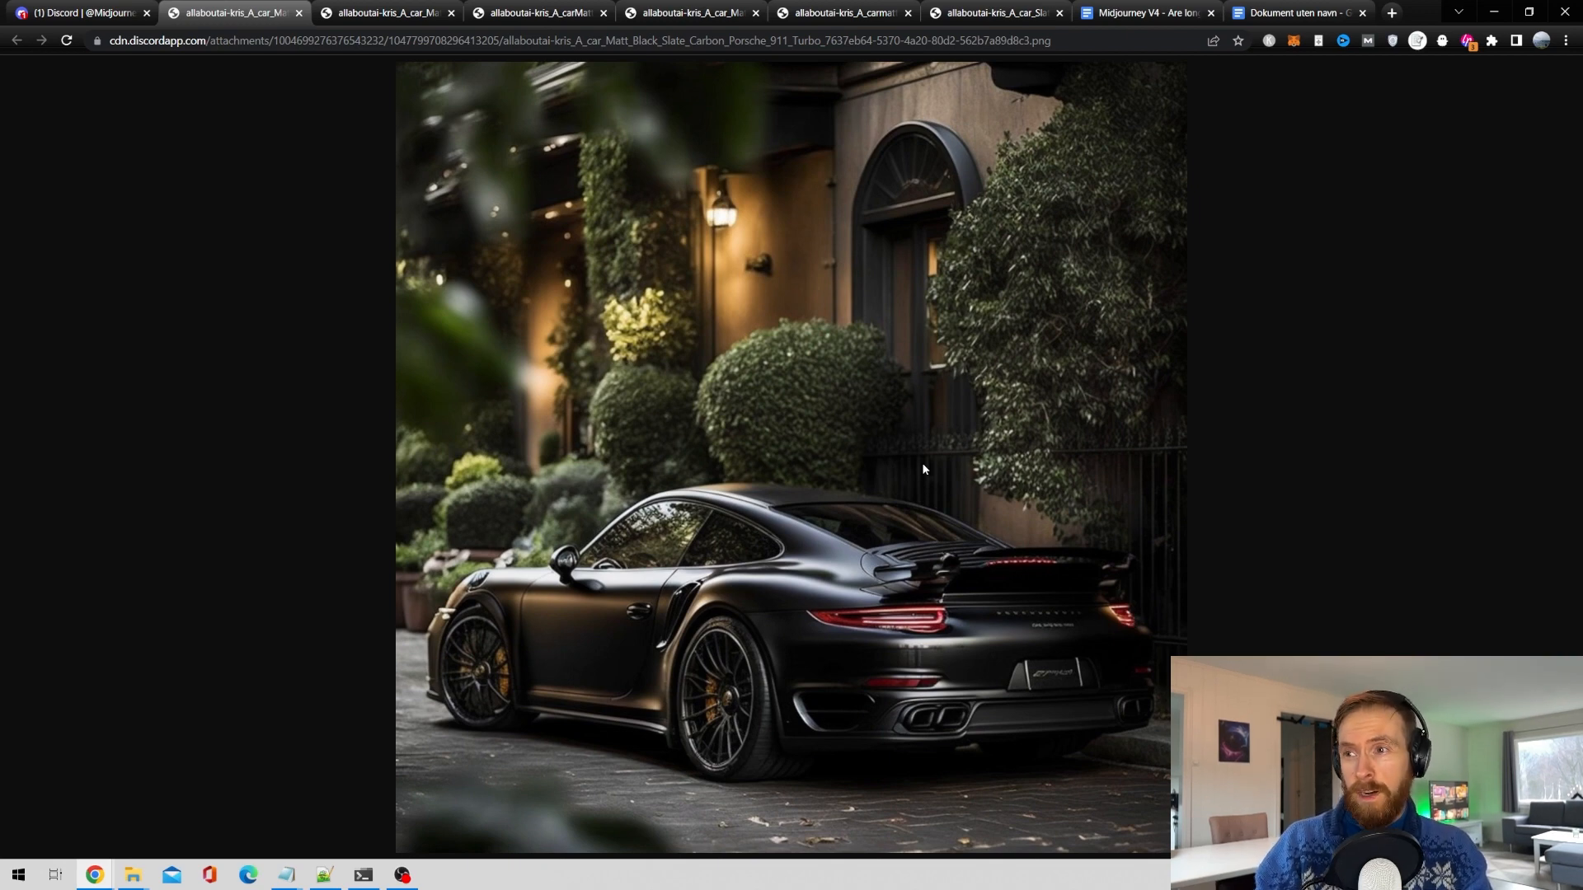
{"action": "left_click", "coordinate": [74, 15]}
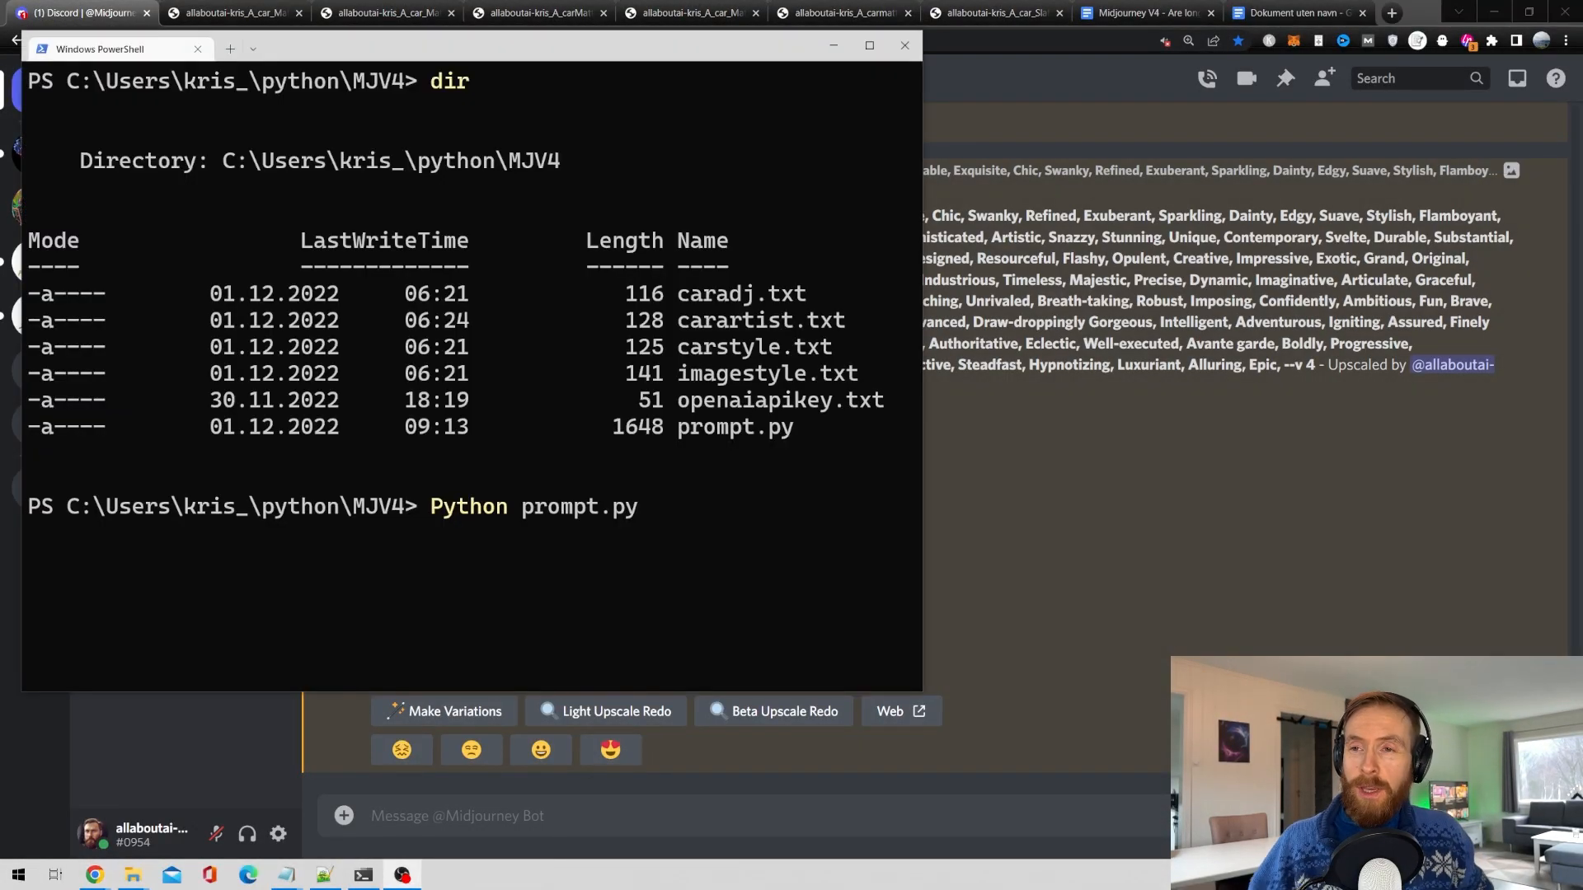
{"action": "mouse_move", "coordinate": [676, 526]}
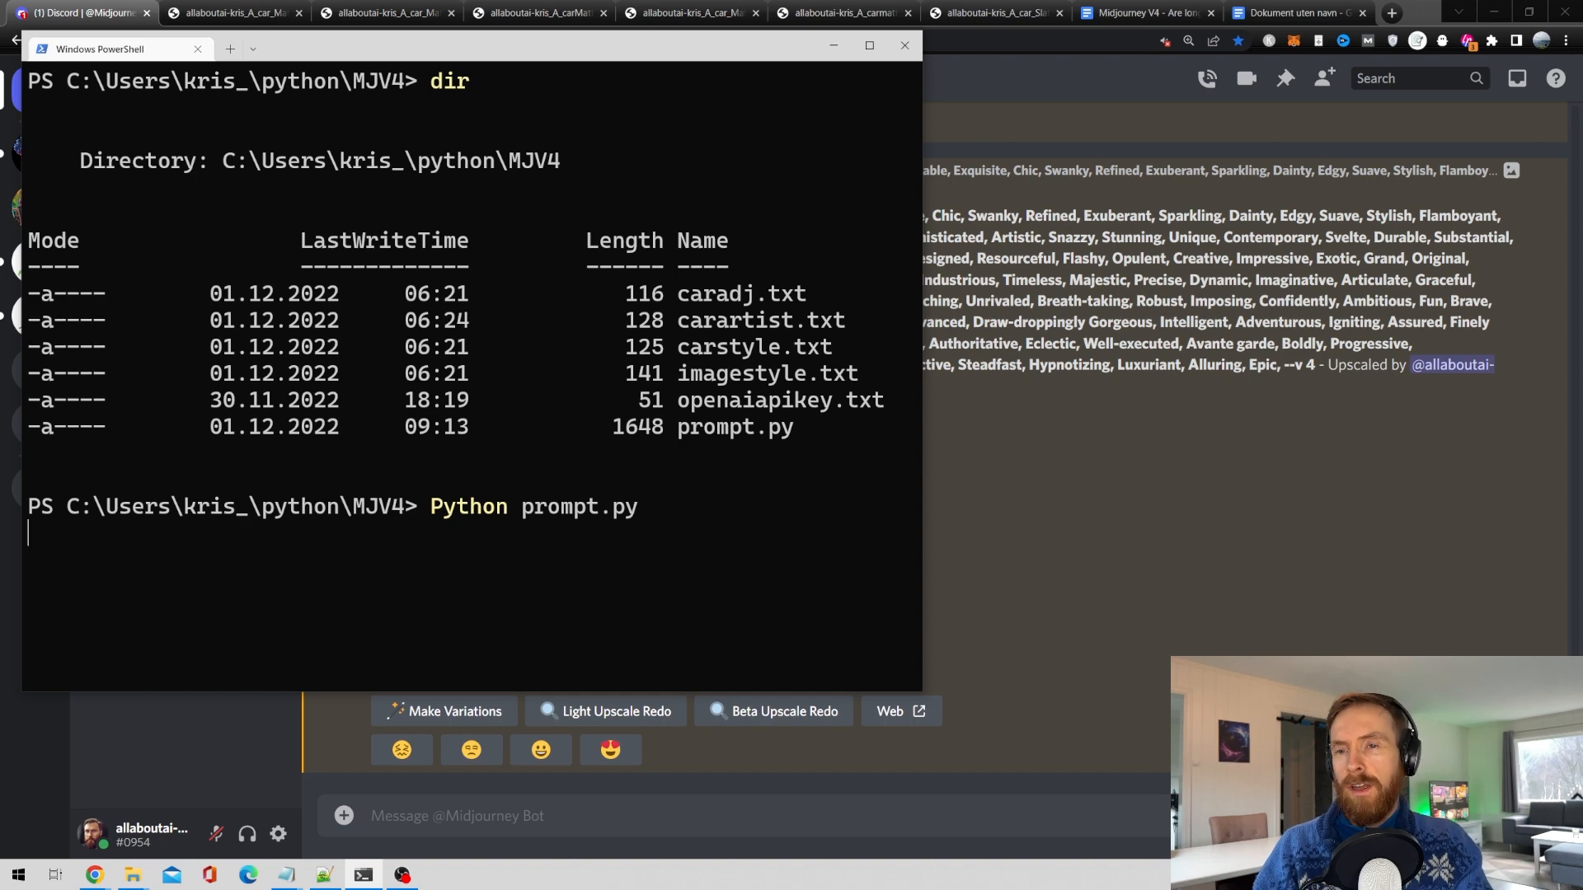
Run prompt.py for an Electric Carbon Blue Offroad EV prompt and decline it with n.
{"action": "key", "text": "Enter"}
{"action": "type", "text": "Electric Carbon Blu"}
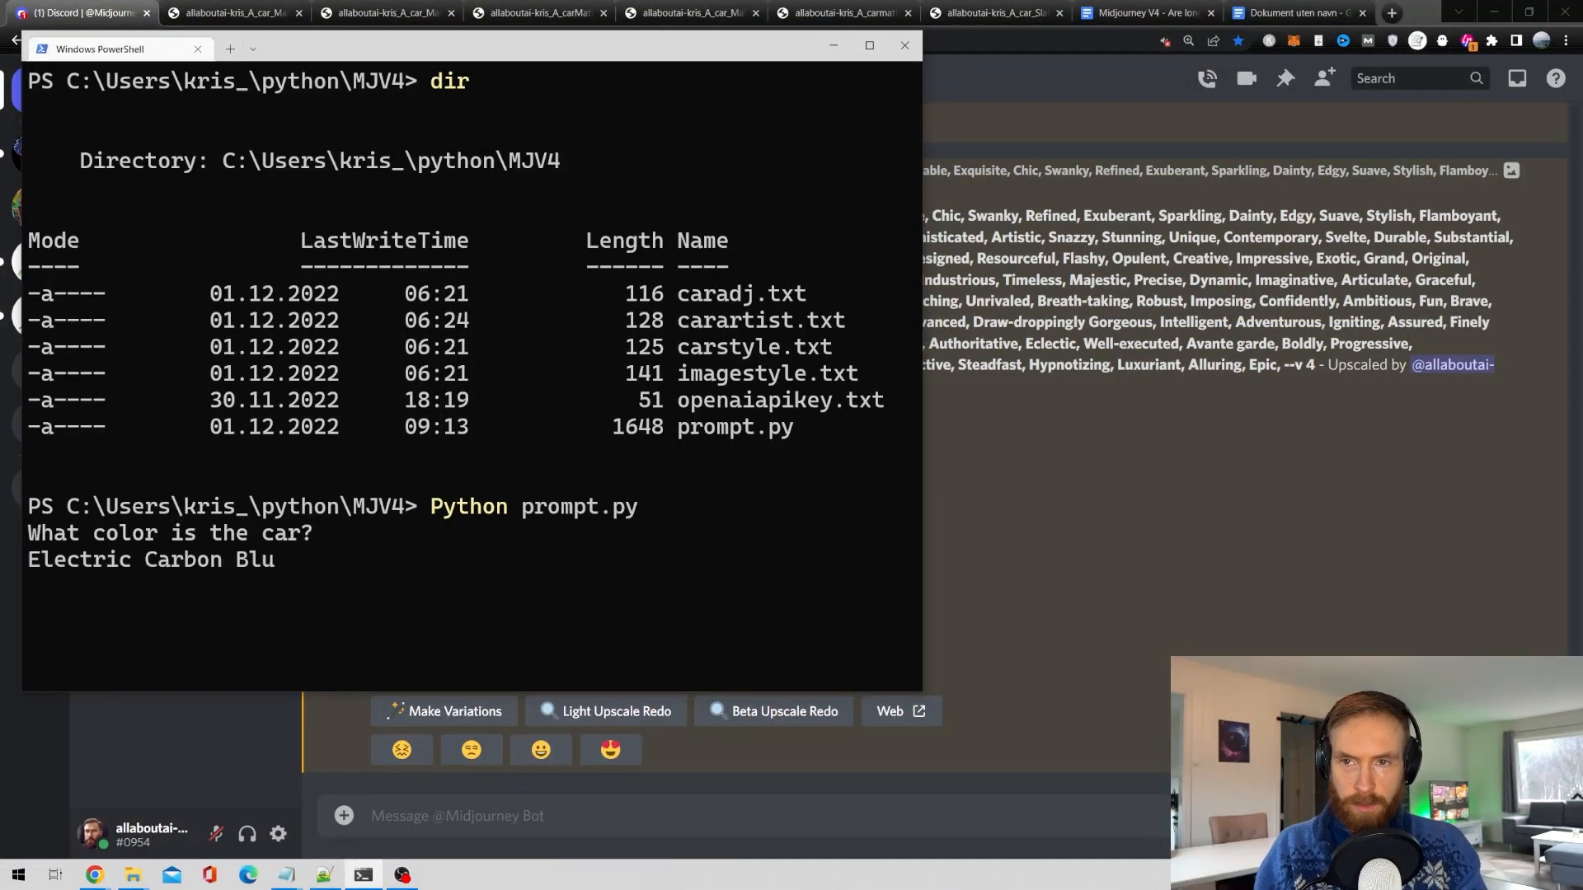
{"action": "type", "text": "e"}
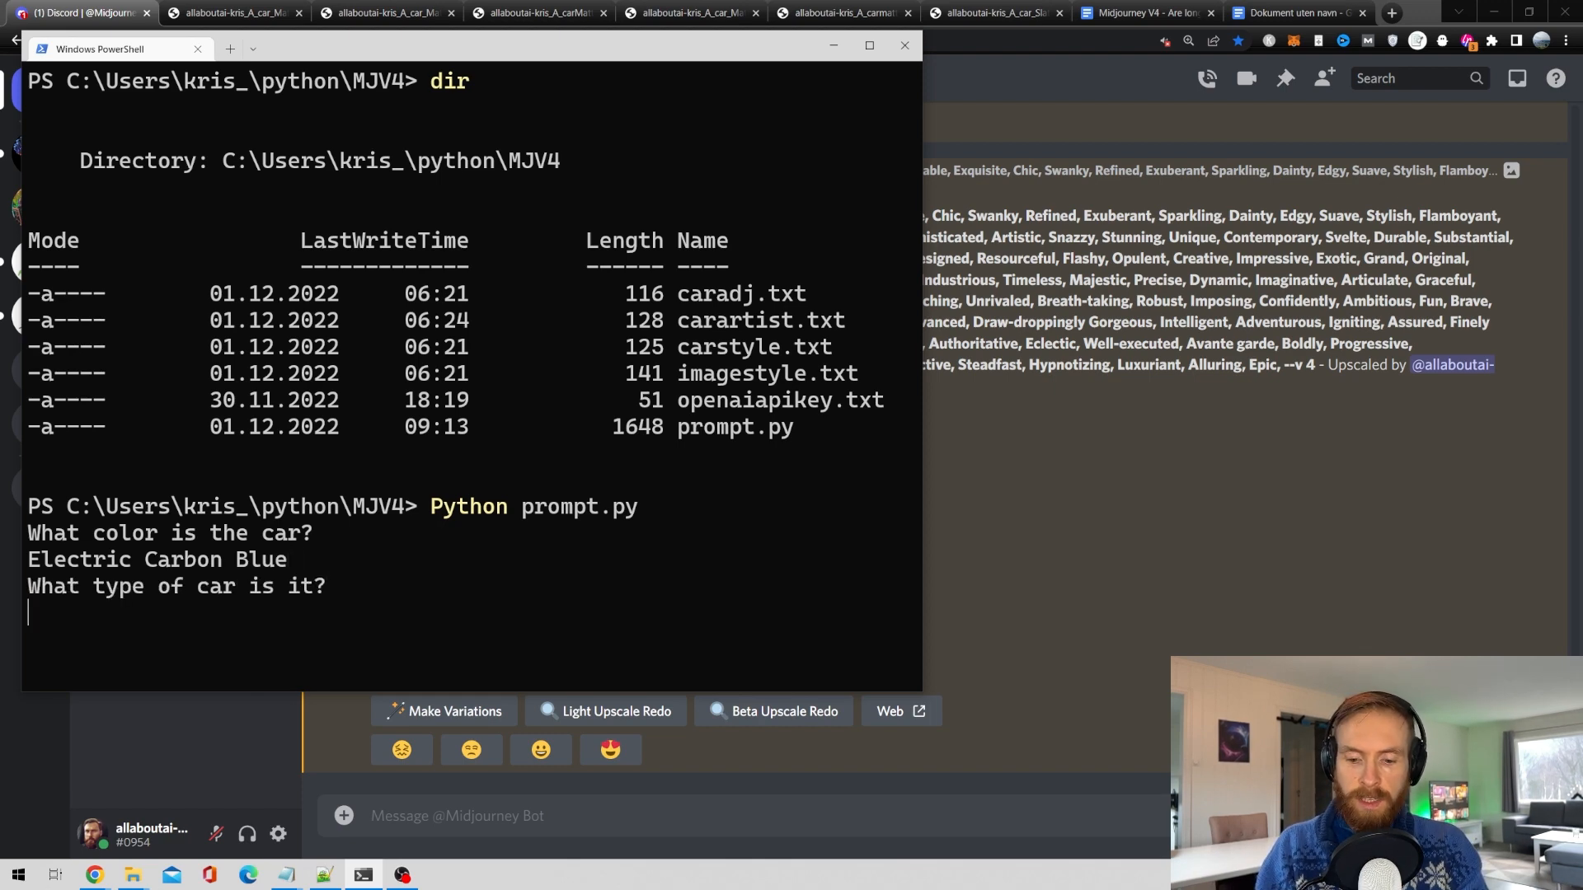
{"action": "type", "text": "Offroad EV"}
{"action": "type", "text": "Sahara"}
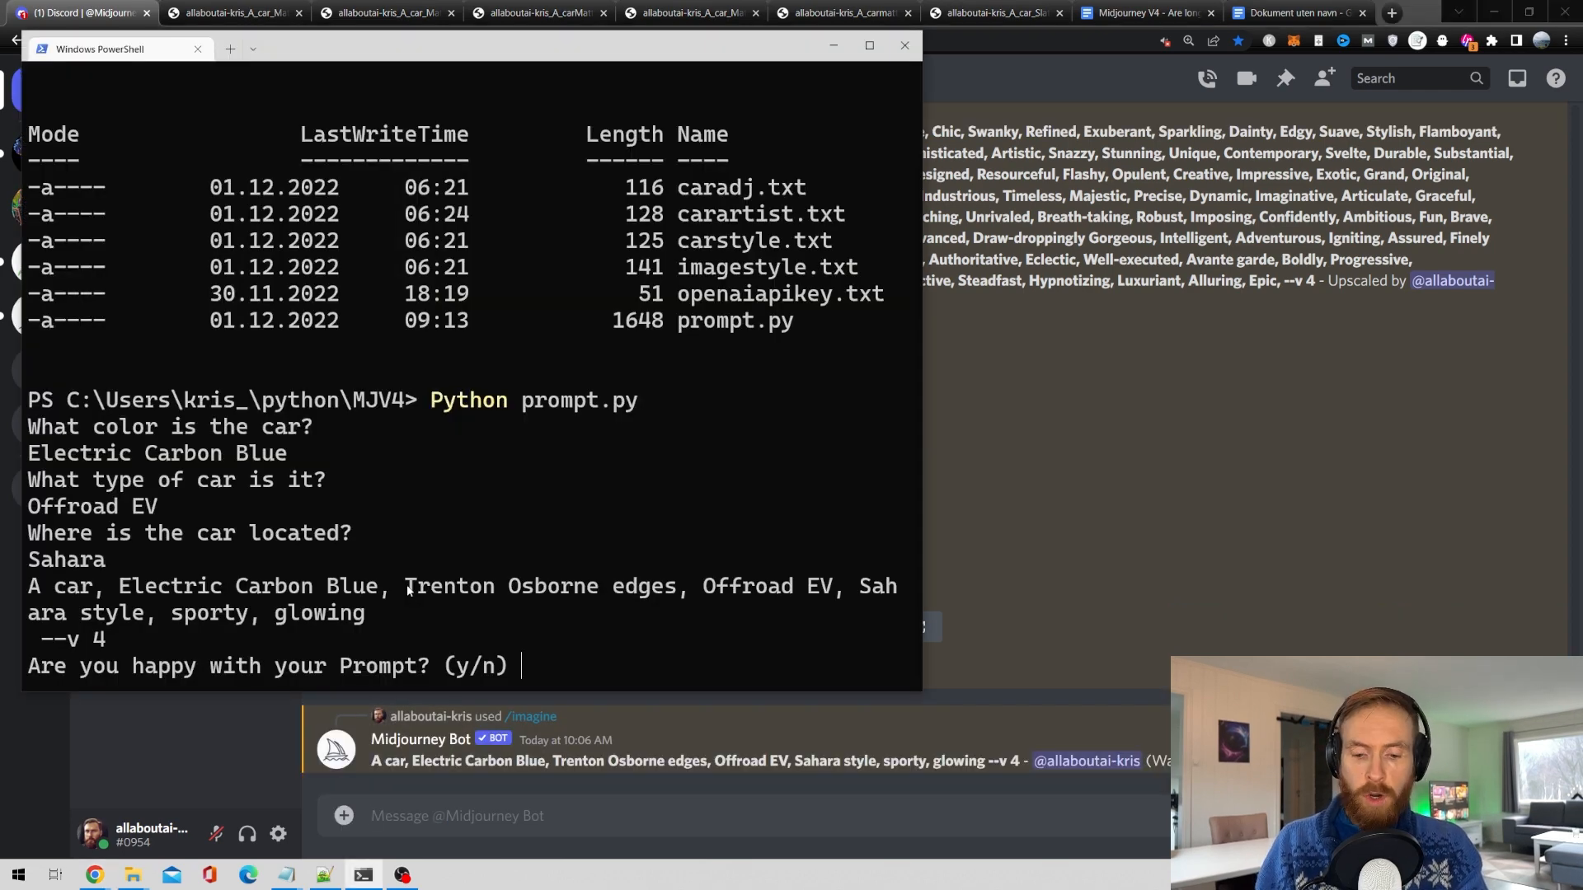
{"action": "type", "text": "n"}
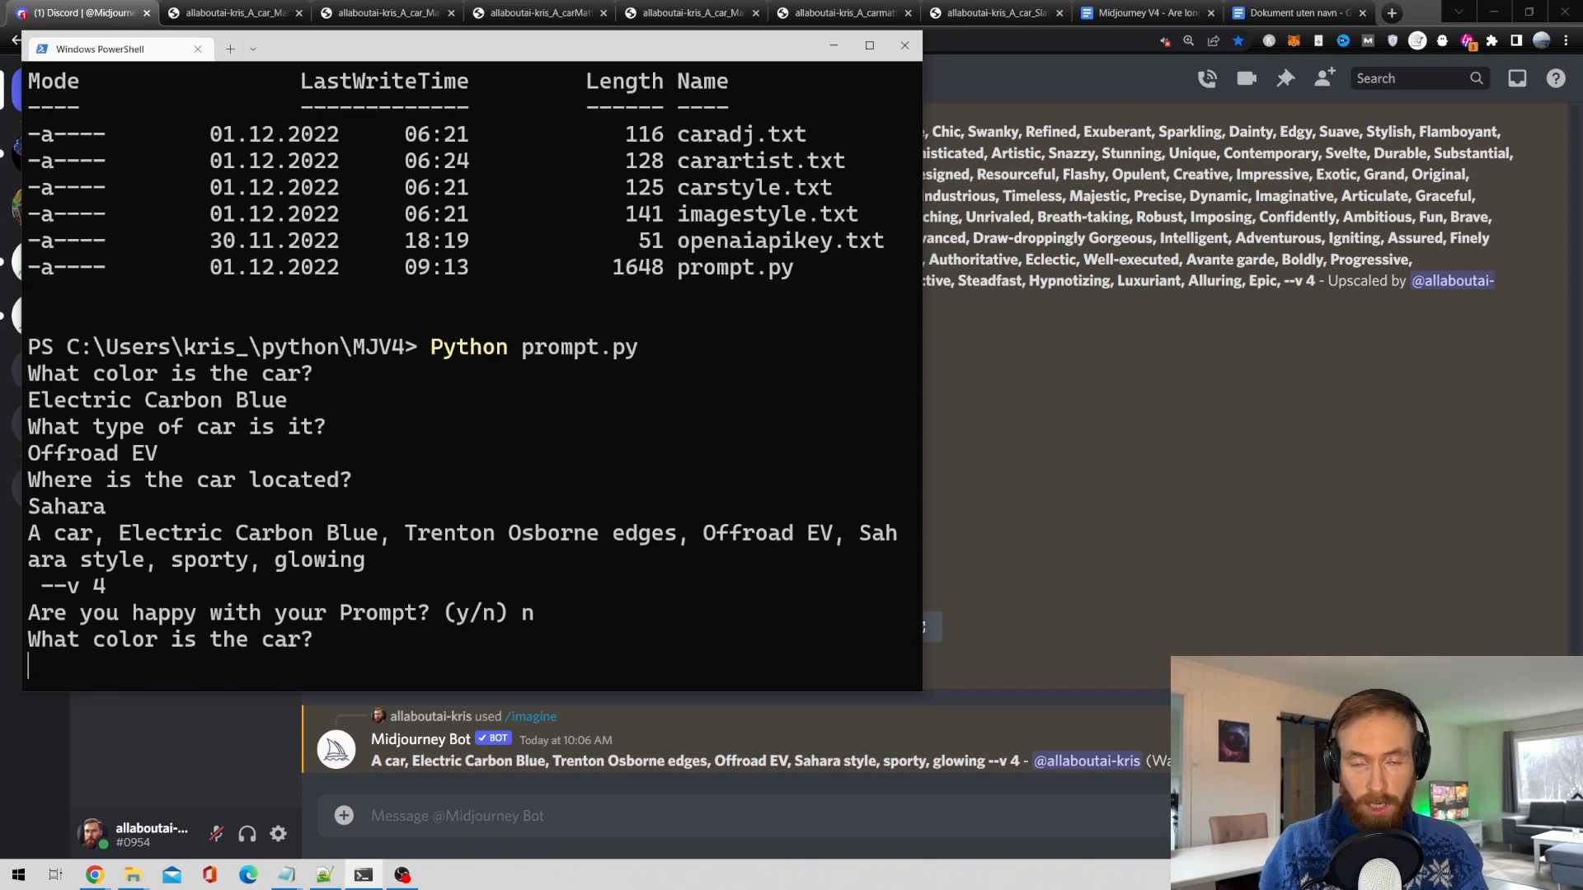
Regenerate with Black and Red Neon and Black Matt Carbon colours, declining each prompt.
{"action": "type", "text": "Black and Red Neon"}
{"action": "type", "text": "Texas"}
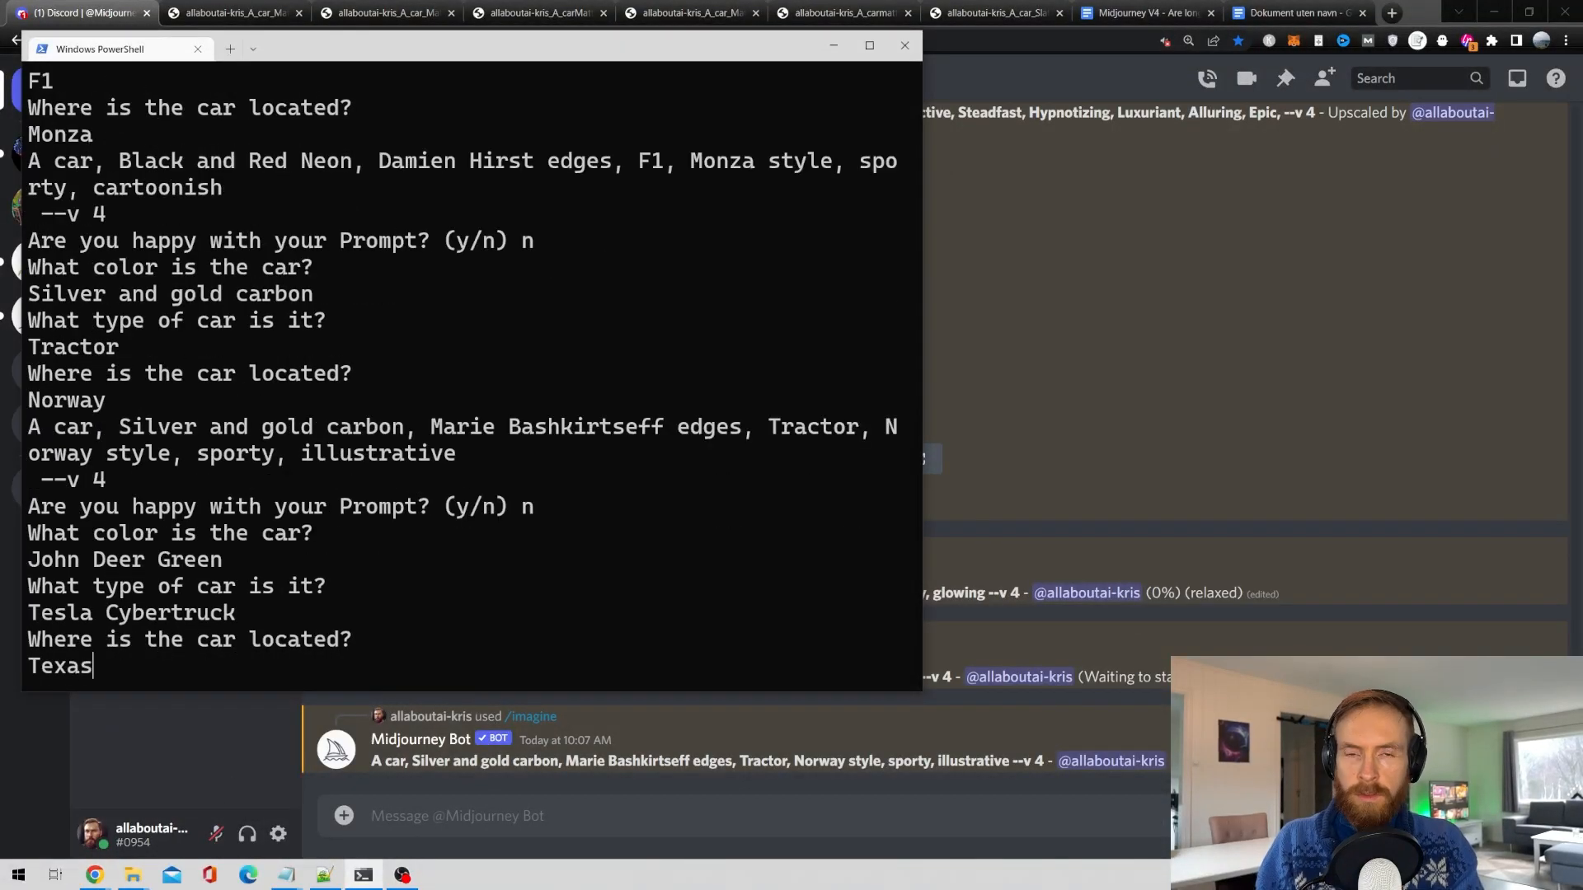
{"action": "type", "text": "Black Matt Carbon Gre"}
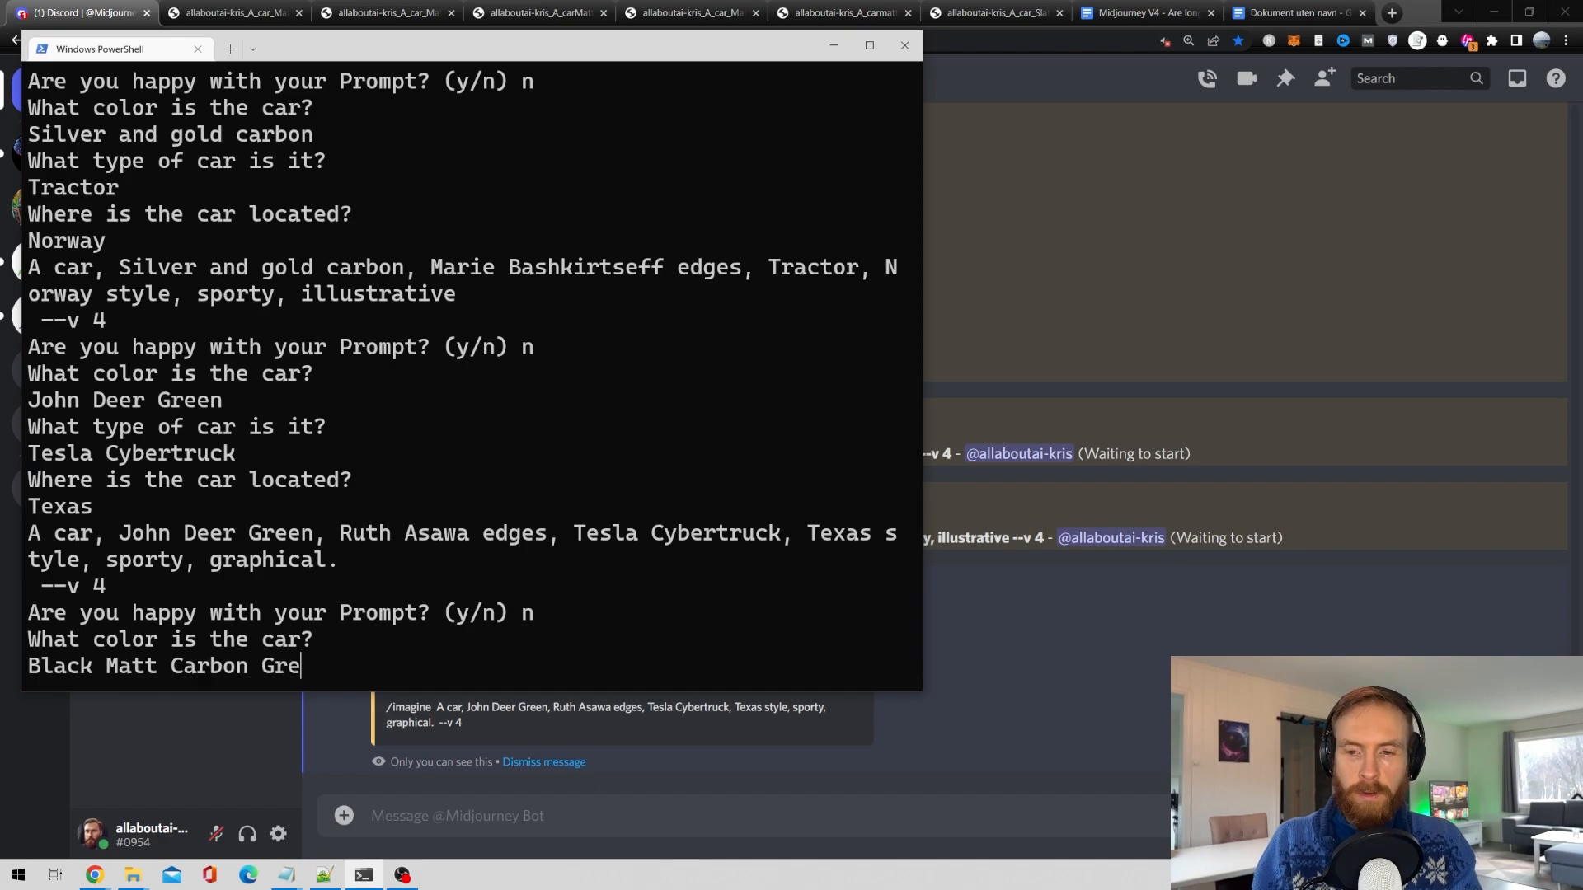